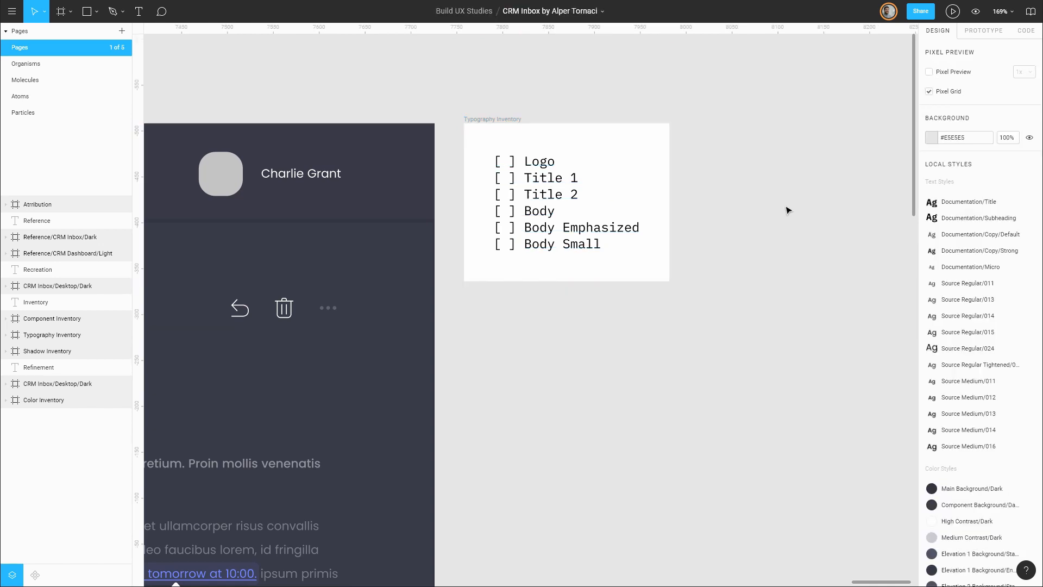
mouse_move(978, 441)
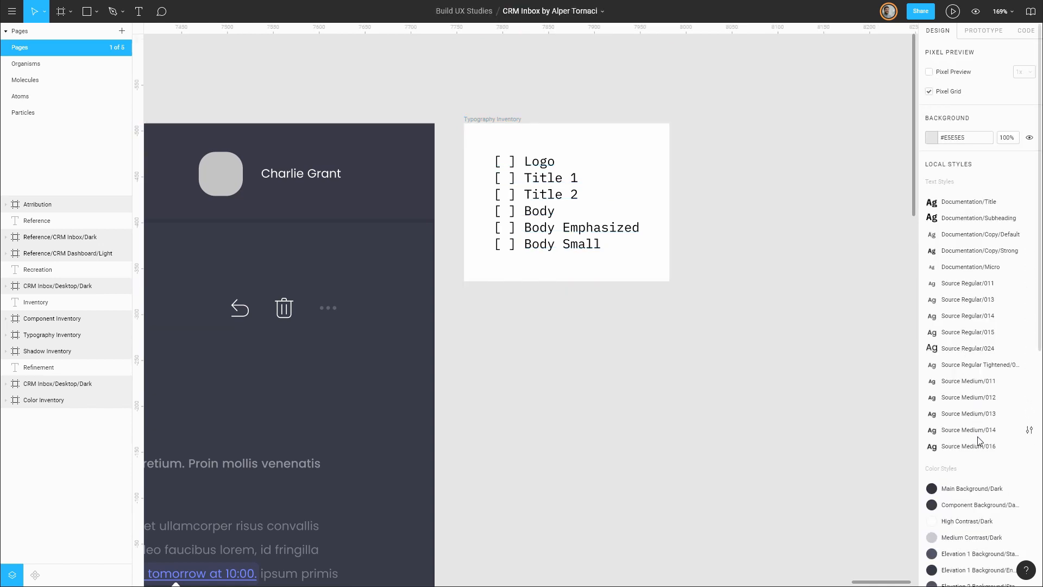
mouse_move(958, 449)
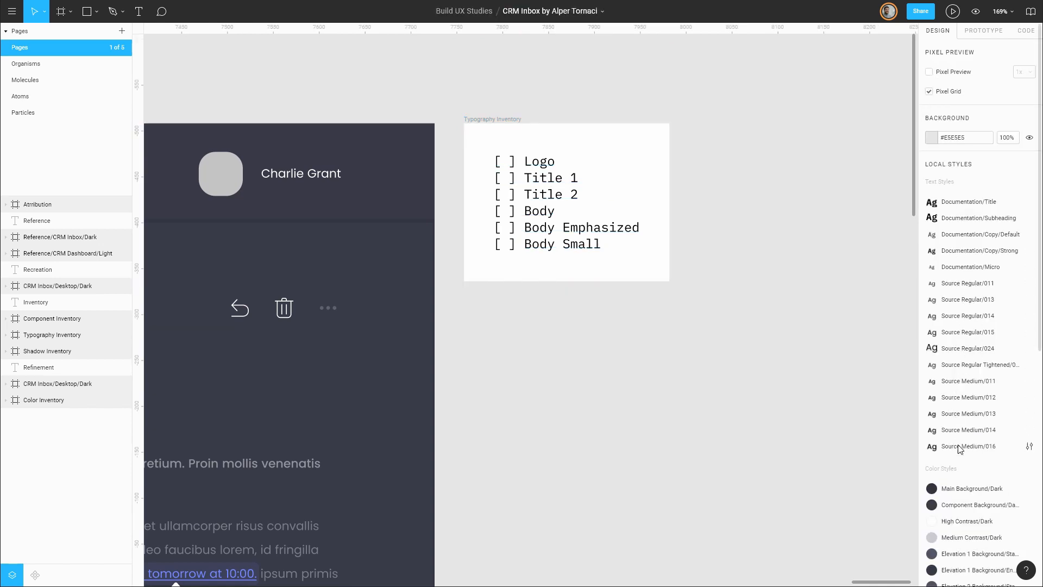
mouse_move(479, 189)
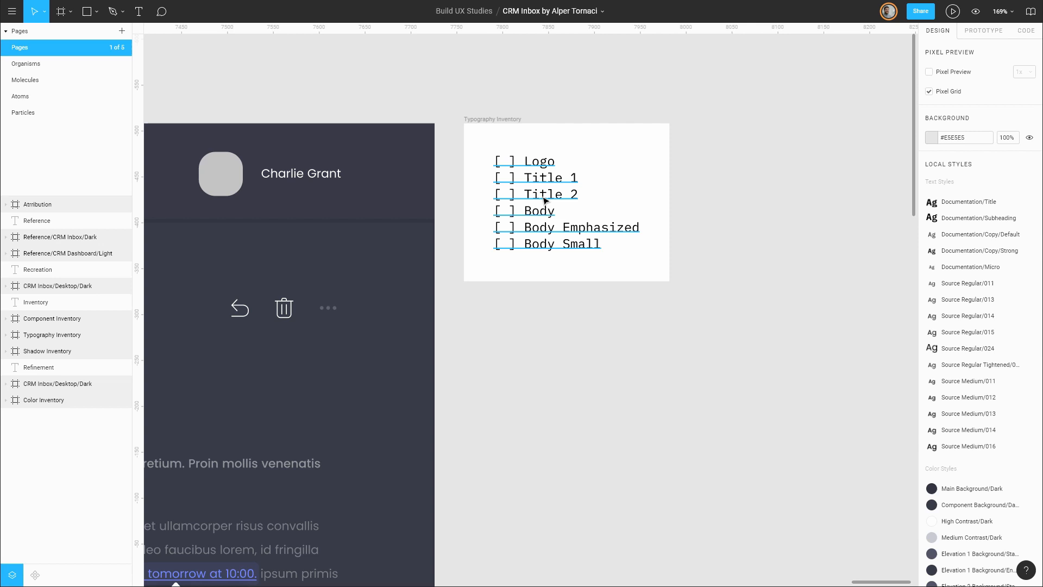
mouse_move(543, 251)
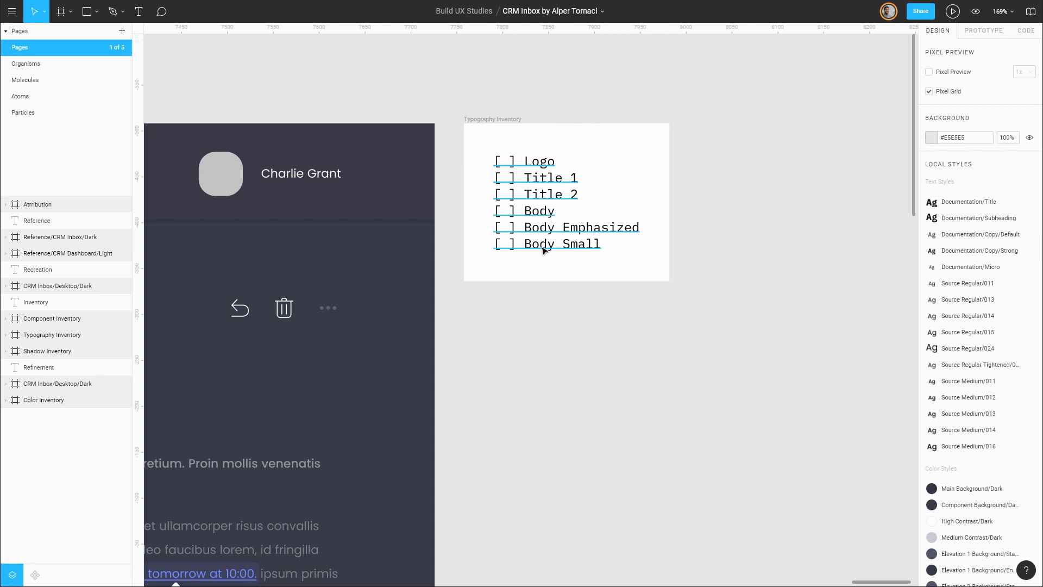
mouse_move(544, 231)
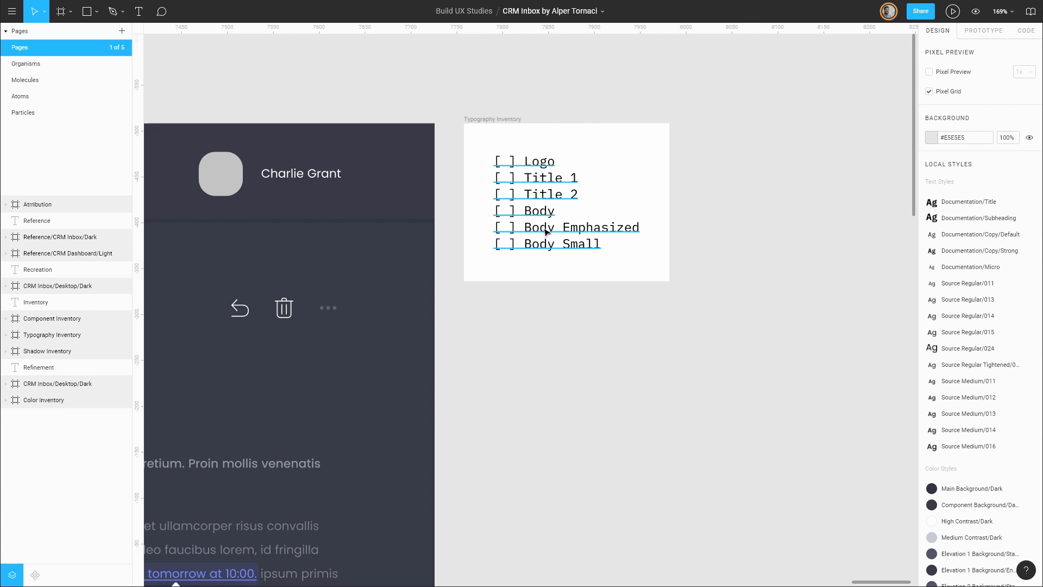
- Expand the logo group and select the Bedalizza wordmark text
click(535, 321)
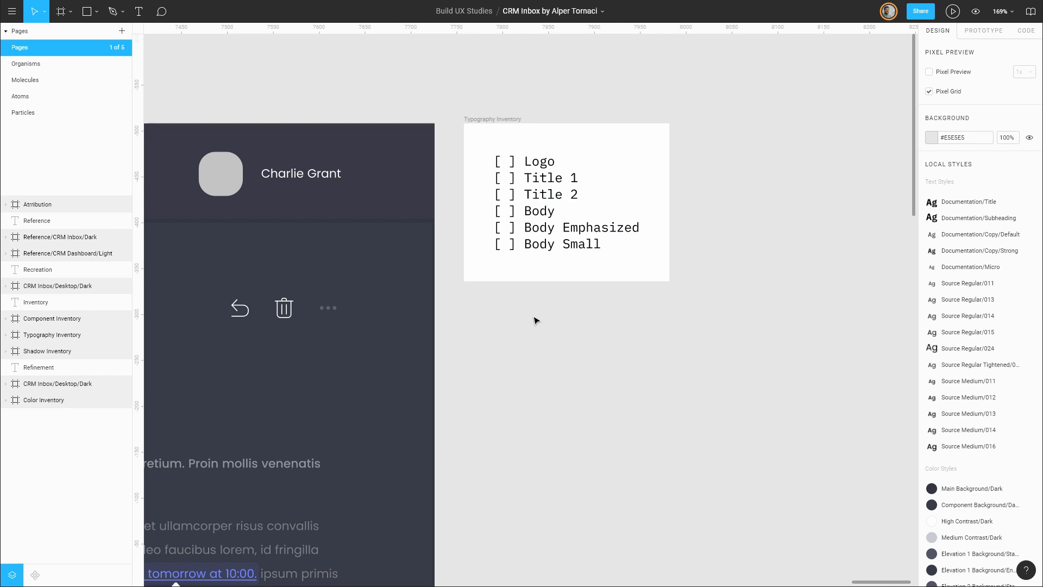
click(300, 173)
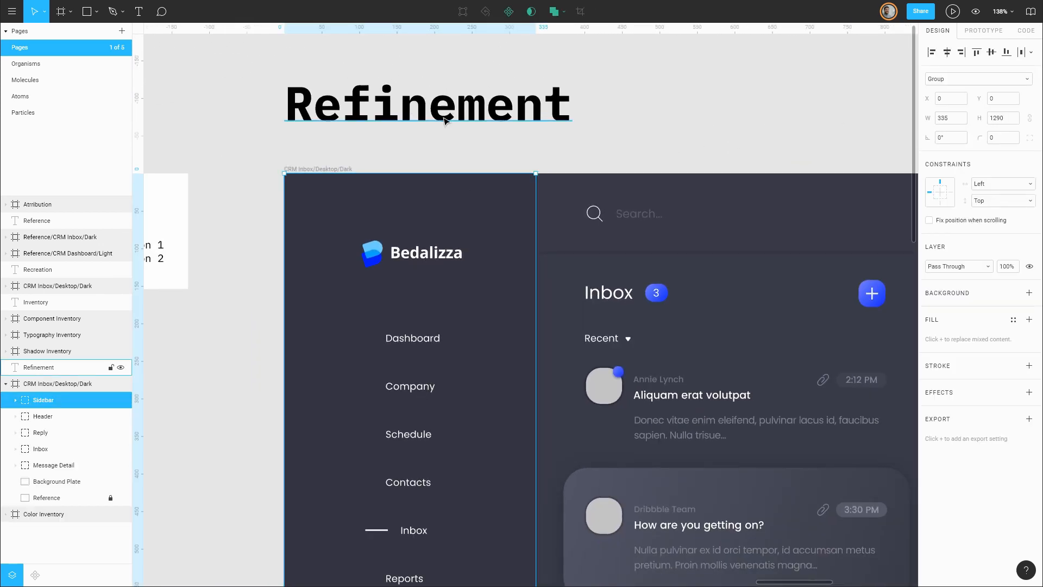
click(15, 400)
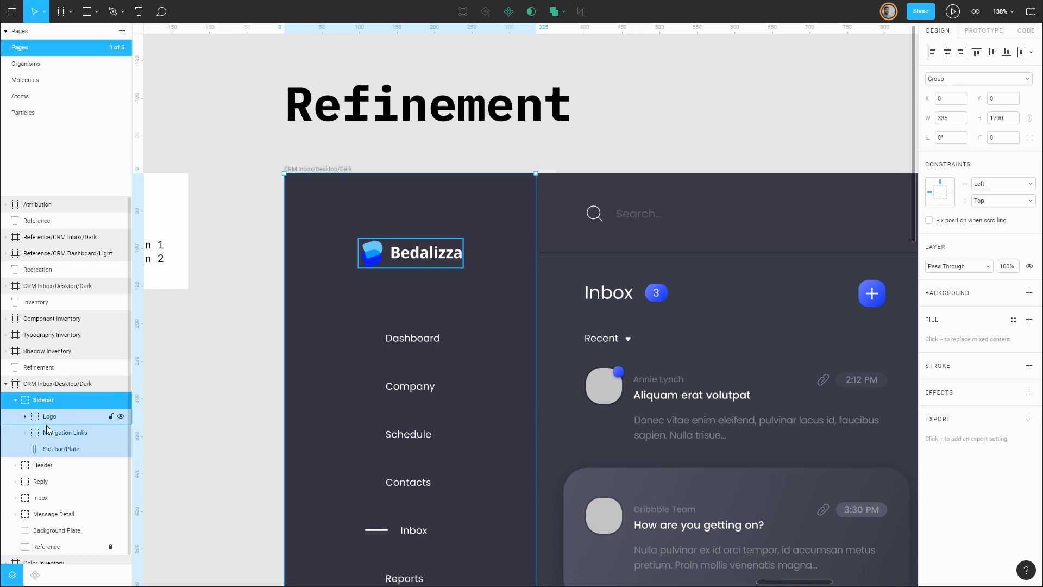
click(24, 415)
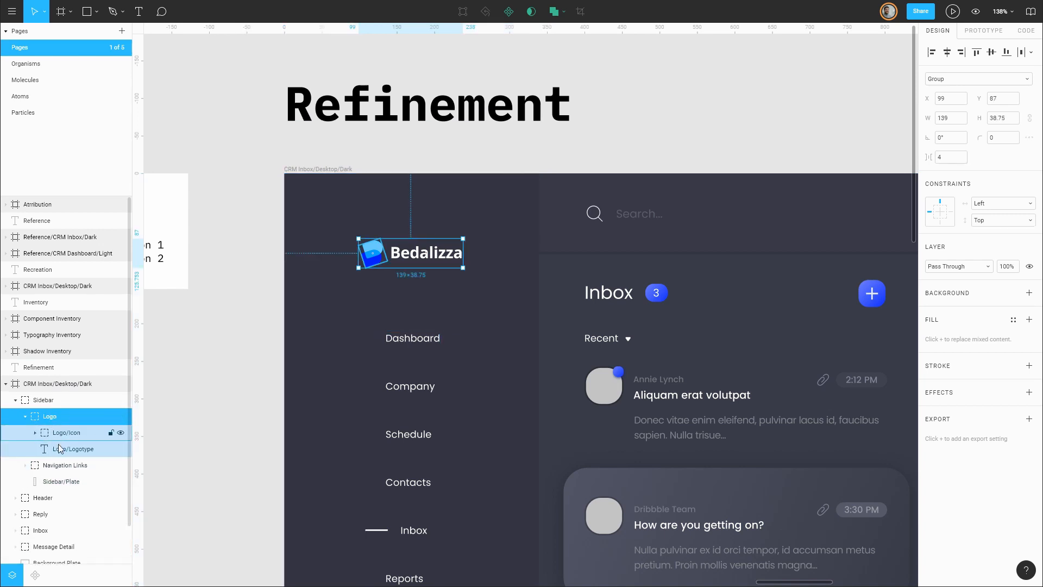
click(73, 448)
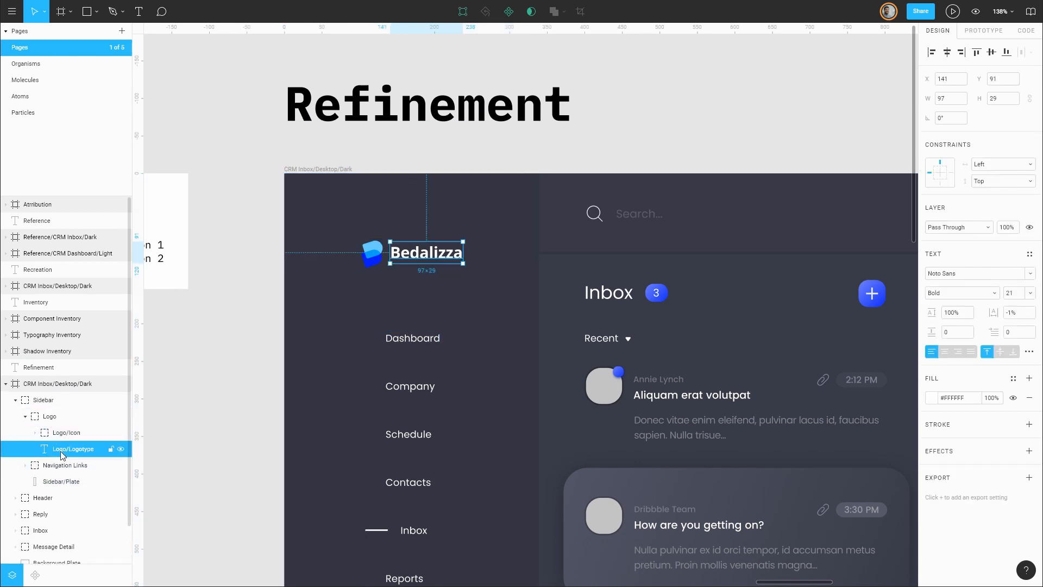
mouse_move(85, 457)
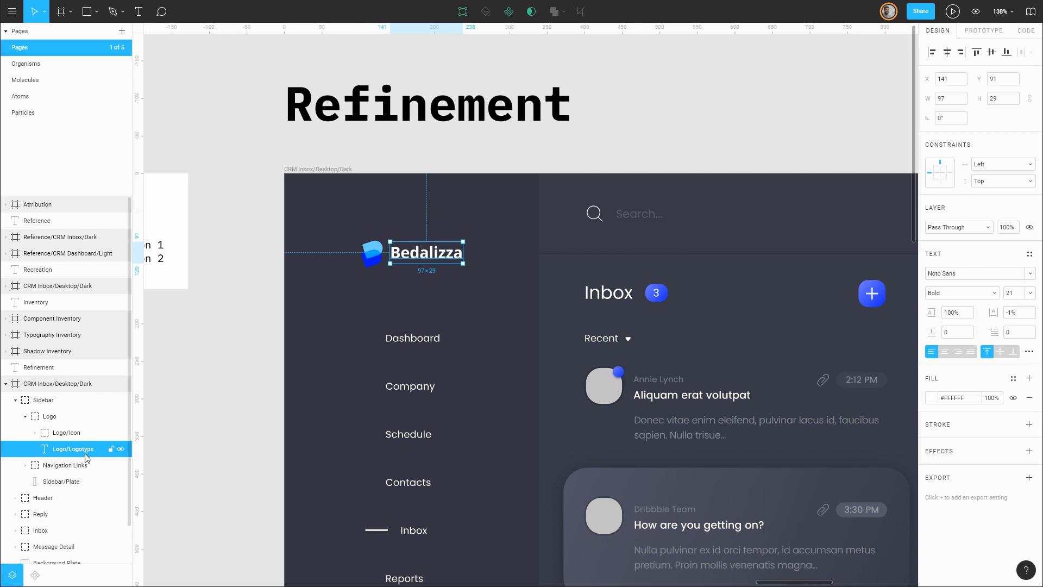
mouse_move(743, 383)
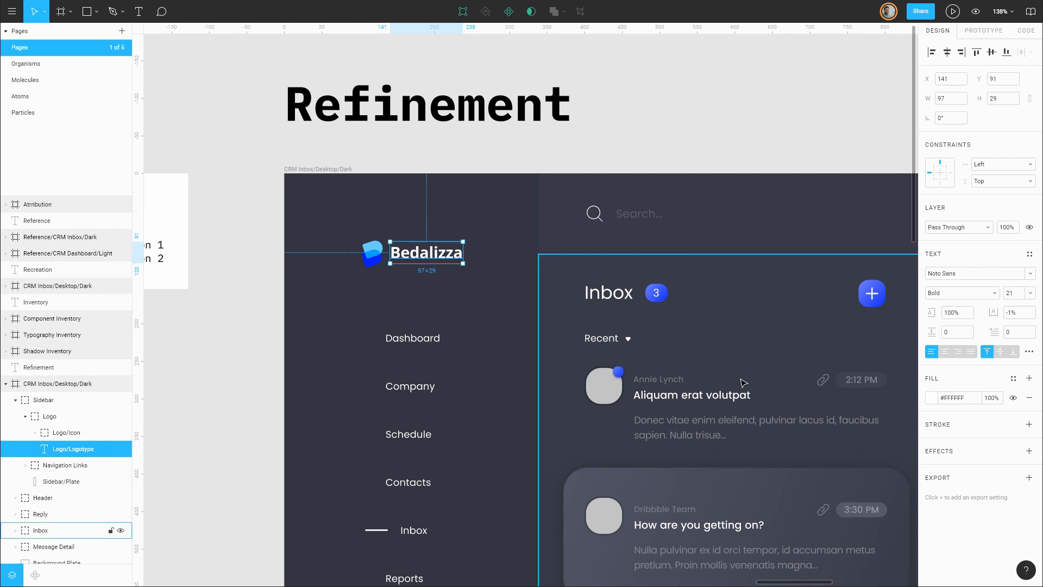
mouse_move(1010, 304)
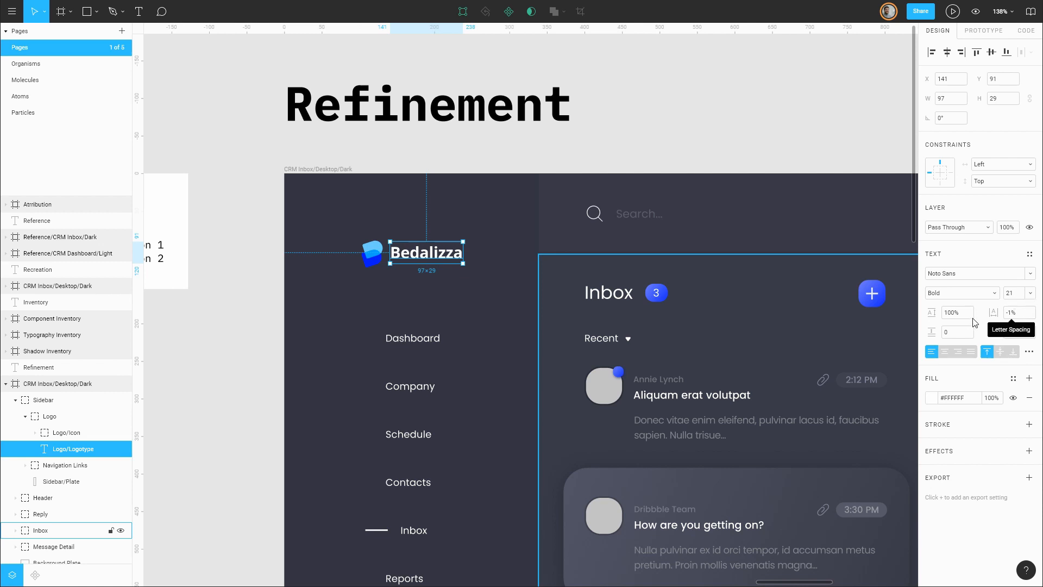
mouse_move(944, 332)
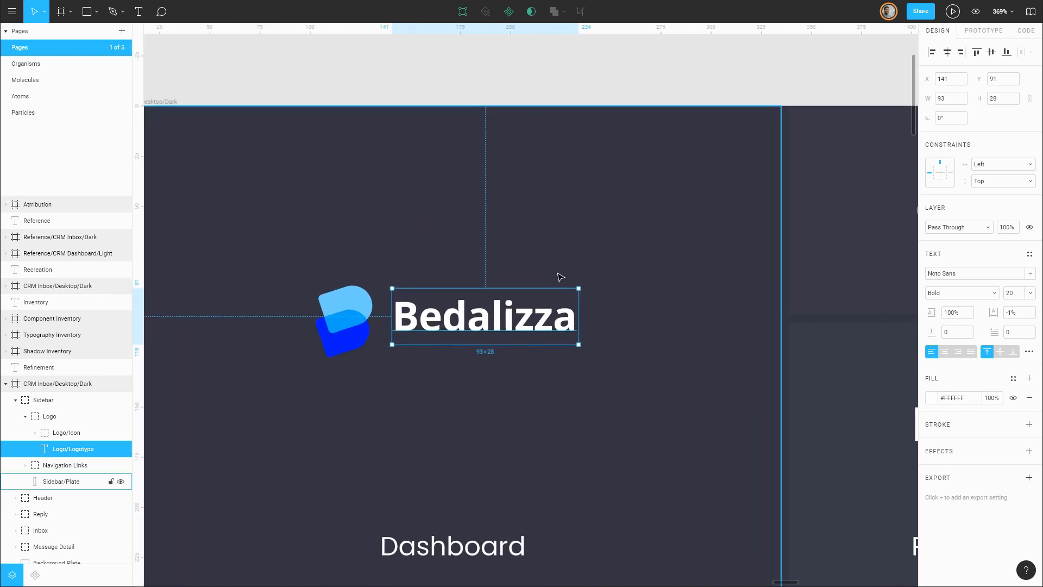
- Set the wordmark to size 20 with 0% letter spacing and start a new text style
click(1017, 312)
text(0)
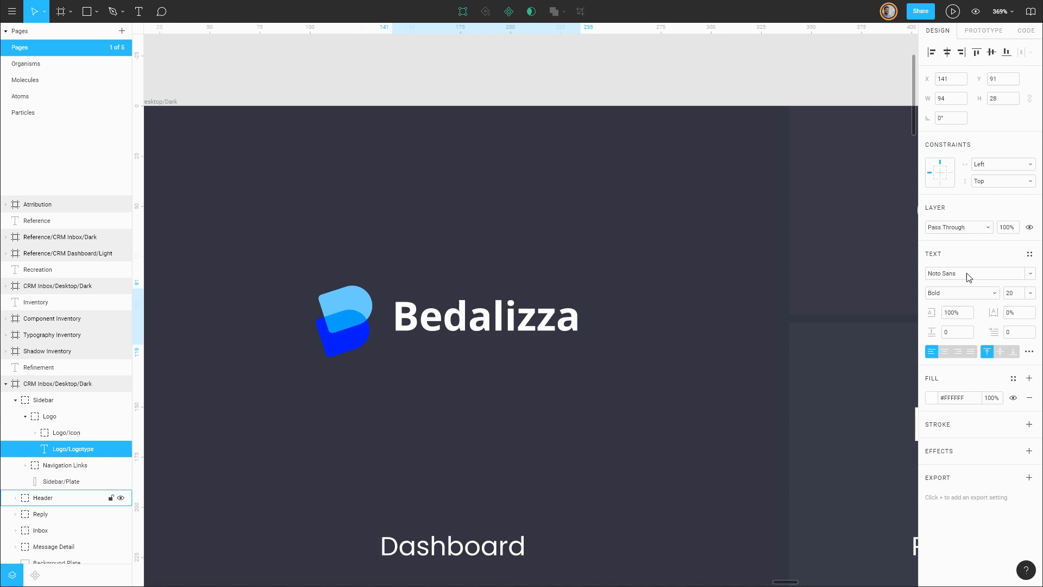
click(485, 316)
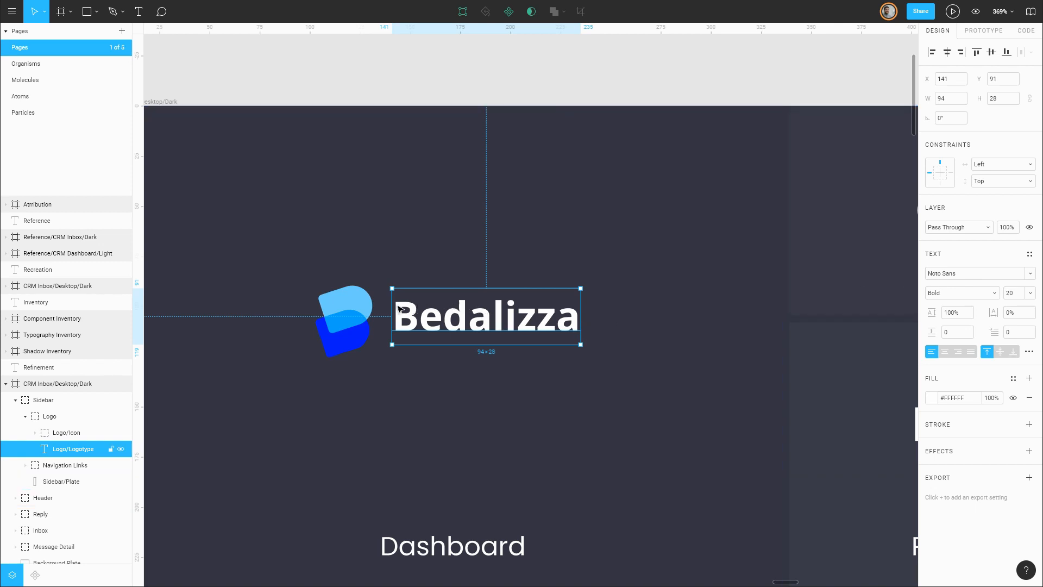
mouse_move(415, 331)
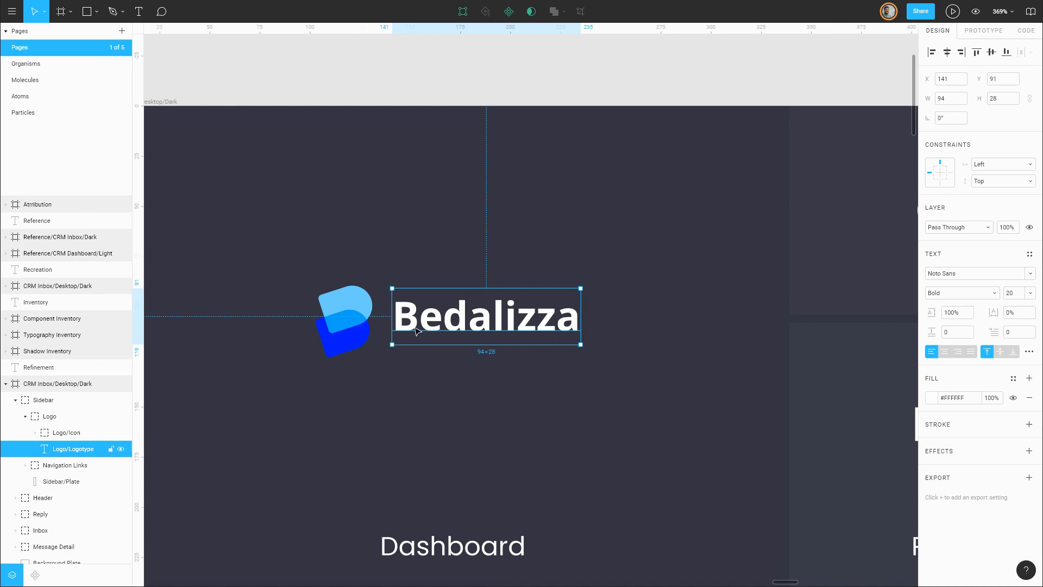
mouse_move(518, 327)
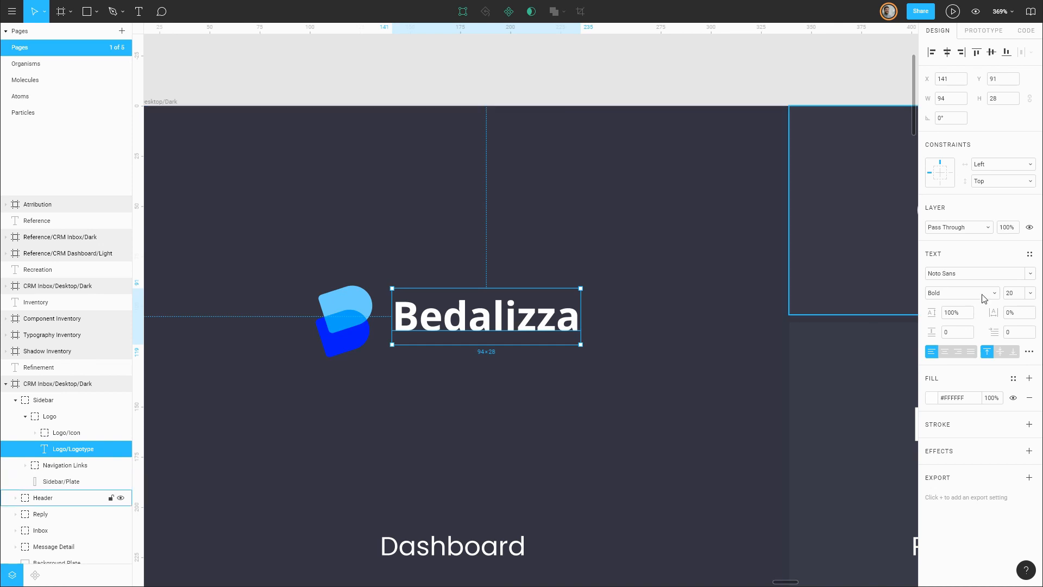
click(1028, 254)
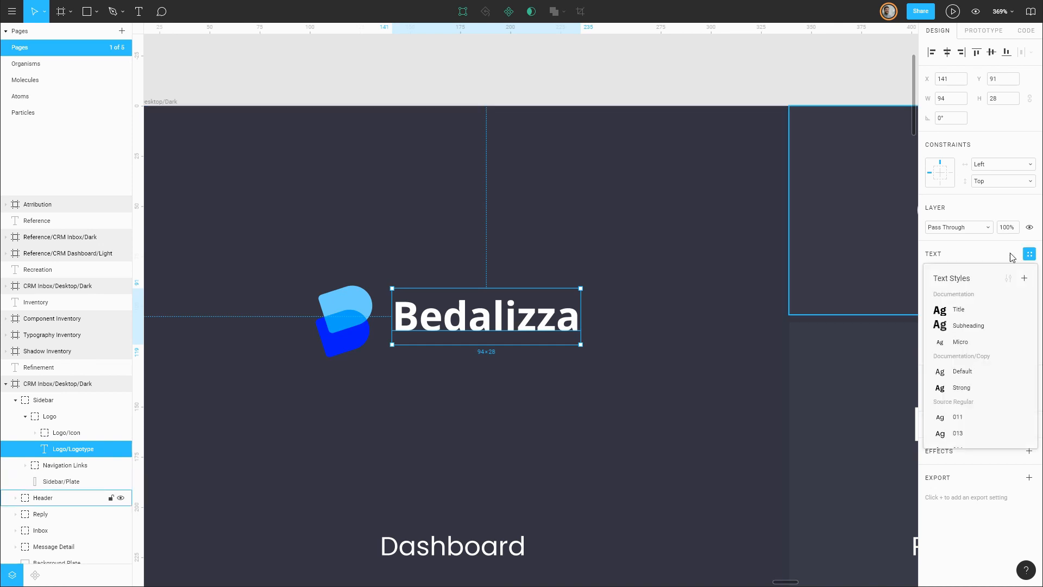
click(1028, 278)
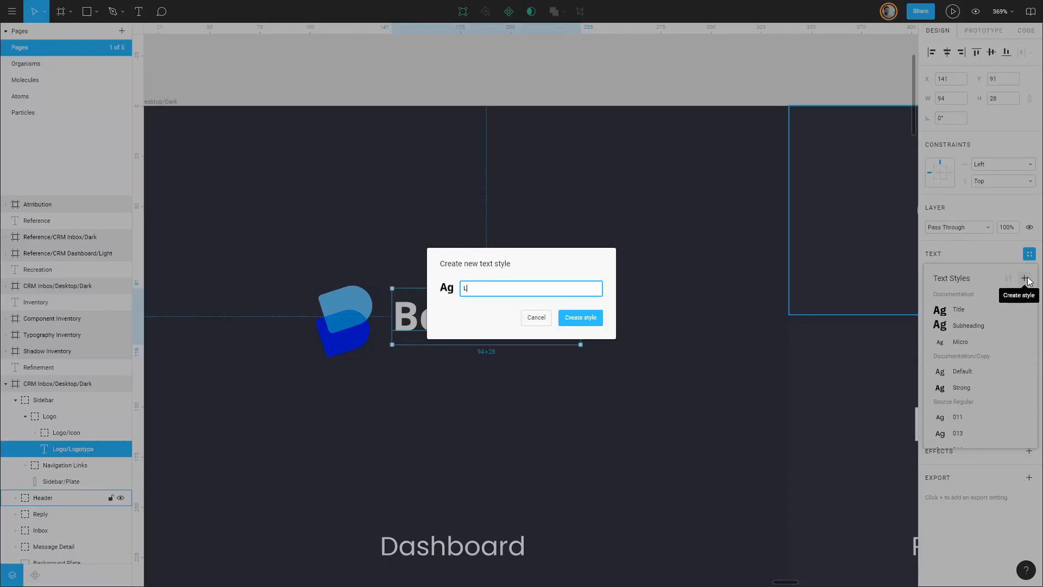
- Confirm the Bedalizza wordmark's settings as the new 'Logo' text style
click(578, 318)
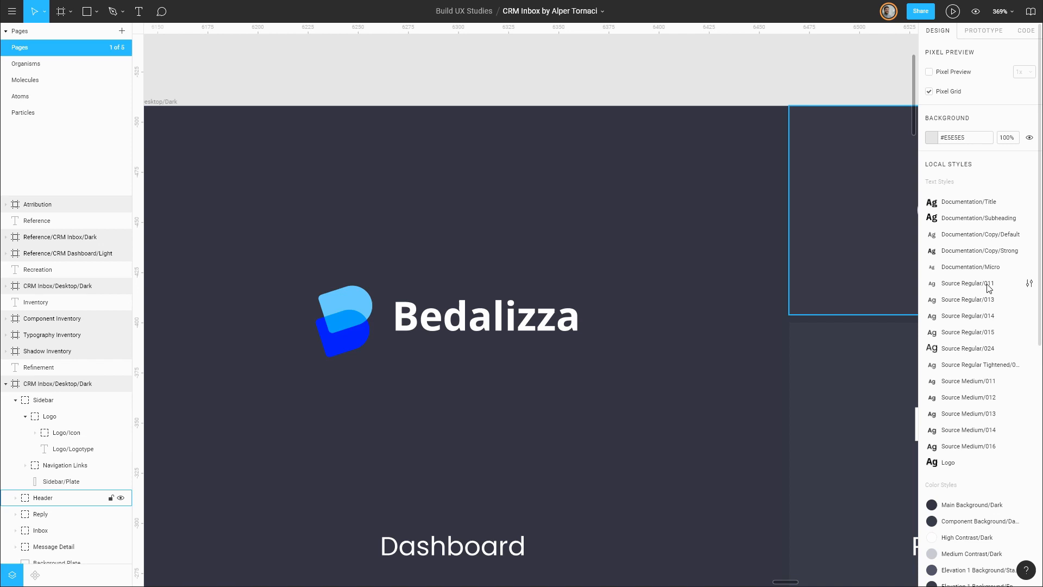
mouse_move(983, 446)
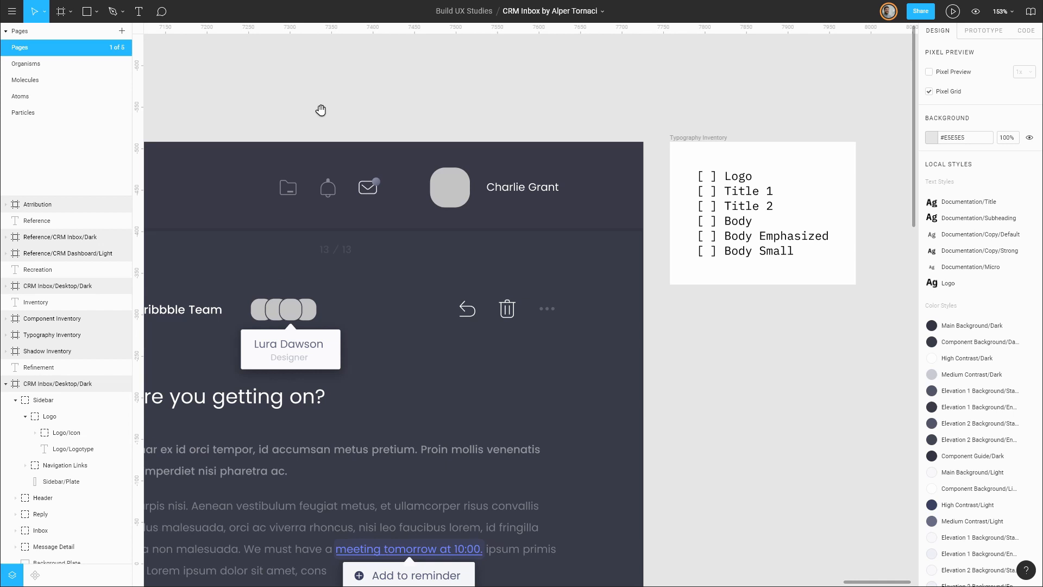
- Narrow the message subject heading to wrap over two lines with 32 px line height
click(762, 213)
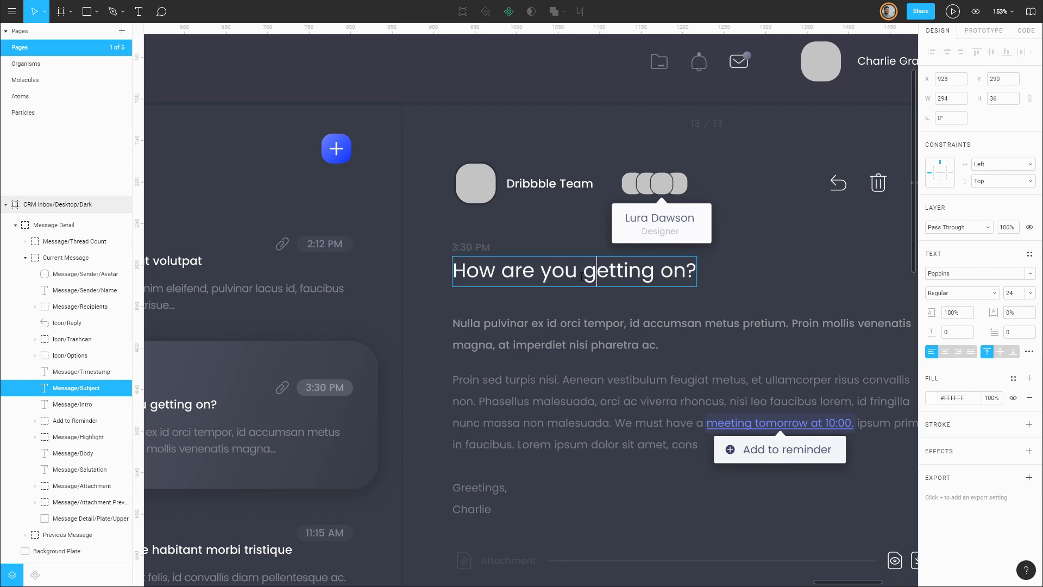
key(Backspace)
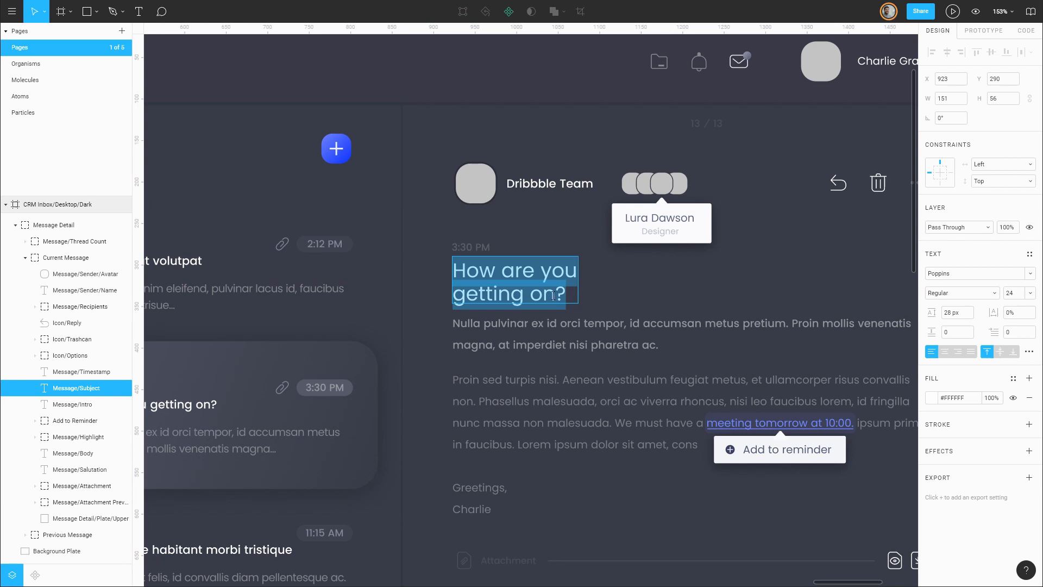
click(545, 293)
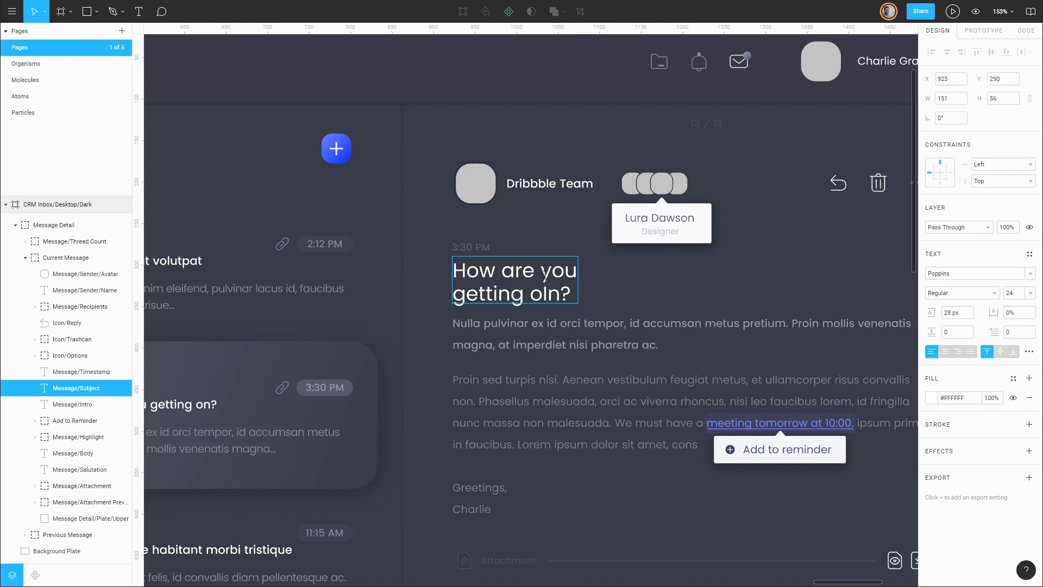
mouse_move(649, 279)
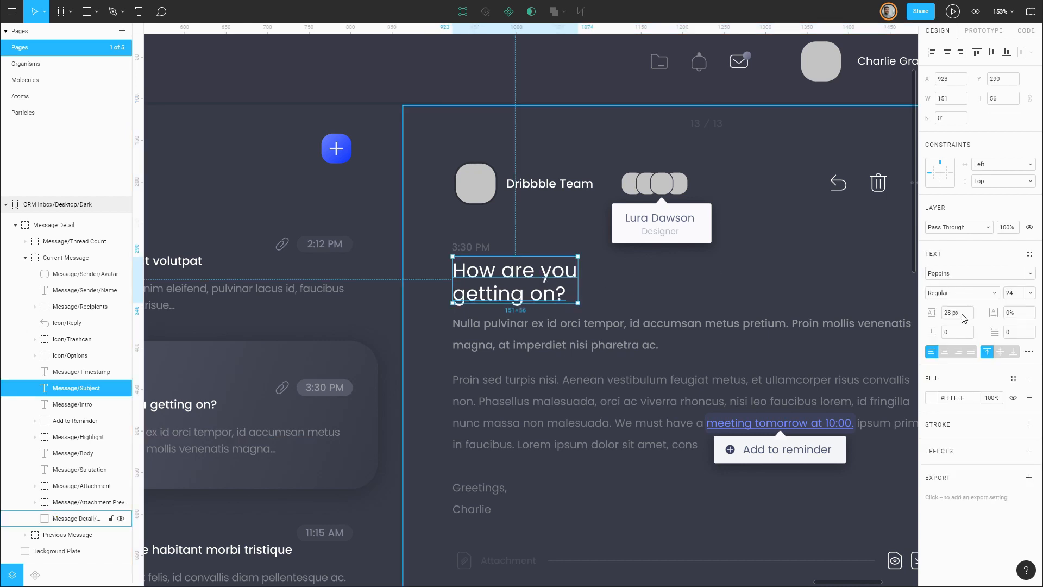
click(690, 293)
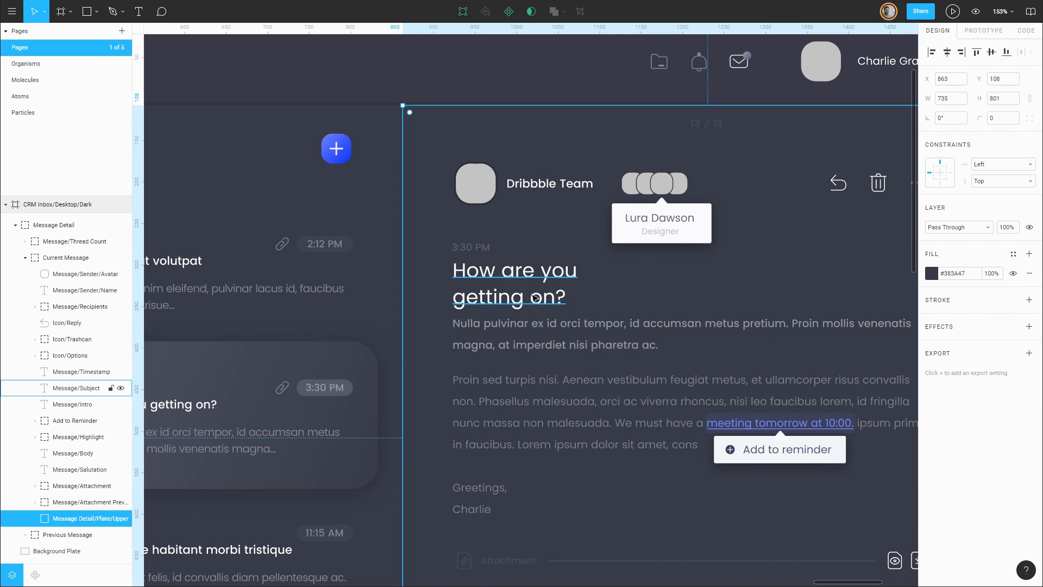
- Save the subject heading as a new text style named 'Title'
click(513, 282)
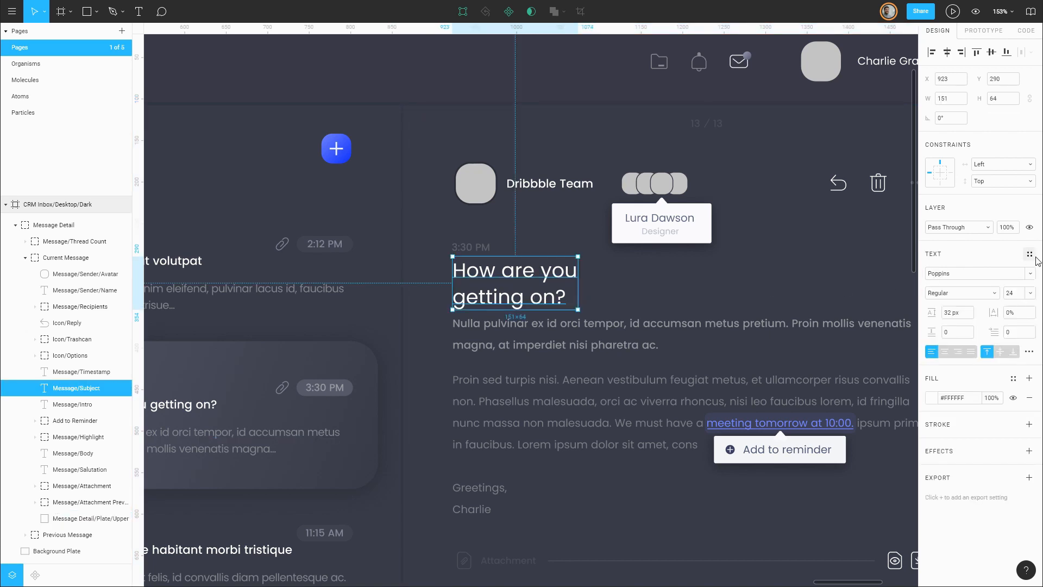
click(1029, 254)
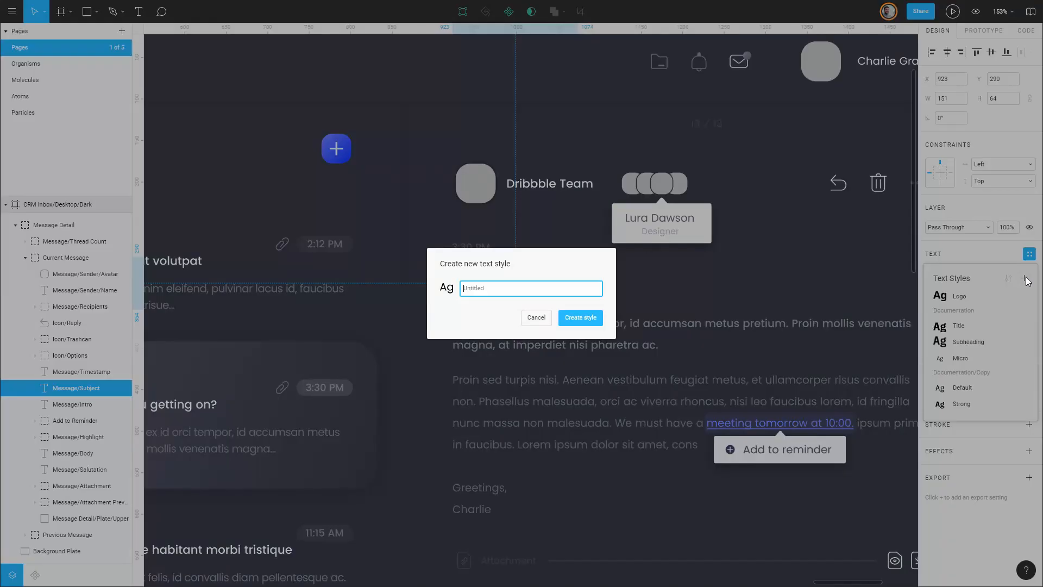
text(Title)
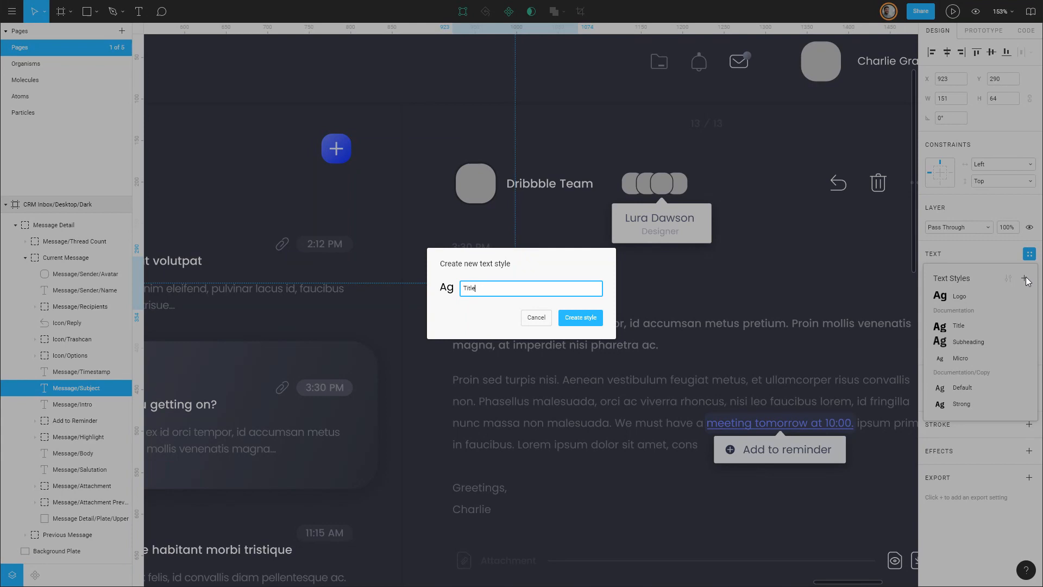
click(578, 317)
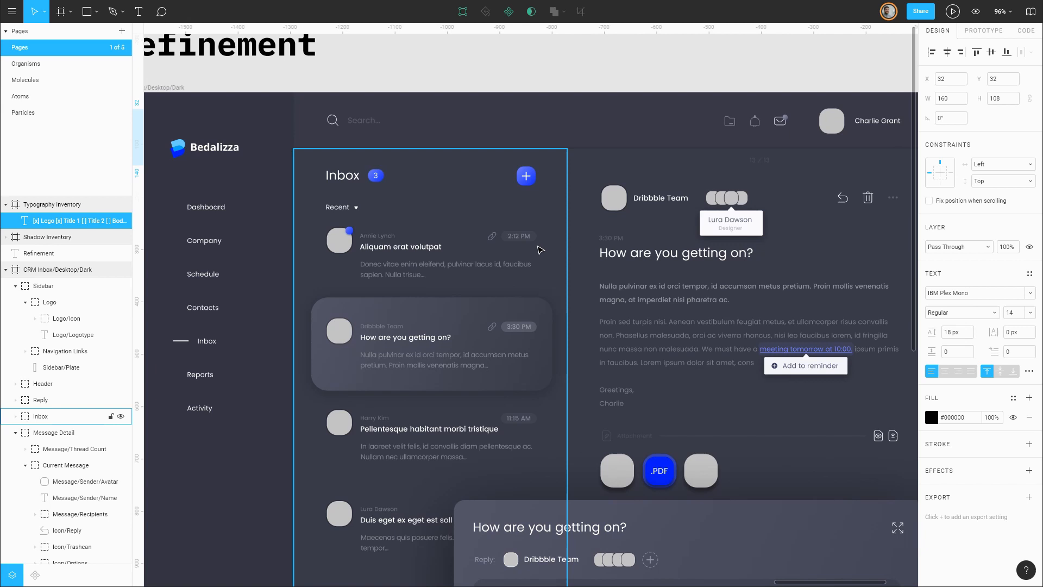
mouse_move(399, 249)
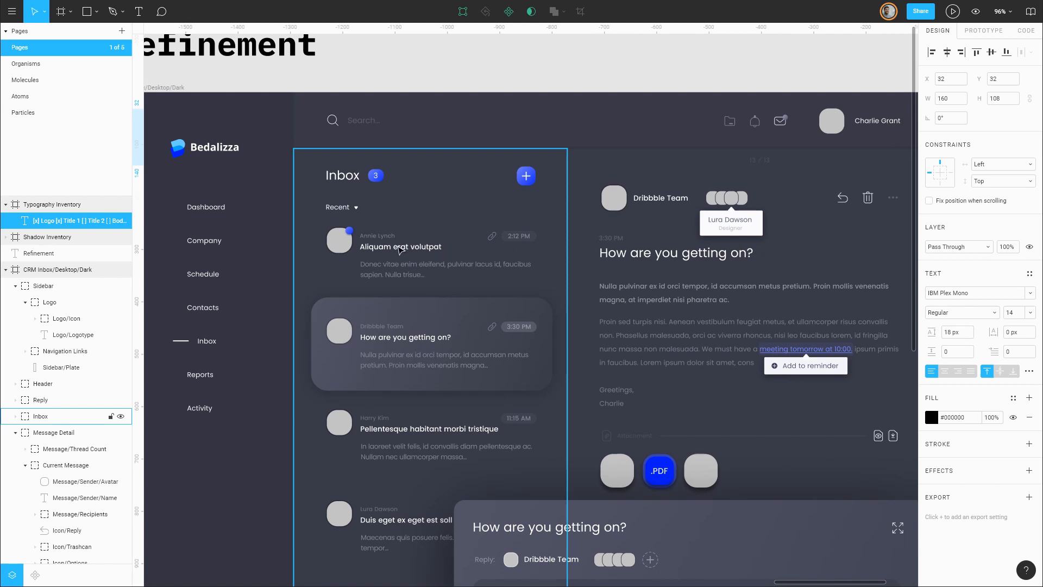
mouse_move(390, 269)
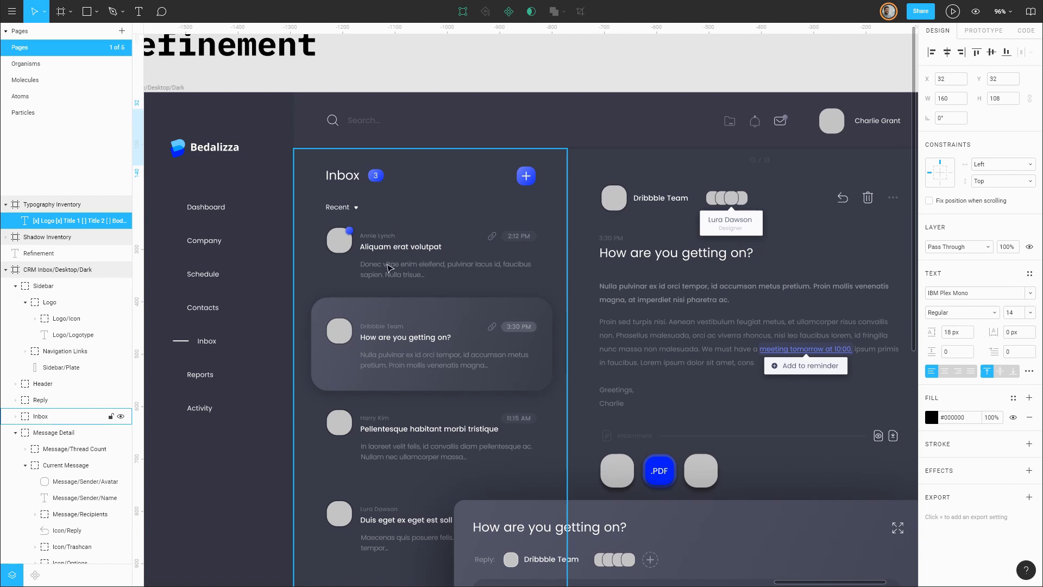
- Select the first Inbox message card to expose its sender, subject, timestamp and body layers
click(399, 247)
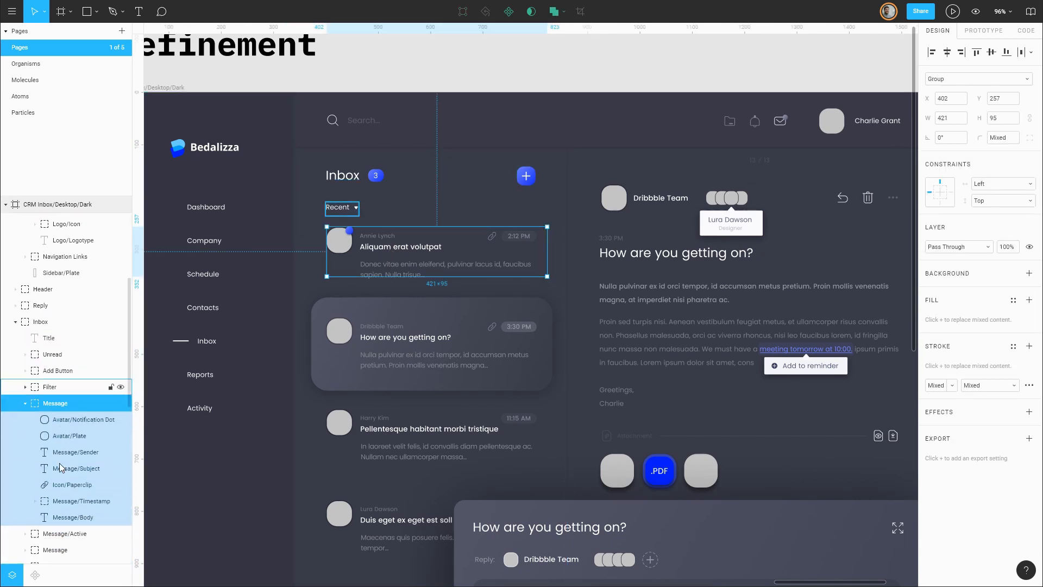
- Give the 'Aliquam erat volutpat' subject a 20 px line height
scroll(down, 3)
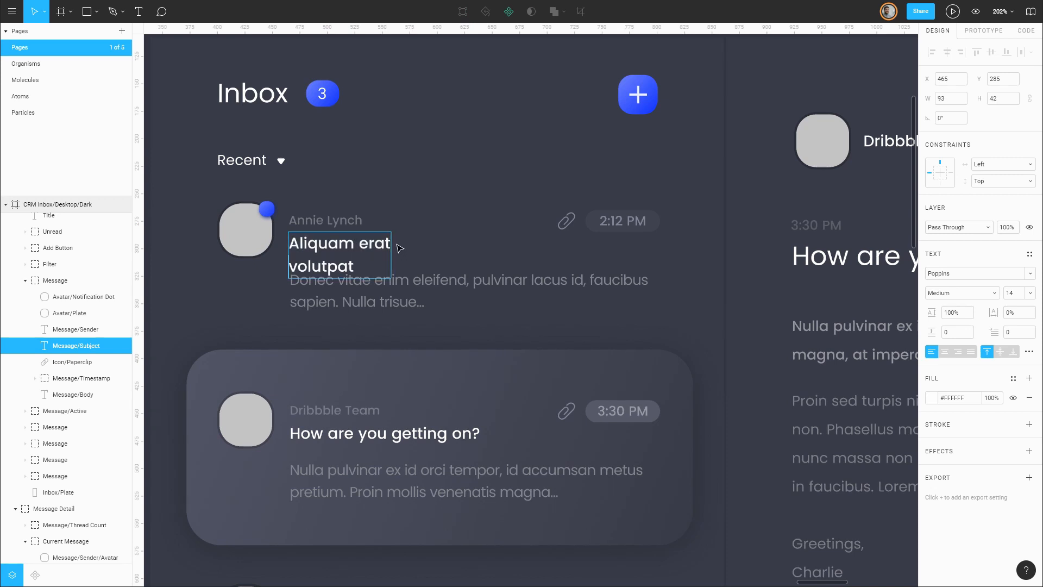
click(339, 254)
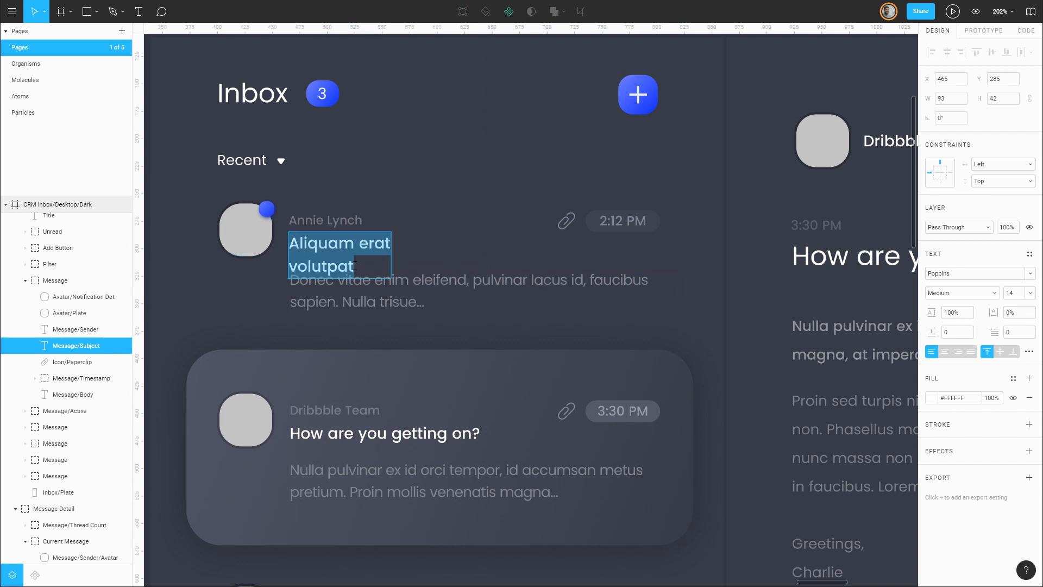
click(956, 313)
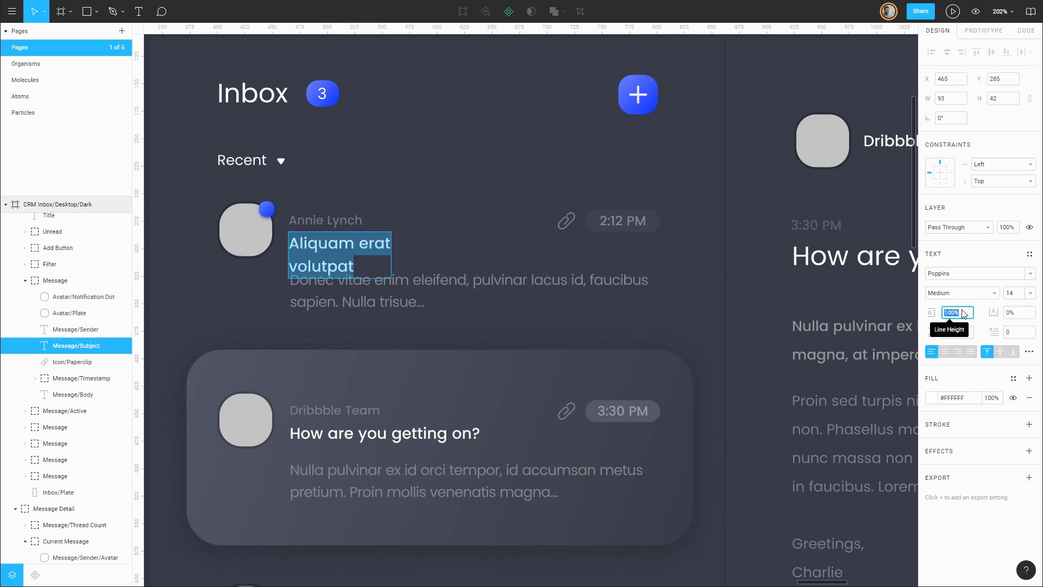
text(18)
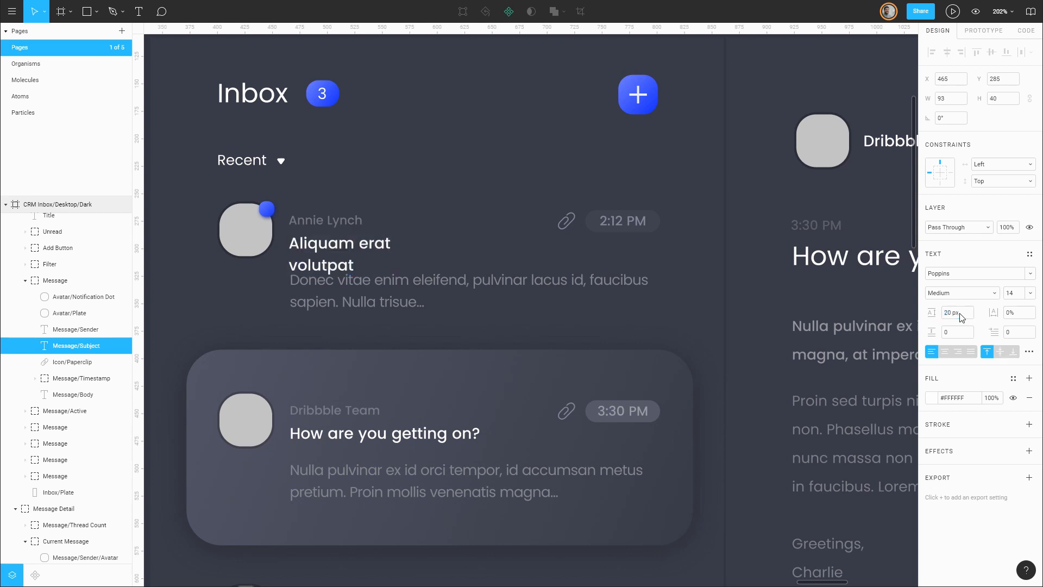
double_click(339, 252)
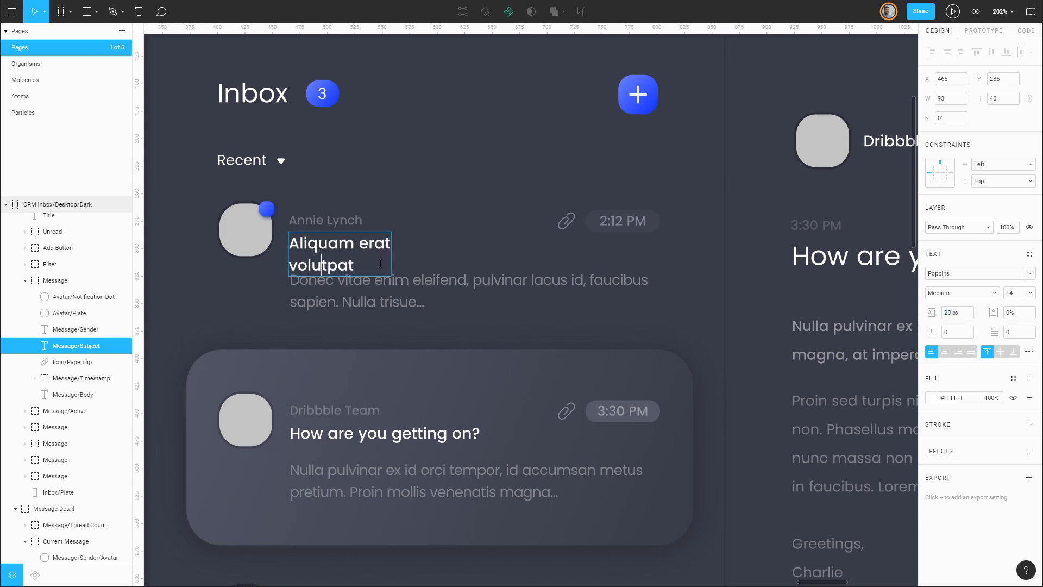
click(956, 313)
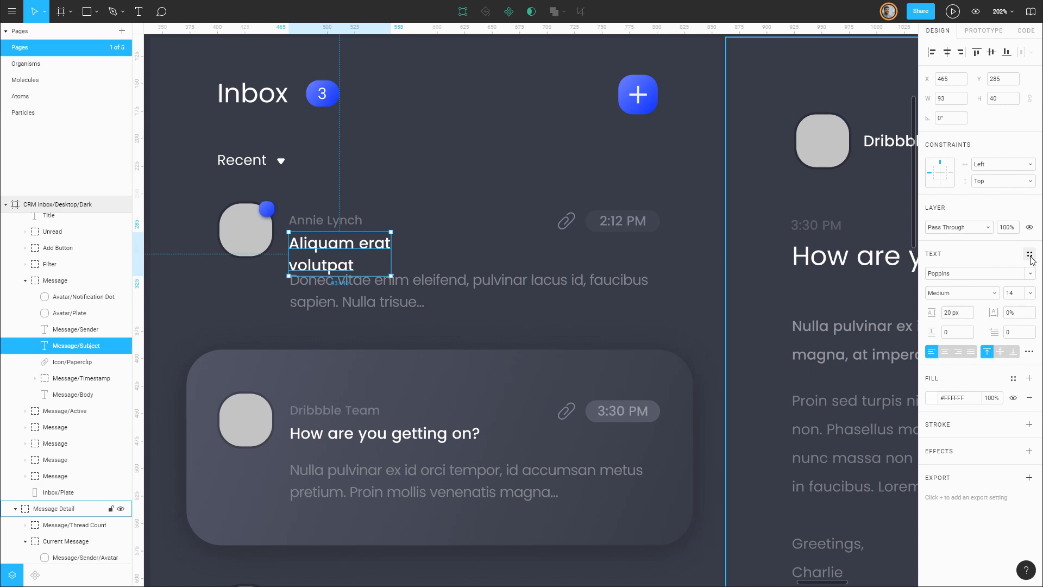
- Save the subject's Poppins Medium 14 settings as the 'Title 2' text style
click(1030, 254)
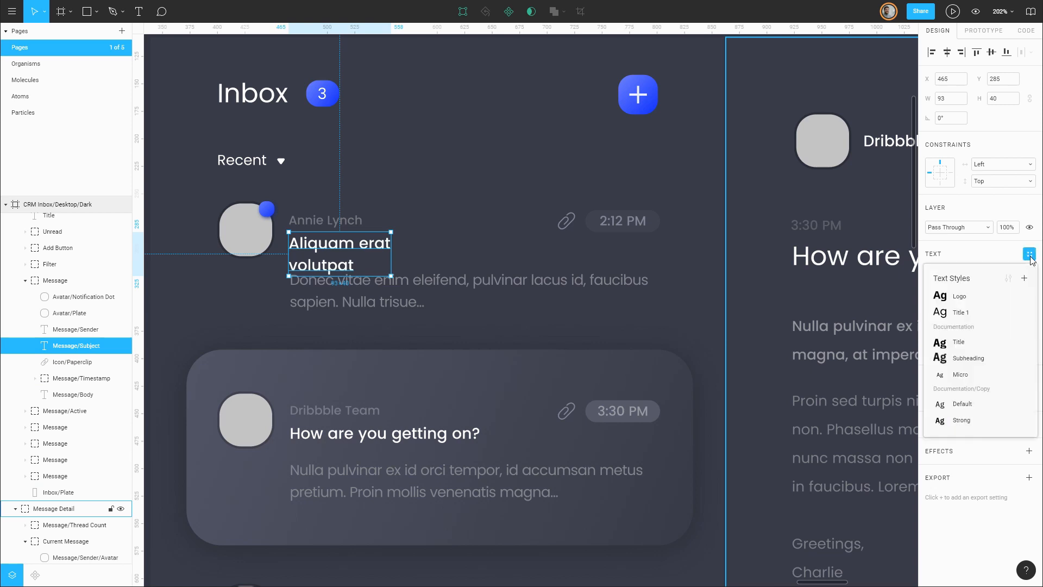
click(1028, 279)
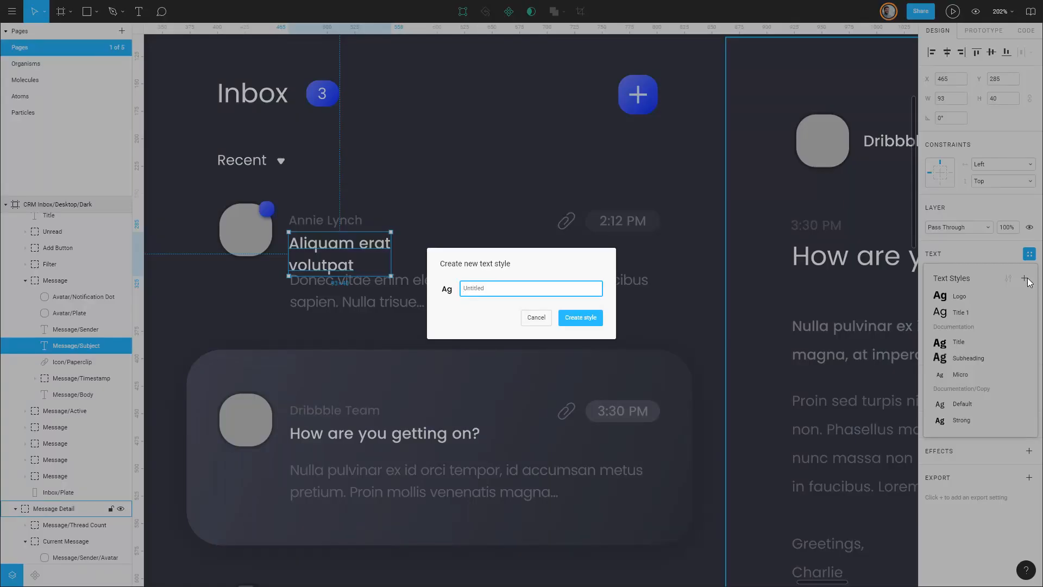
click(578, 317)
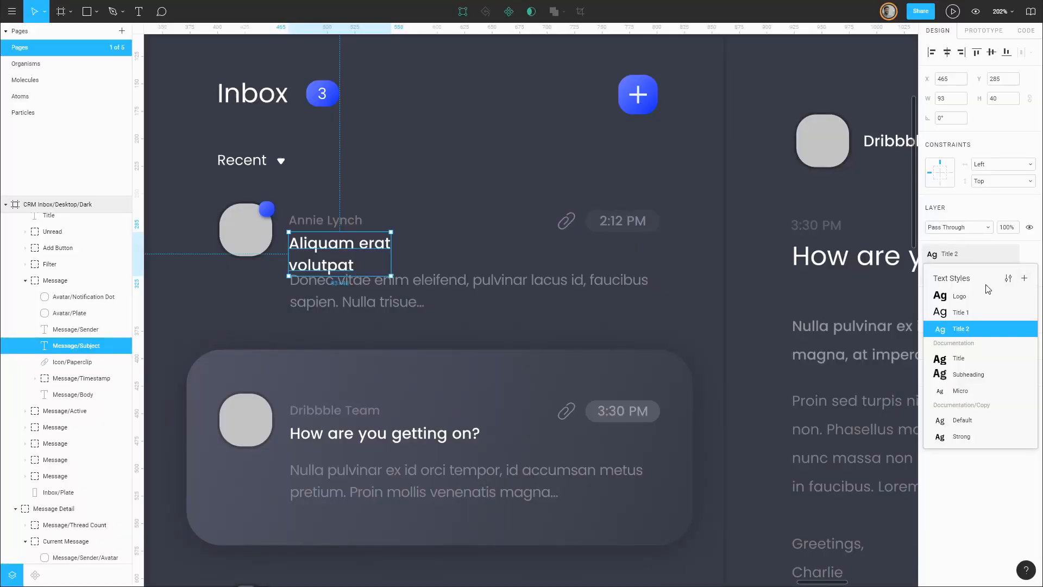
click(961, 329)
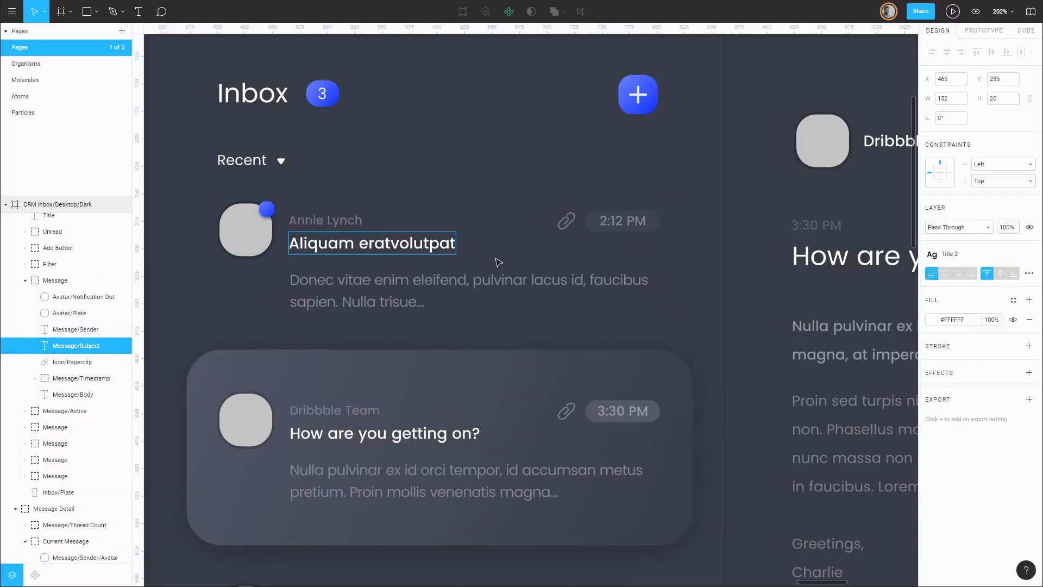
click(59, 492)
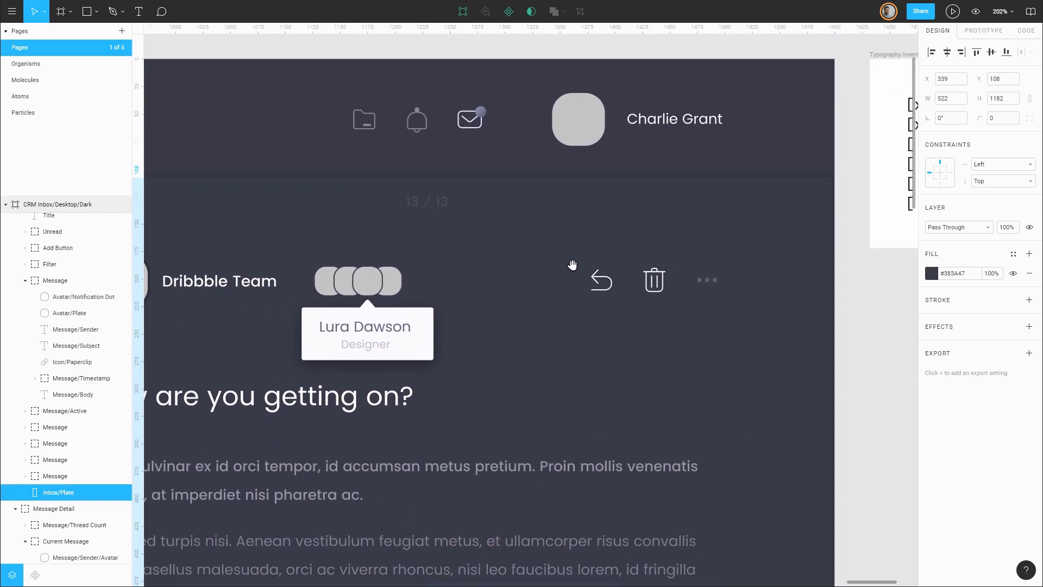
- Select the Charlie Grant user name and change its font size from 13 to 14
click(673, 124)
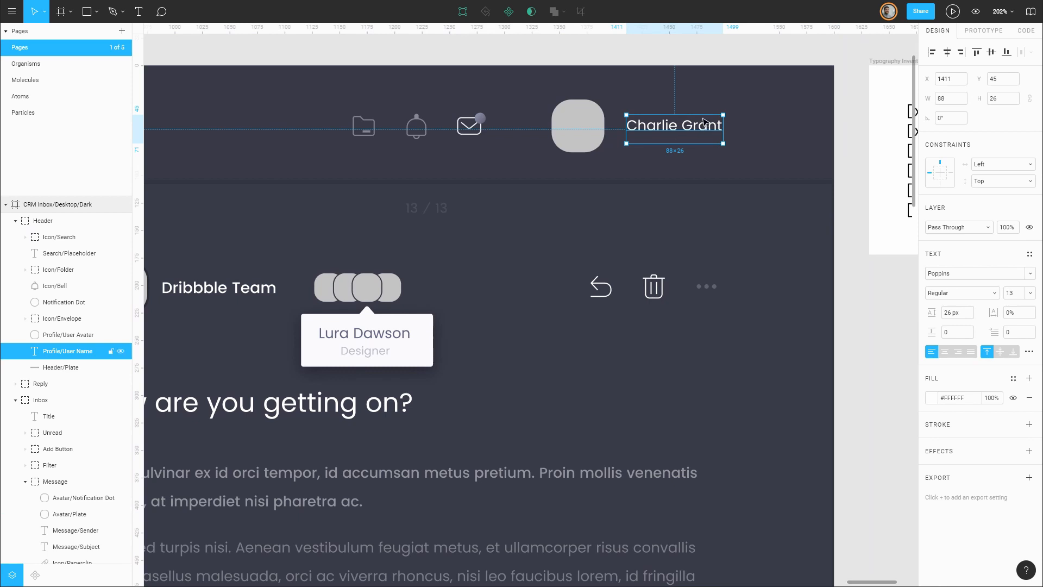
mouse_move(981, 310)
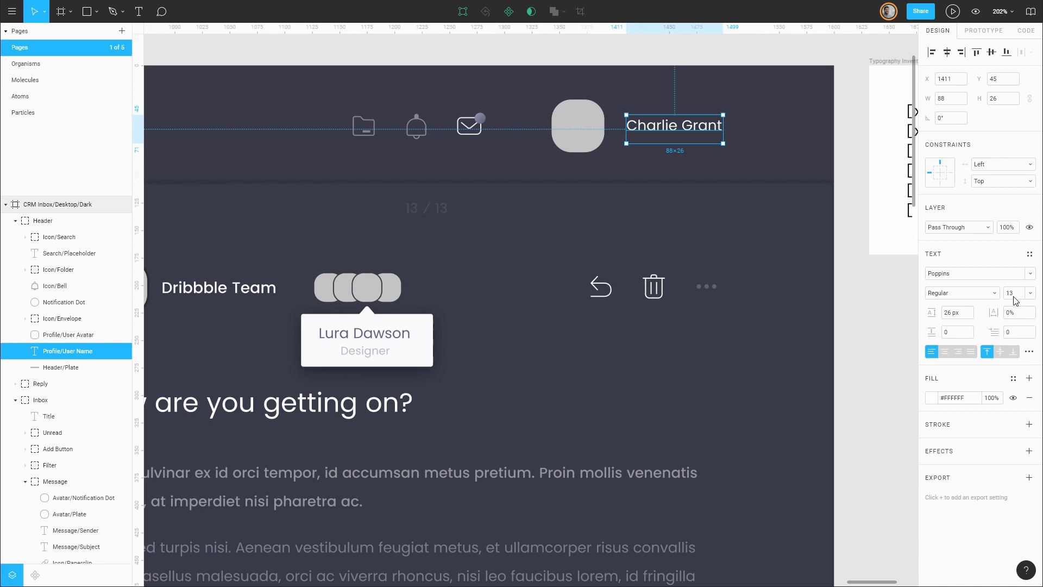
mouse_move(938, 289)
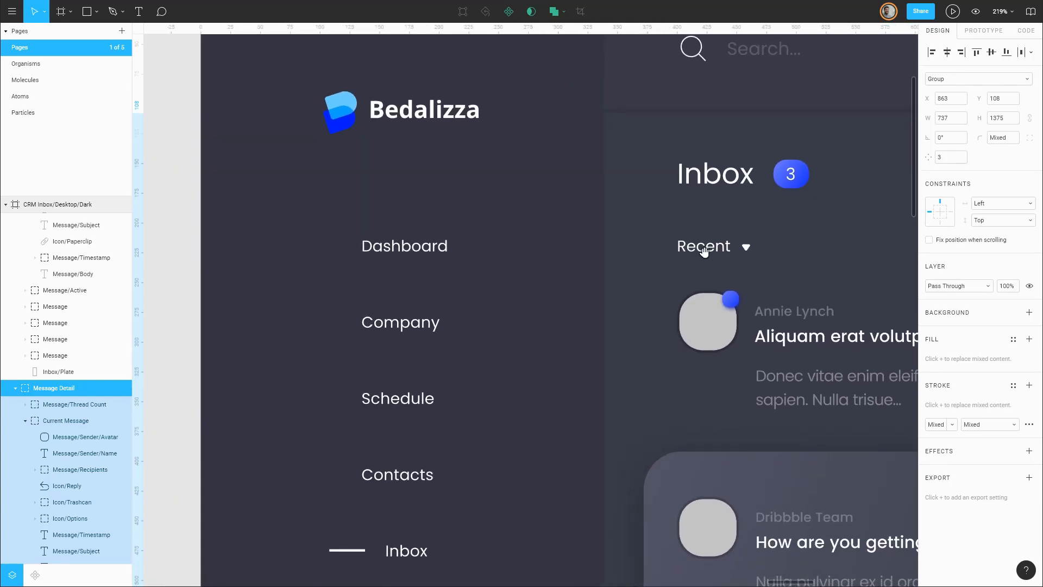
click(703, 249)
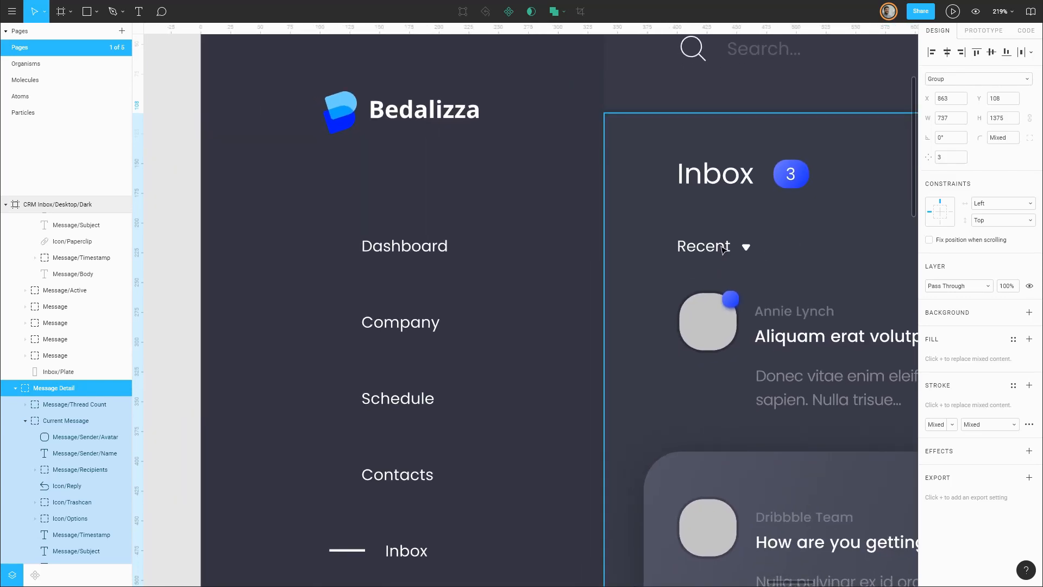
mouse_move(695, 259)
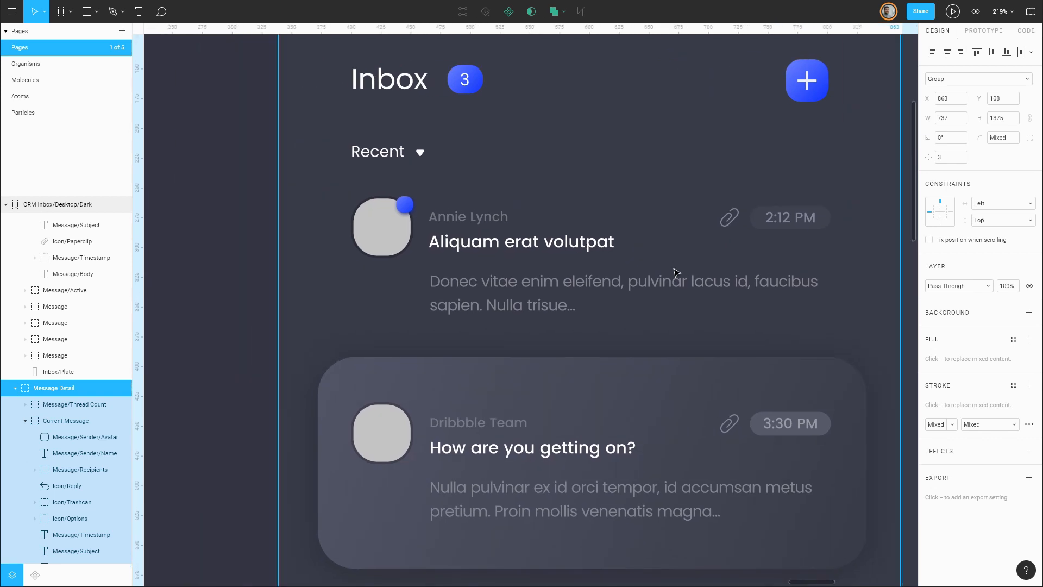
mouse_move(445, 243)
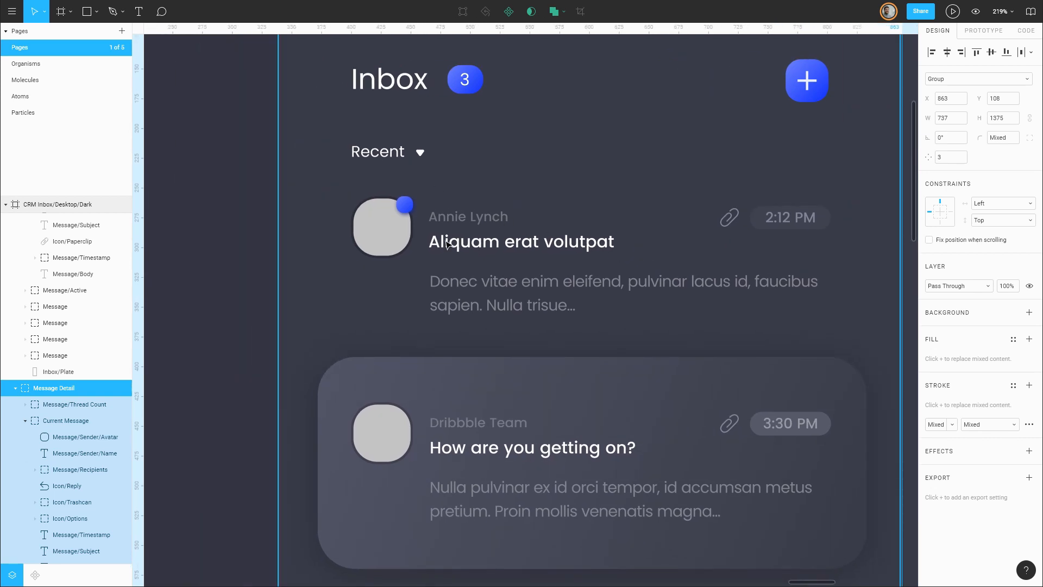
mouse_move(771, 210)
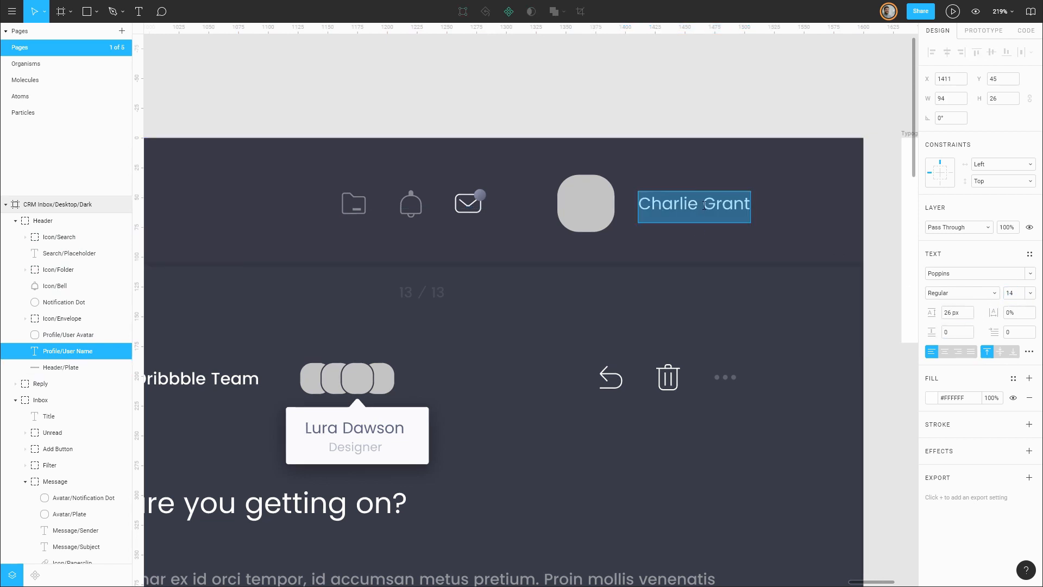
- Set Charlie Grant's line height to 20 px and save it as the 'Title 3' style
click(955, 313)
text(20)
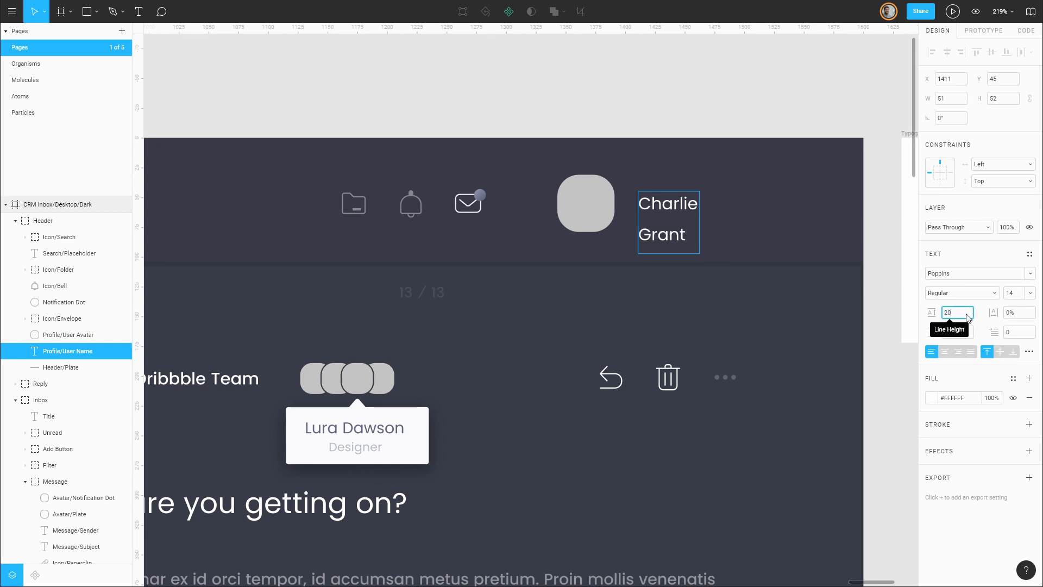
key(Return)
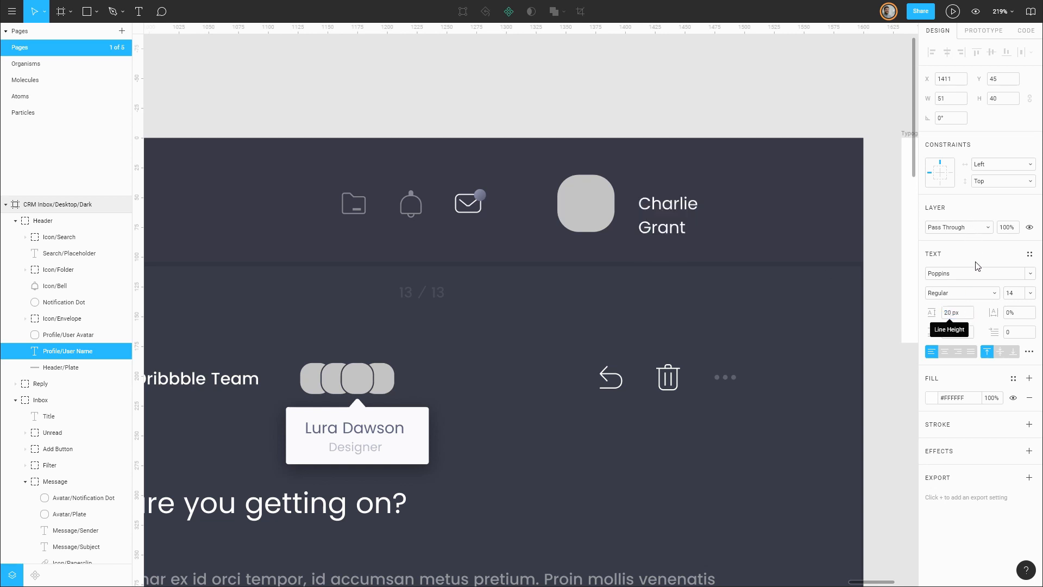
double_click(667, 215)
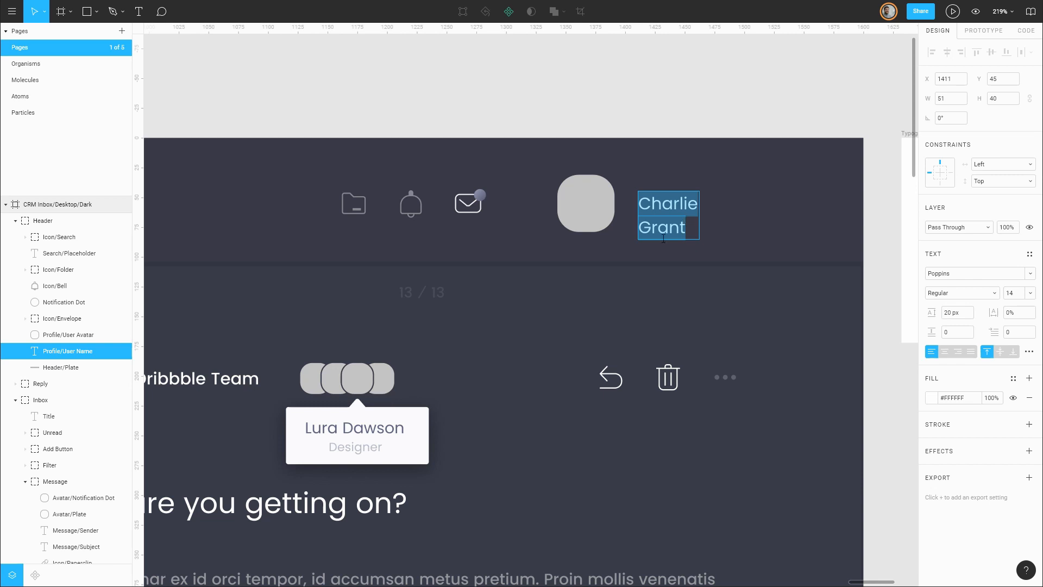
mouse_move(970, 300)
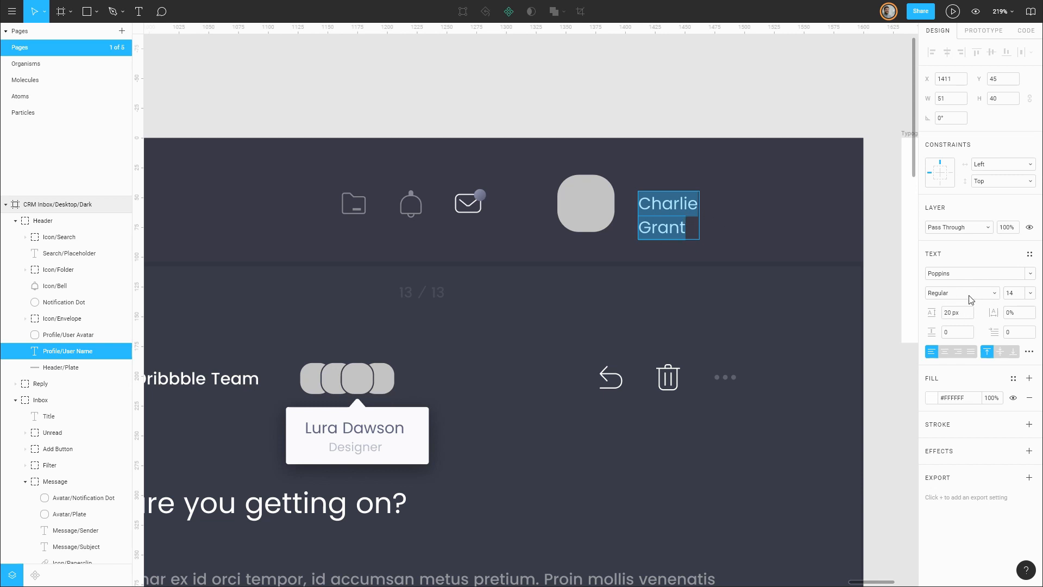
mouse_move(965, 267)
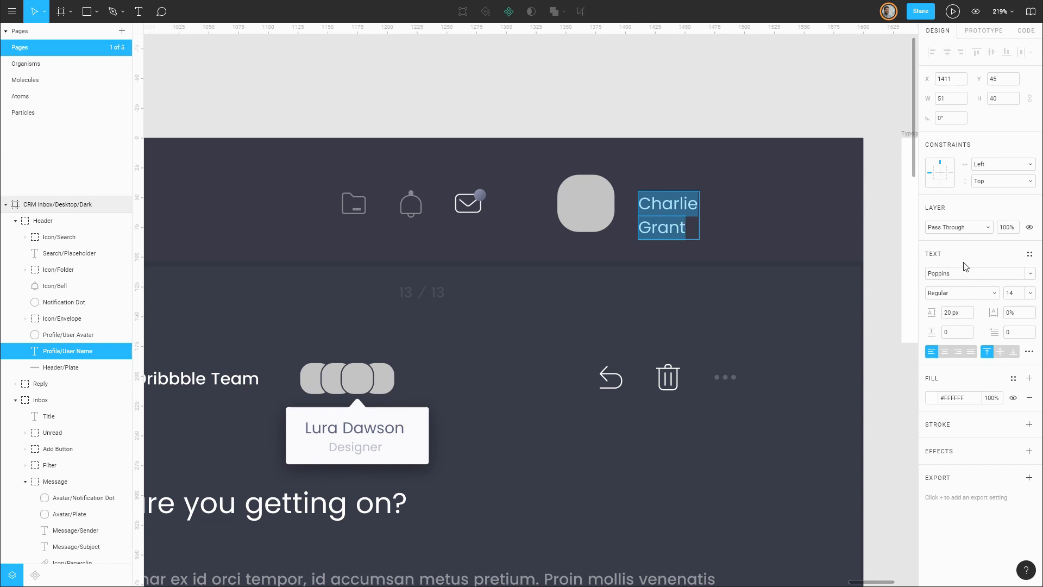
click(1028, 254)
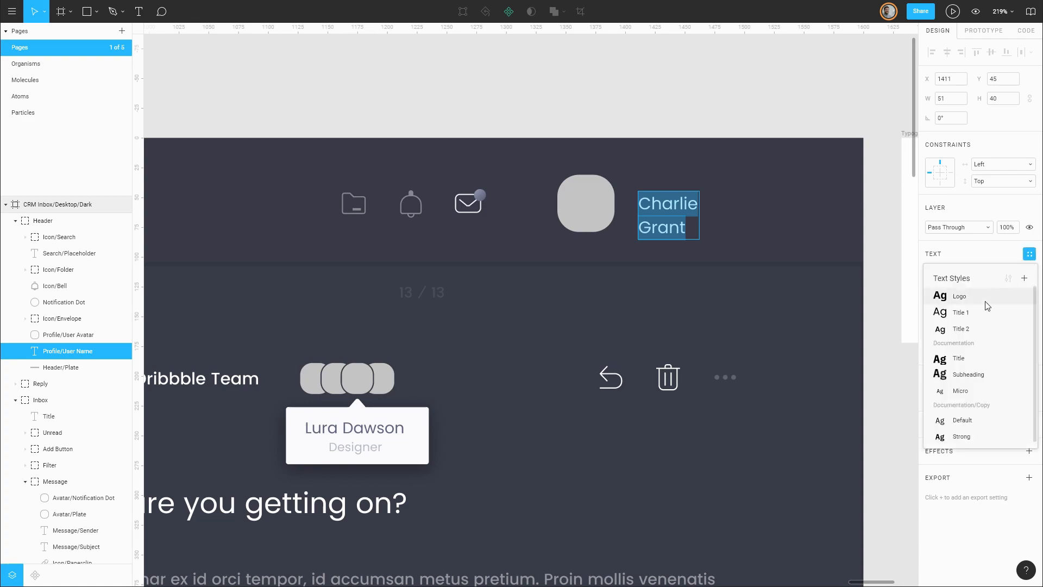
click(1024, 278)
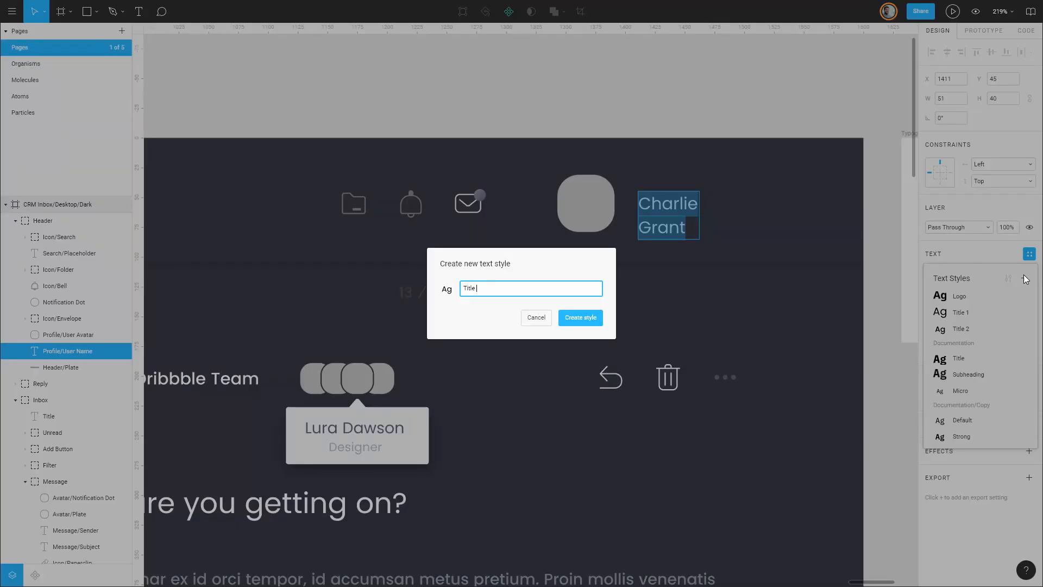
click(579, 317)
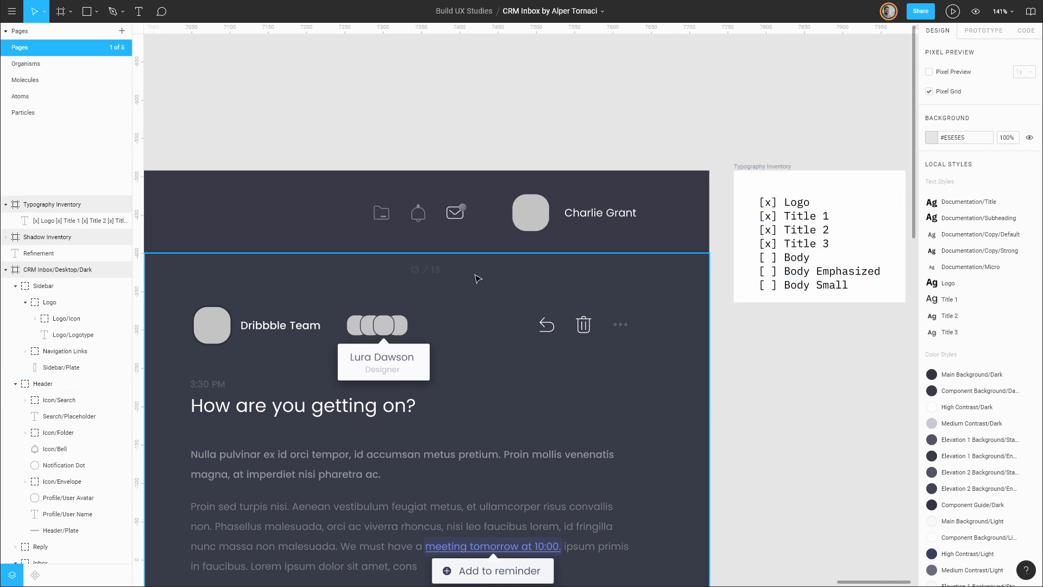
mouse_move(485, 371)
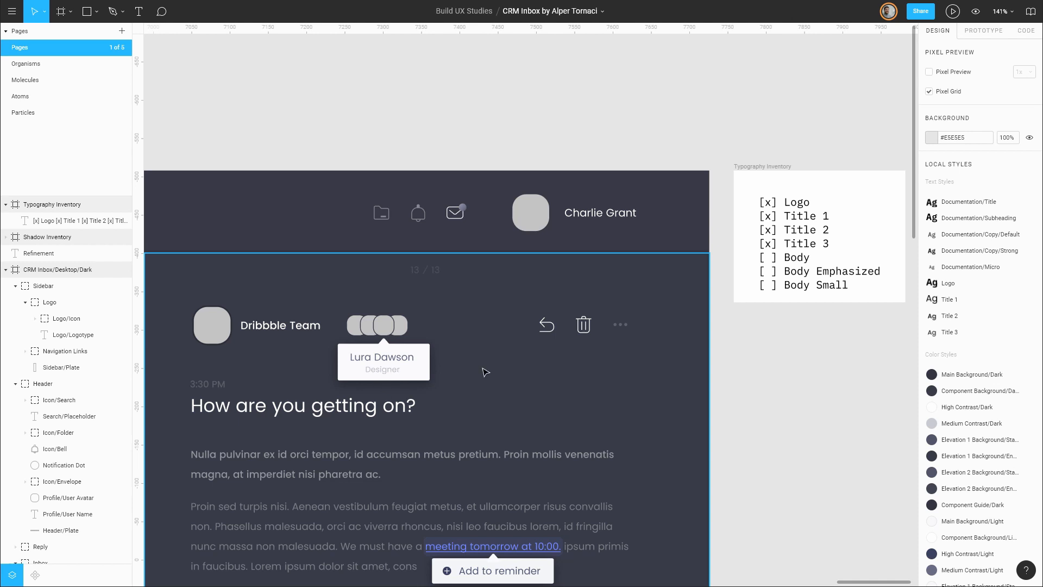
mouse_move(469, 373)
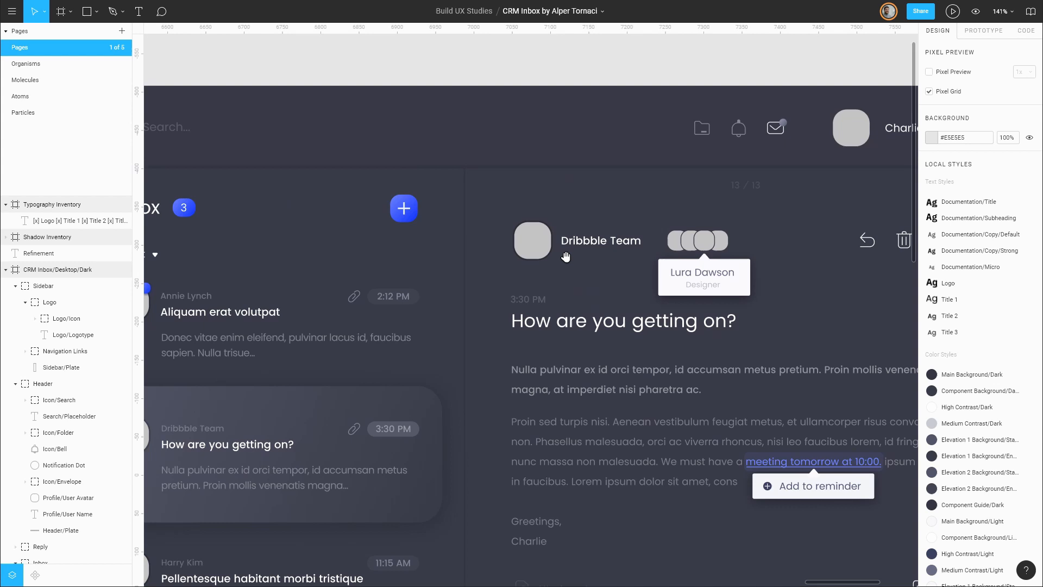
- Select the message detail area and then the Typography Inventory checklist text
click(624, 338)
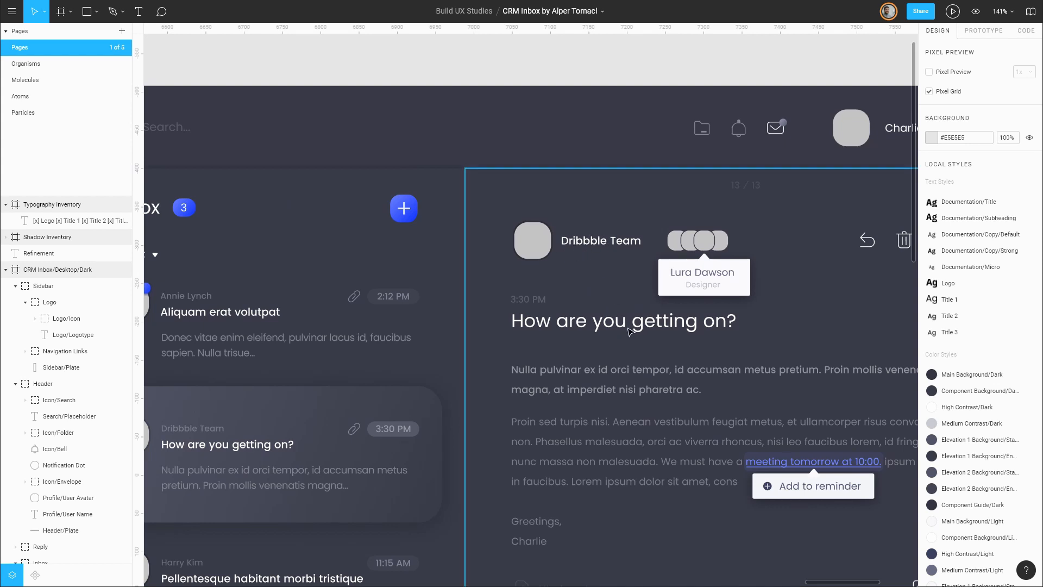
mouse_move(578, 249)
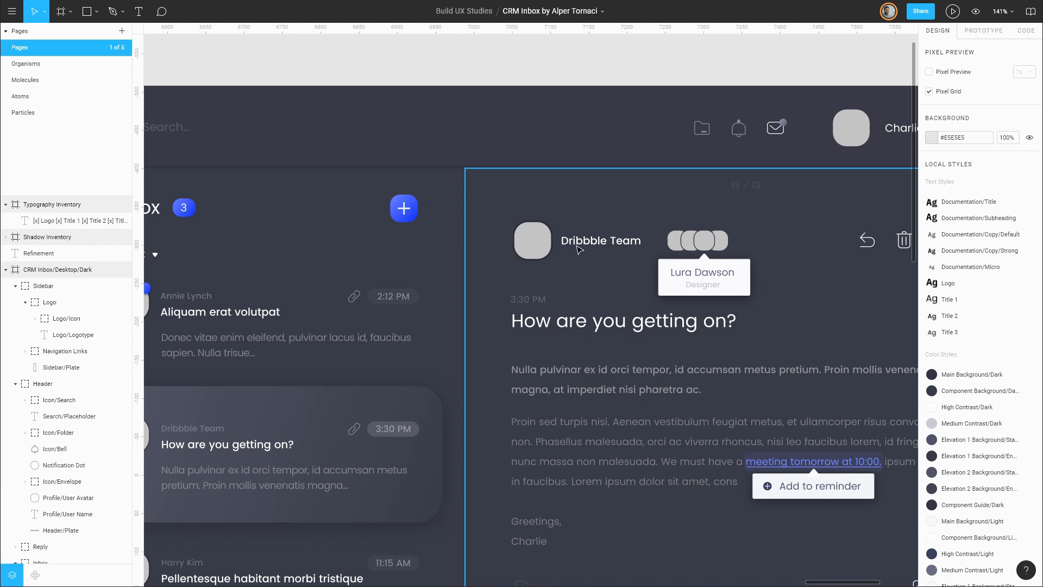
mouse_move(607, 251)
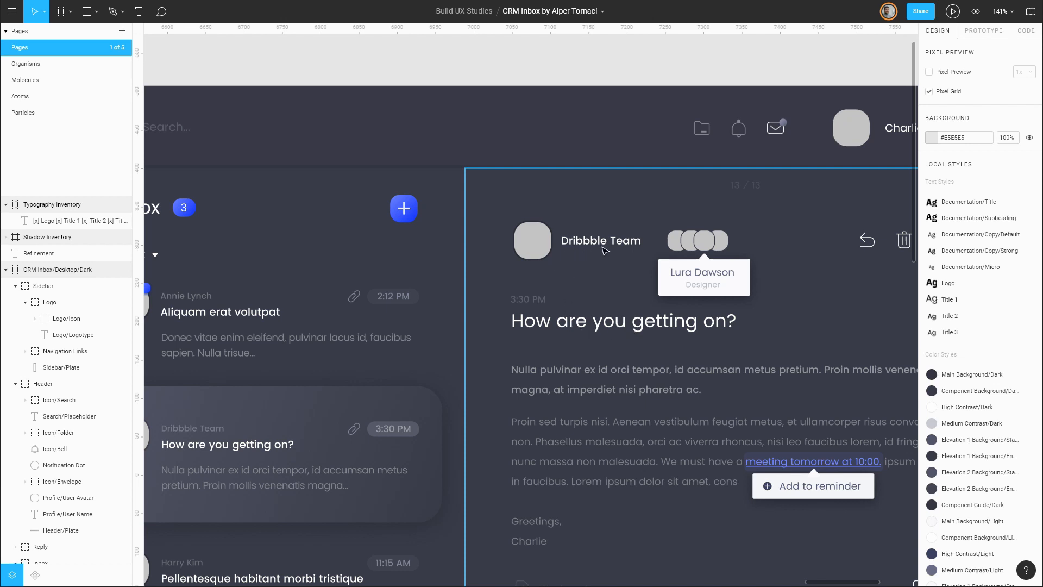
mouse_move(548, 343)
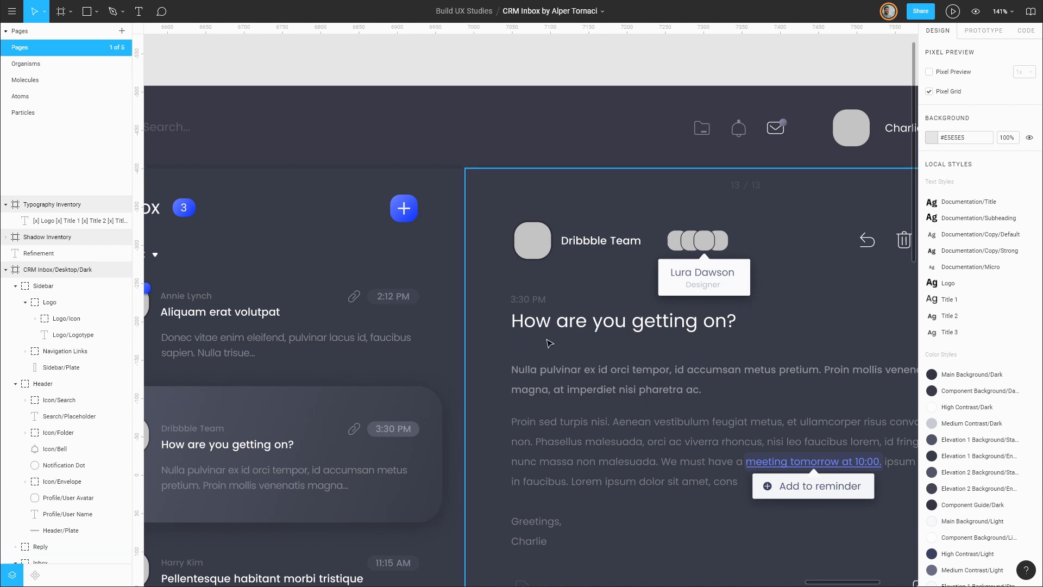
mouse_move(670, 401)
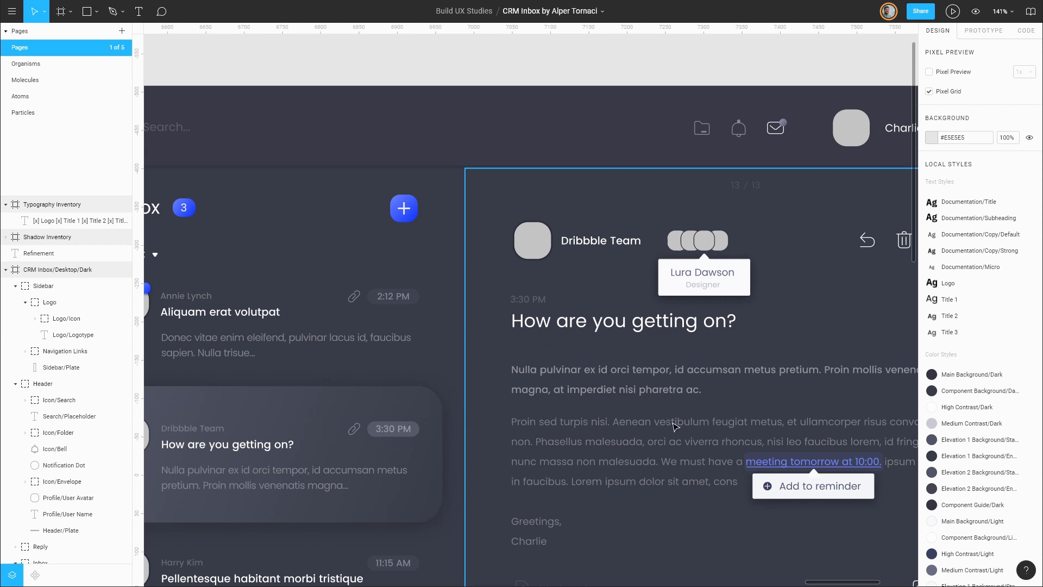
mouse_move(631, 444)
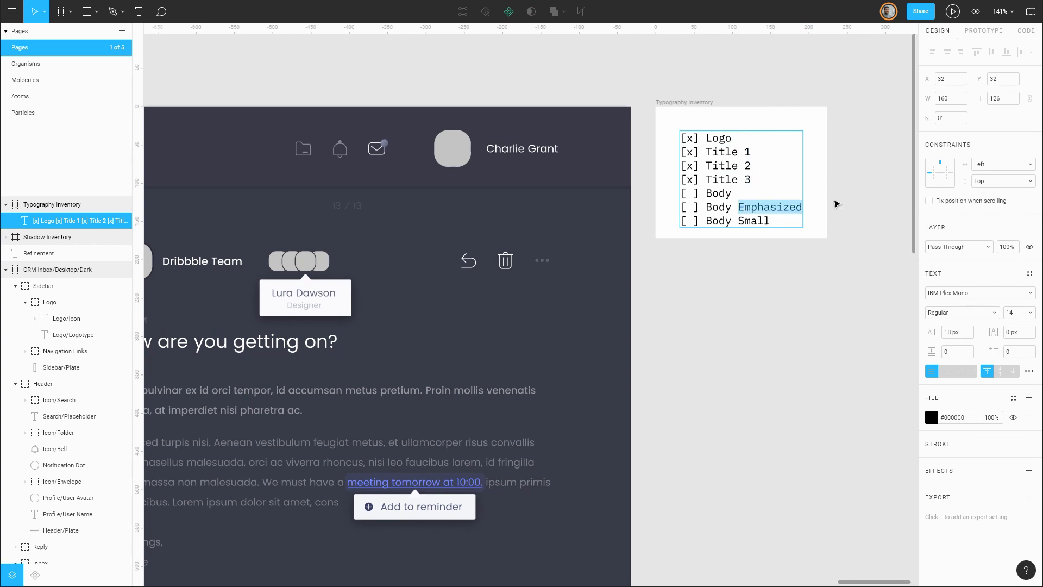
click(794, 289)
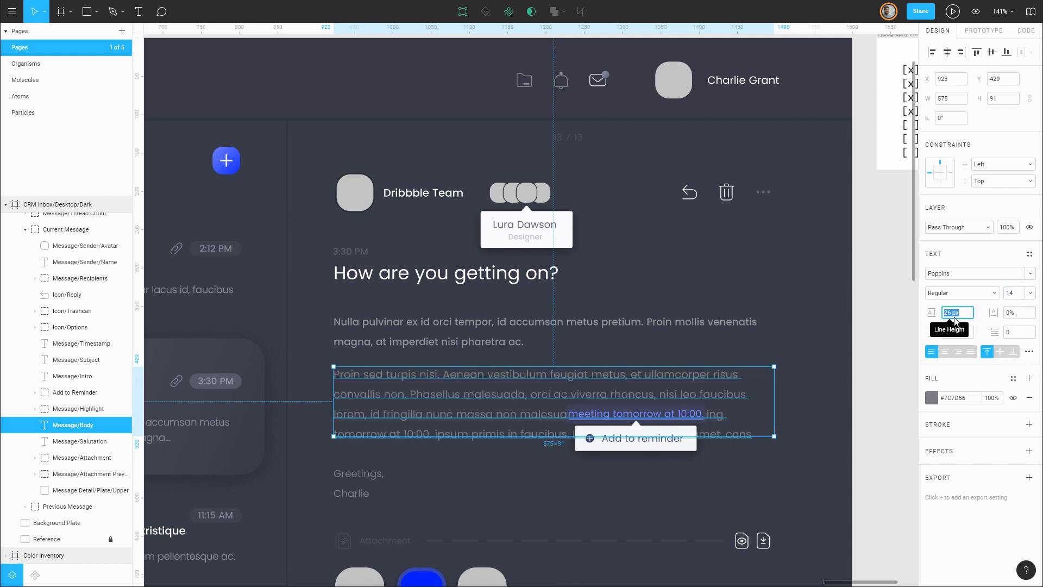
- Enter a 28 px line height on the message body and start a new text style
text(28)
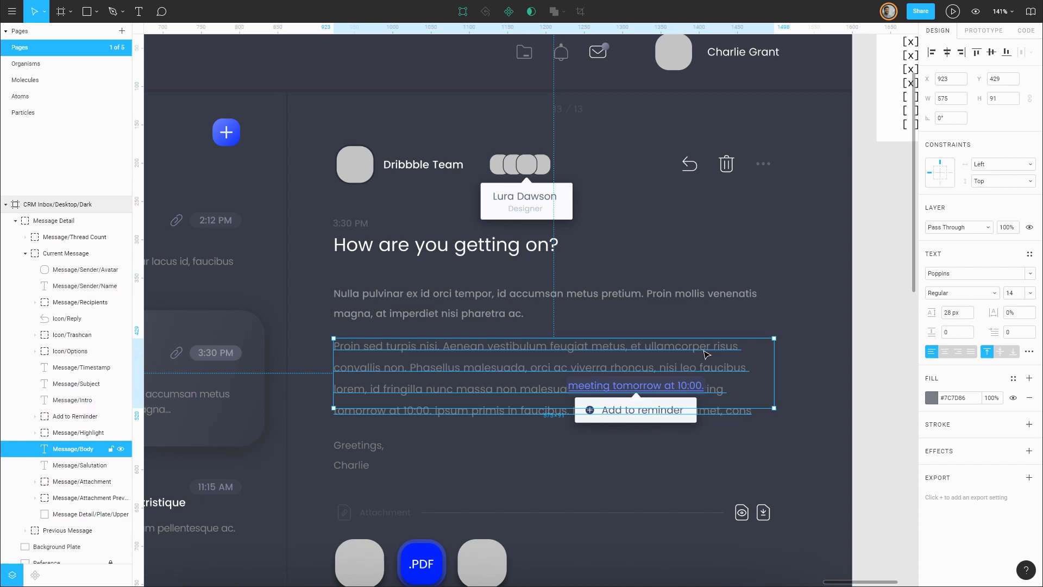
mouse_move(745, 409)
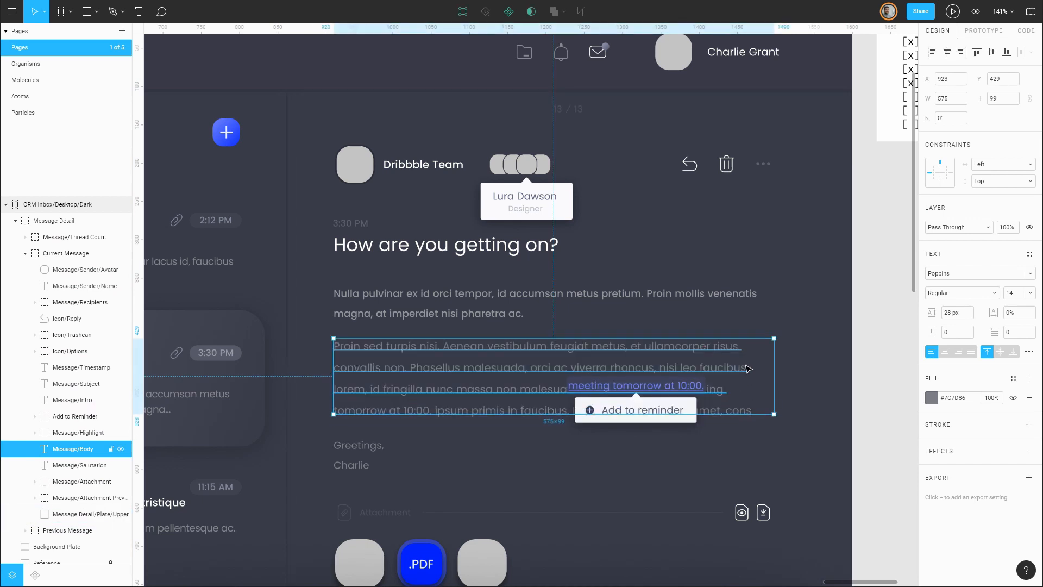
click(1028, 254)
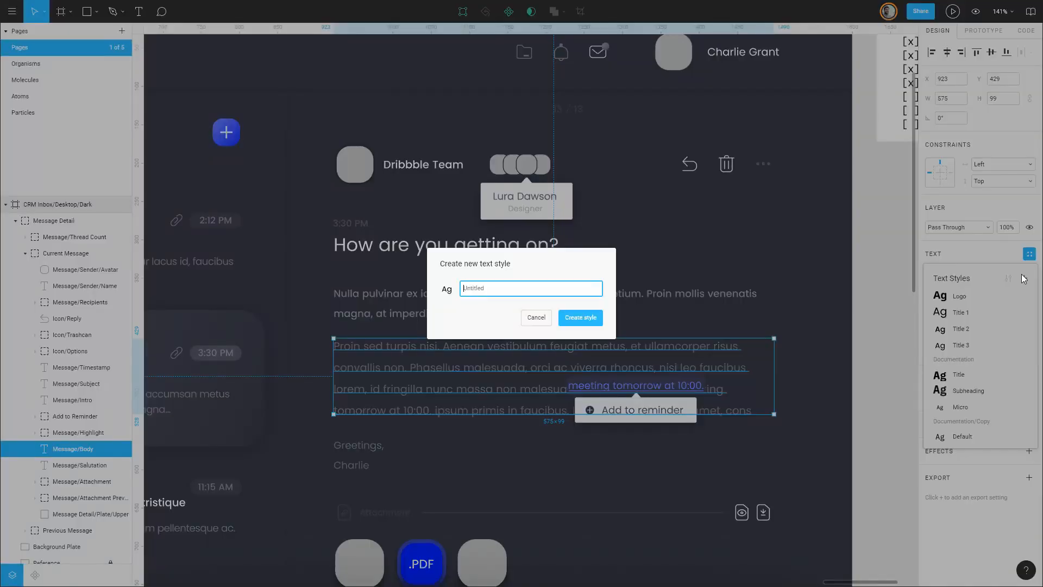
click(578, 318)
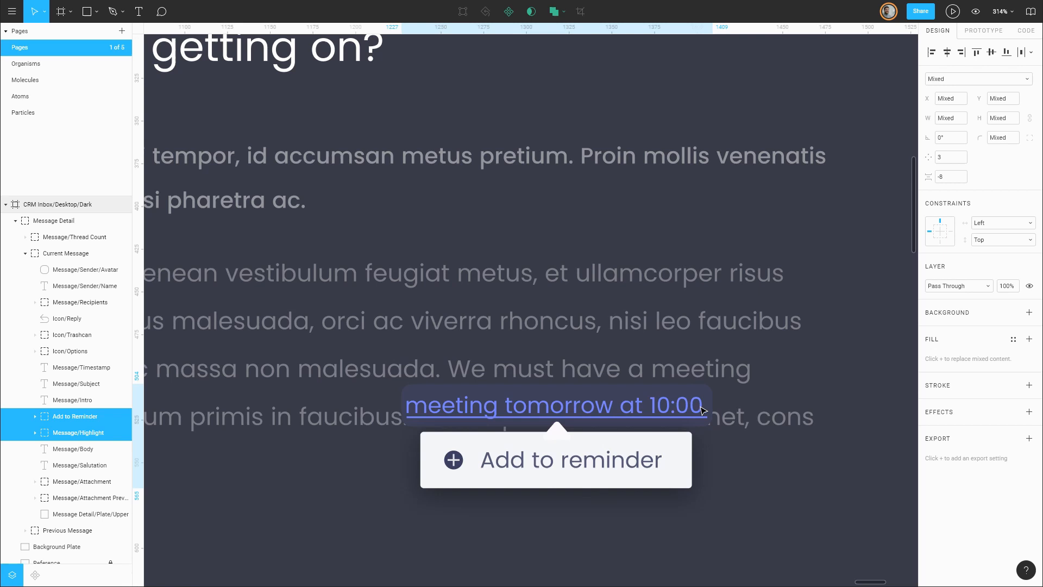
- Reset the message paragraph to Poppins Regular 13 with 26 px line height as the Body style
click(556, 459)
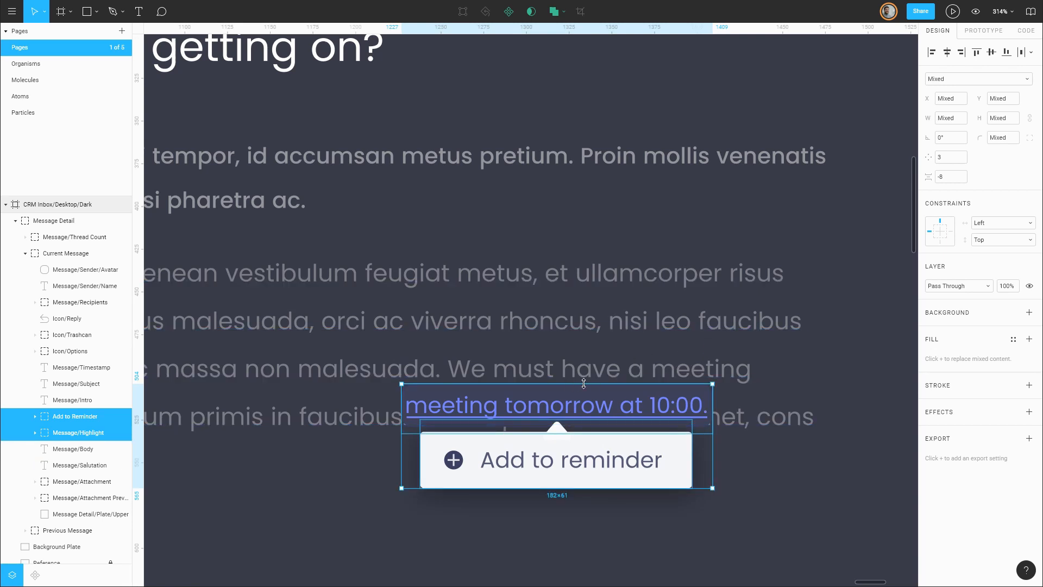
click(91, 513)
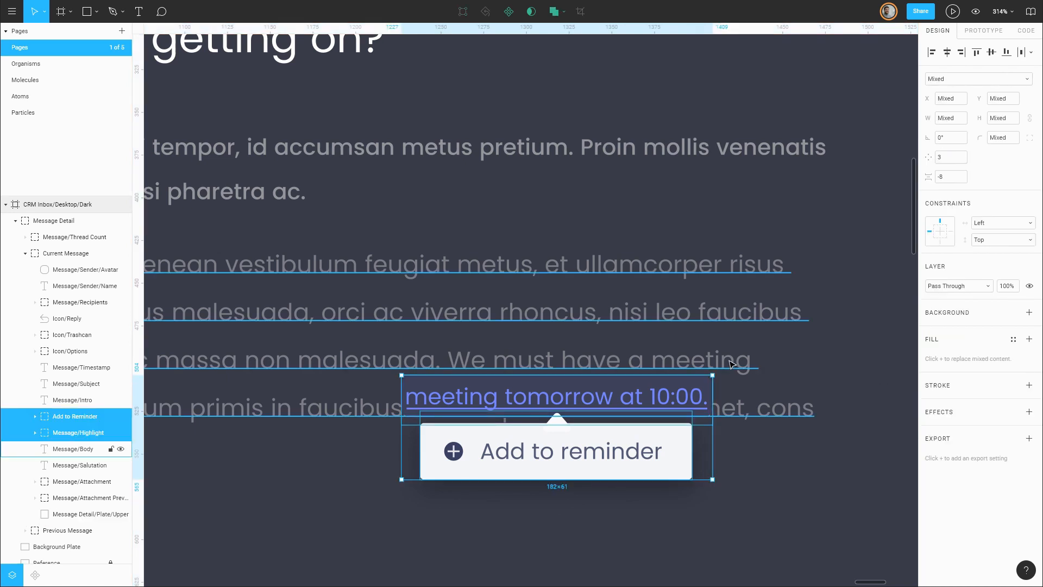
click(74, 448)
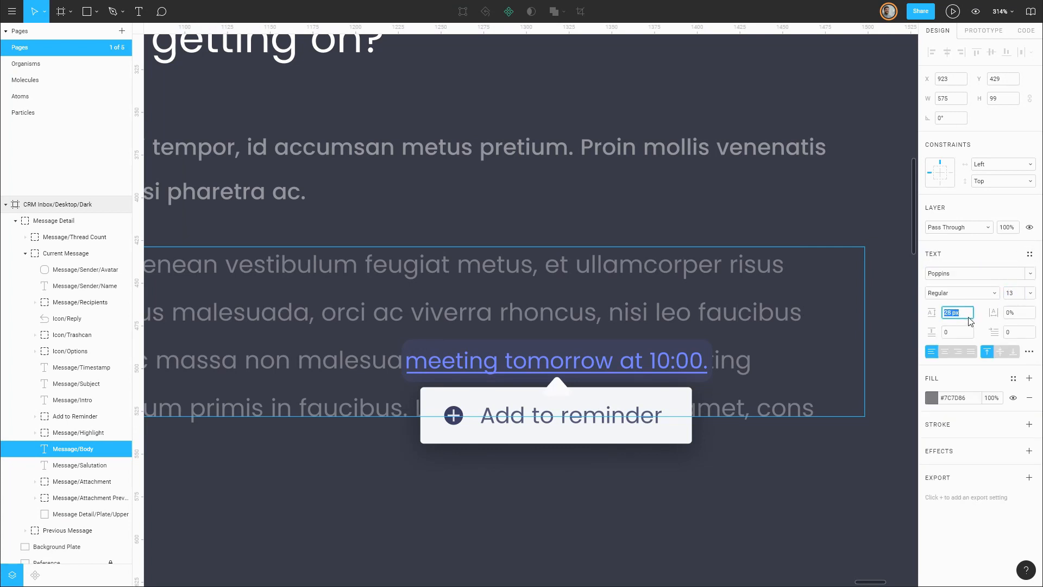
mouse_move(956, 332)
text(26)
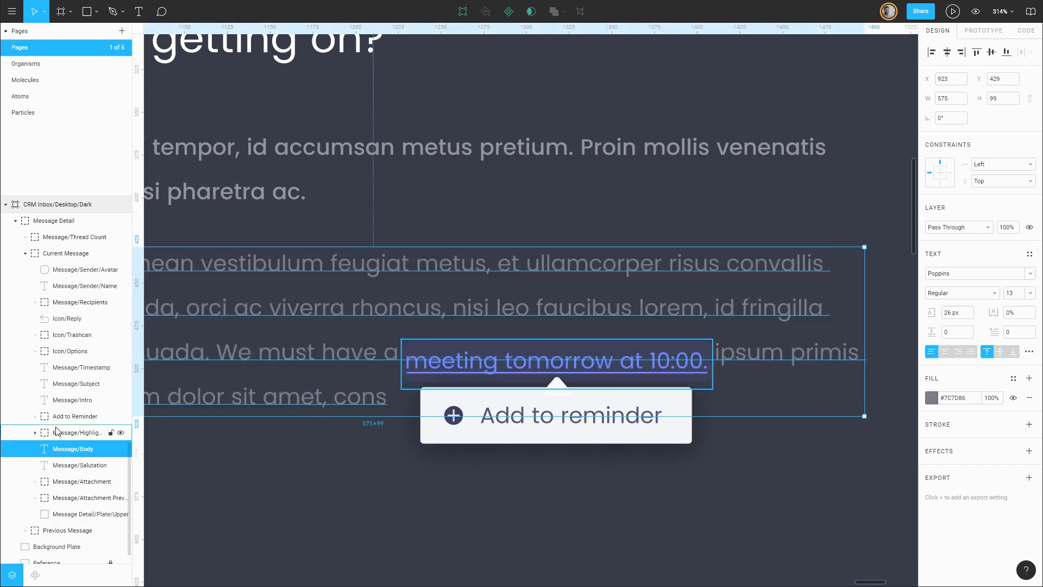
click(75, 416)
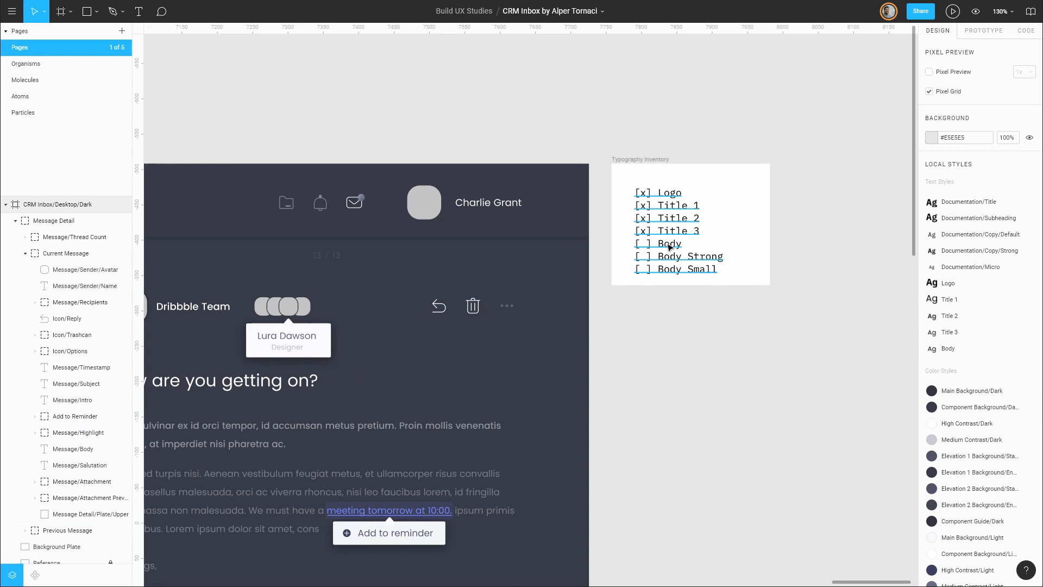
- Add a 'Body strong' text layer beside the inventory and apply the Body style
click(667, 230)
text(x)
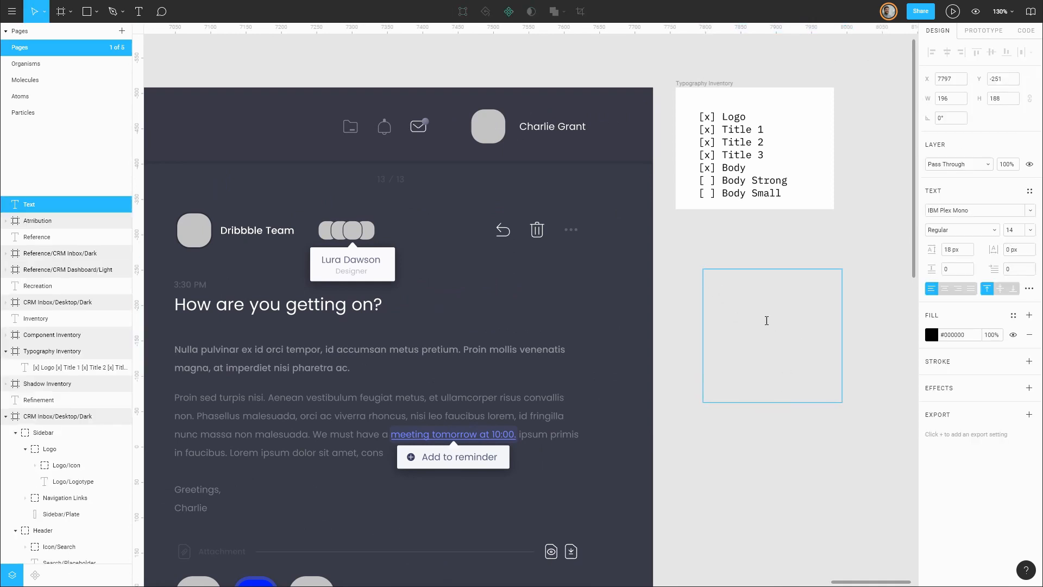
text(Body st)
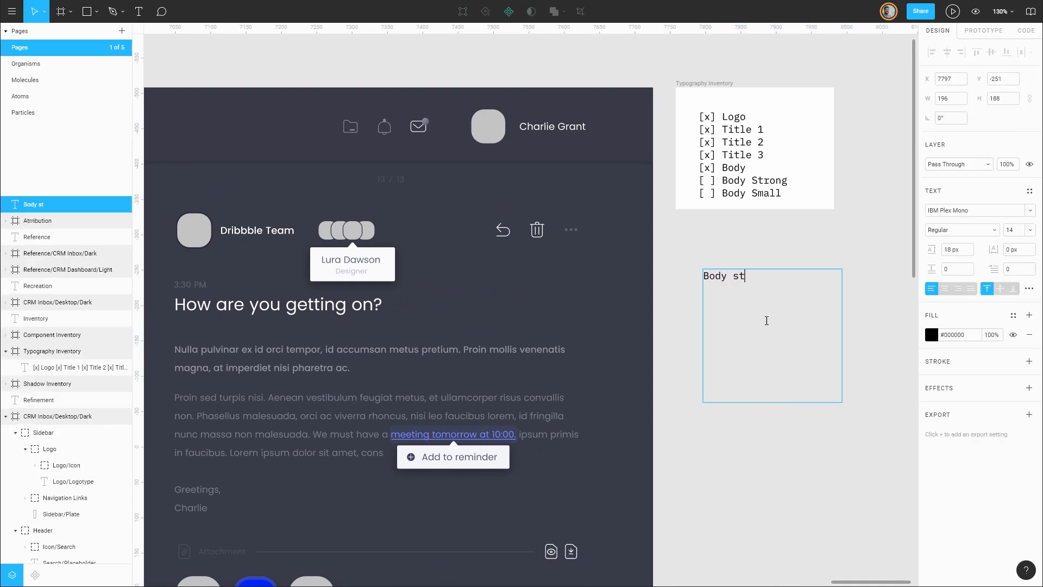
click(1029, 190)
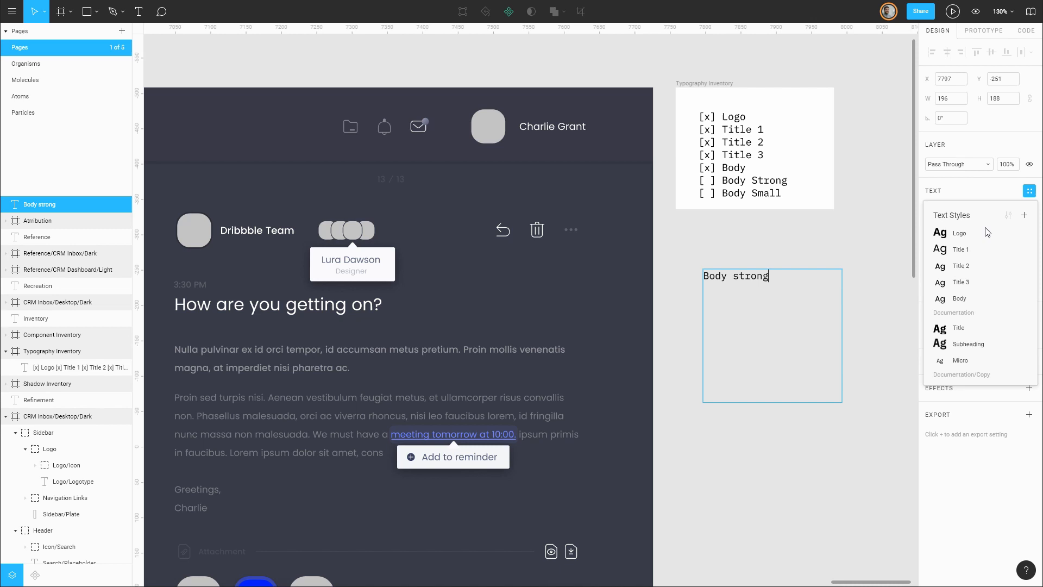
click(959, 298)
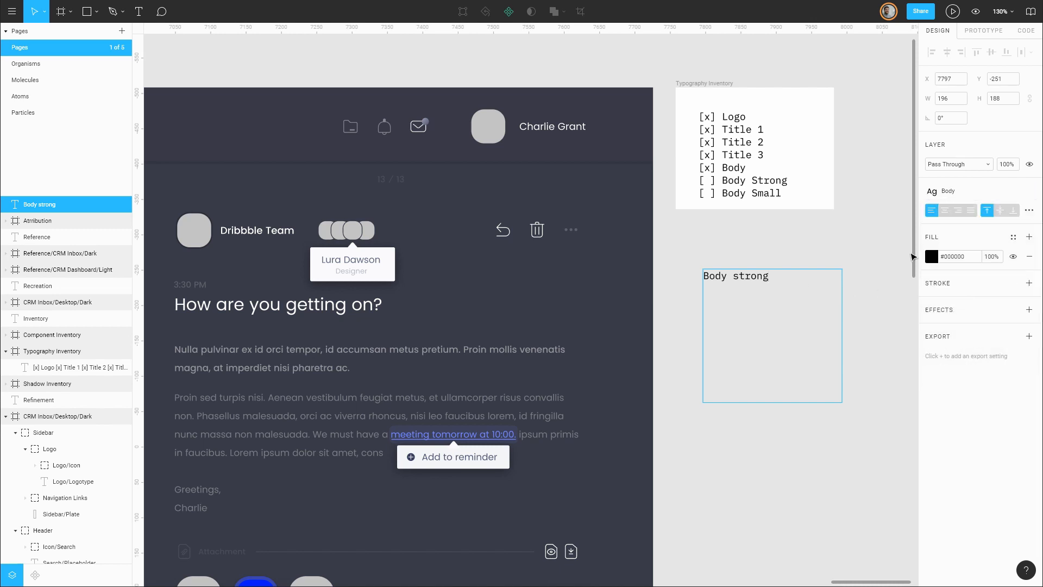
- Detach the Body style and set the sample to Poppins Medium with 28 px line height
click(1027, 191)
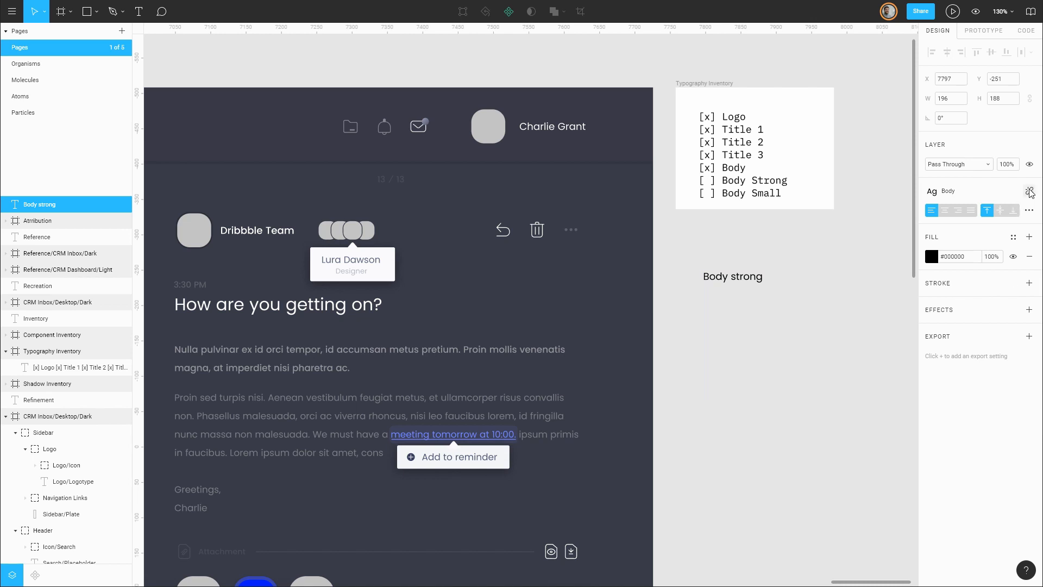
click(1029, 192)
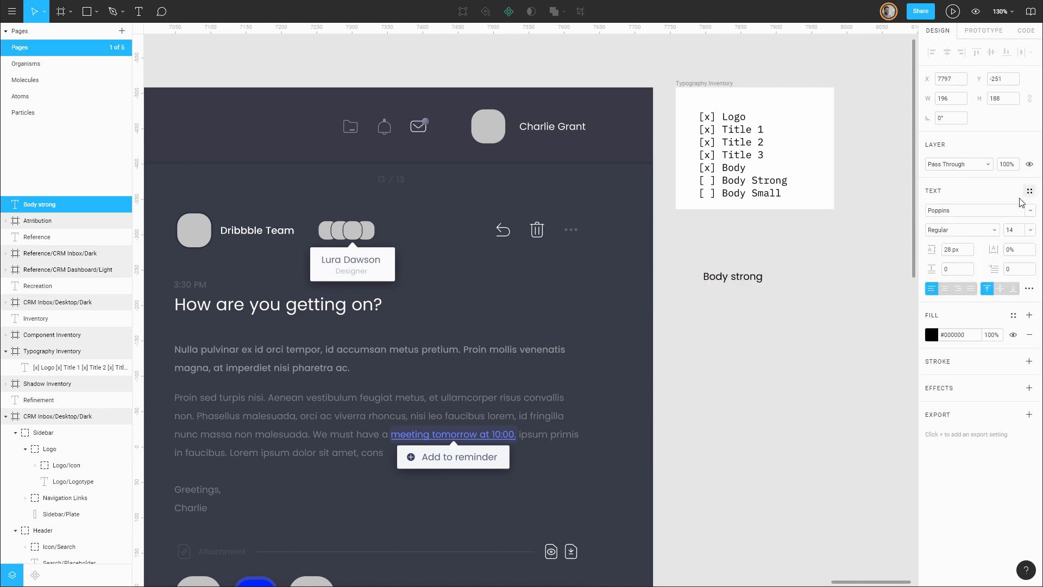
click(960, 229)
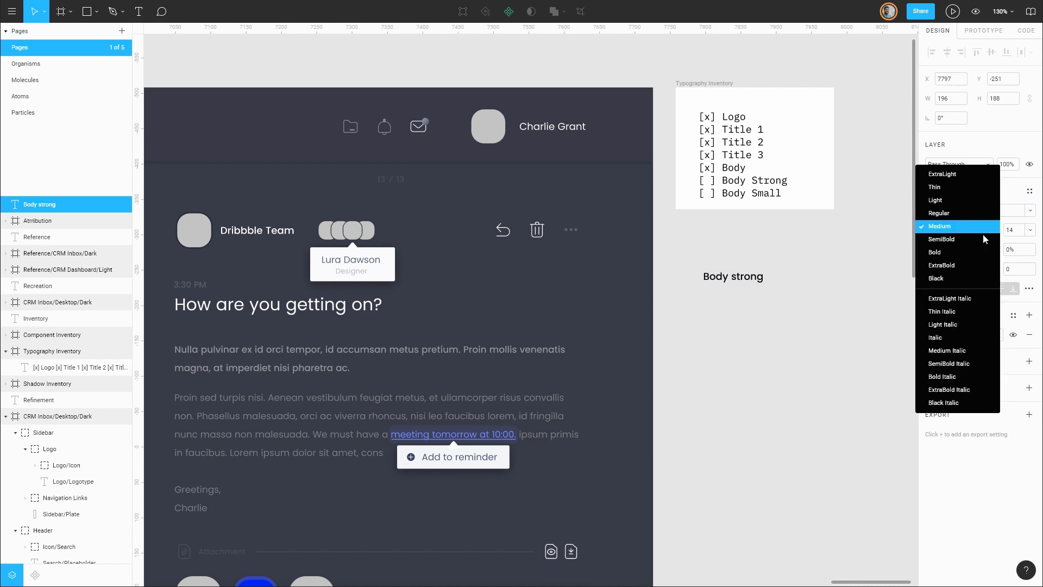
click(941, 239)
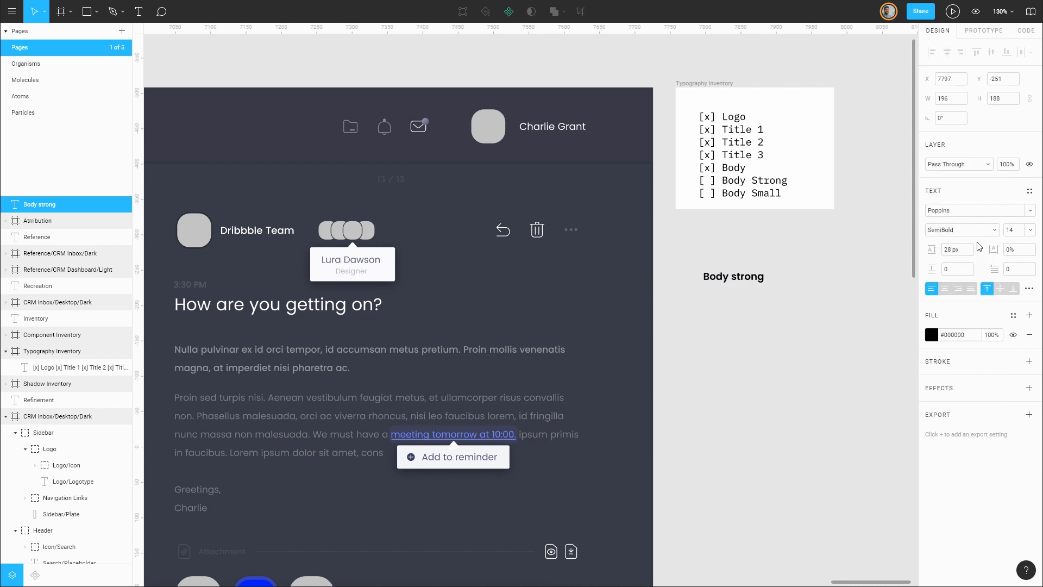
click(732, 276)
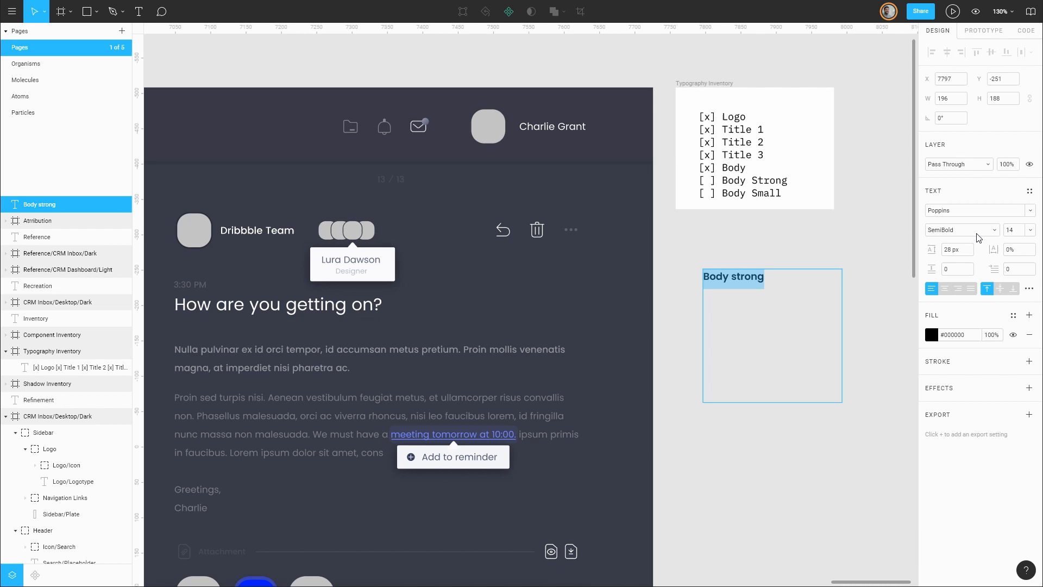
click(959, 229)
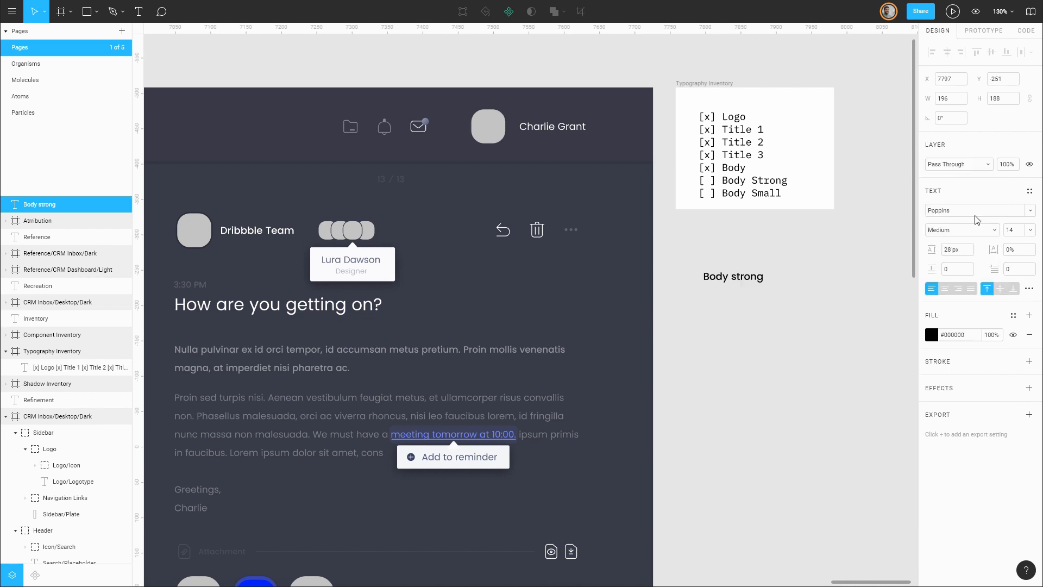
double_click(732, 276)
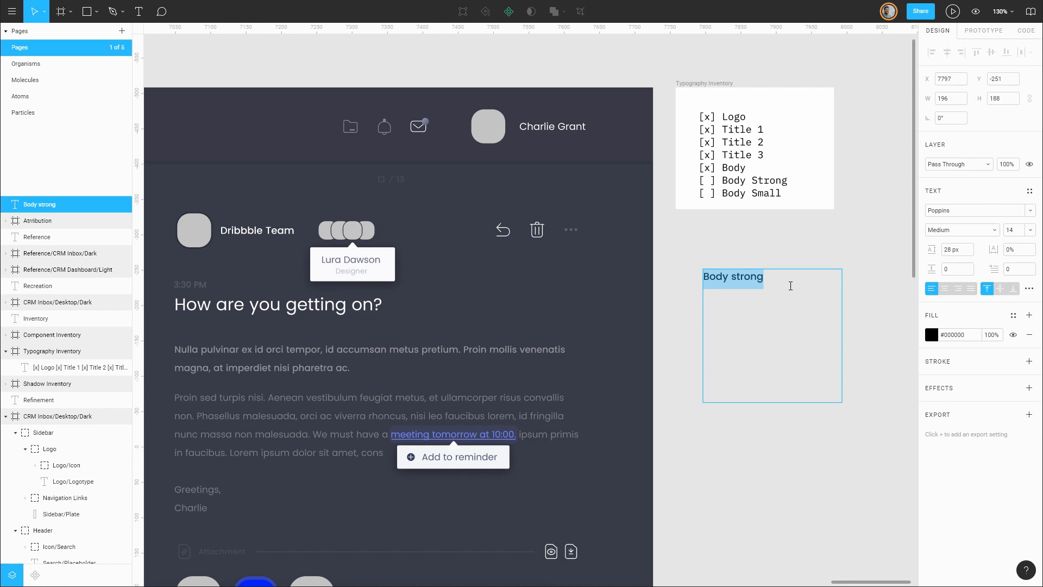
mouse_move(801, 284)
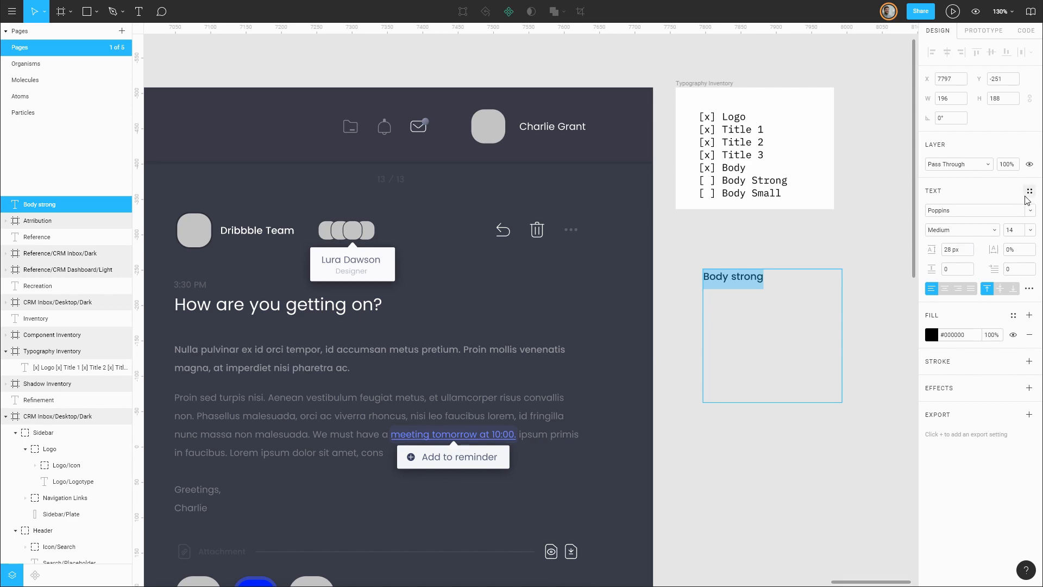
- Save the Body strong sample as a new Body/Strong text style and exit checklist editing
click(1029, 192)
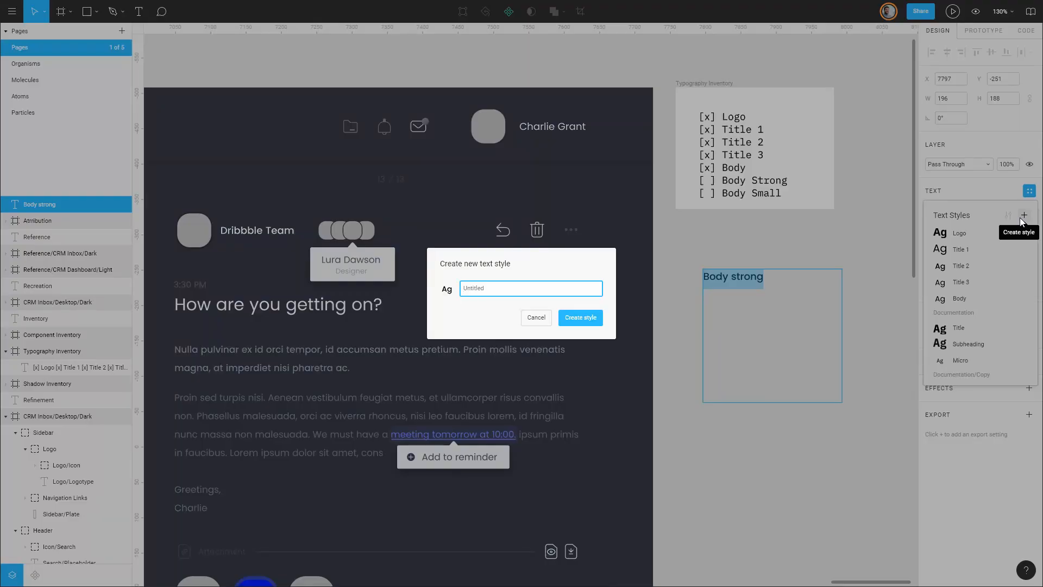
text(Body/St)
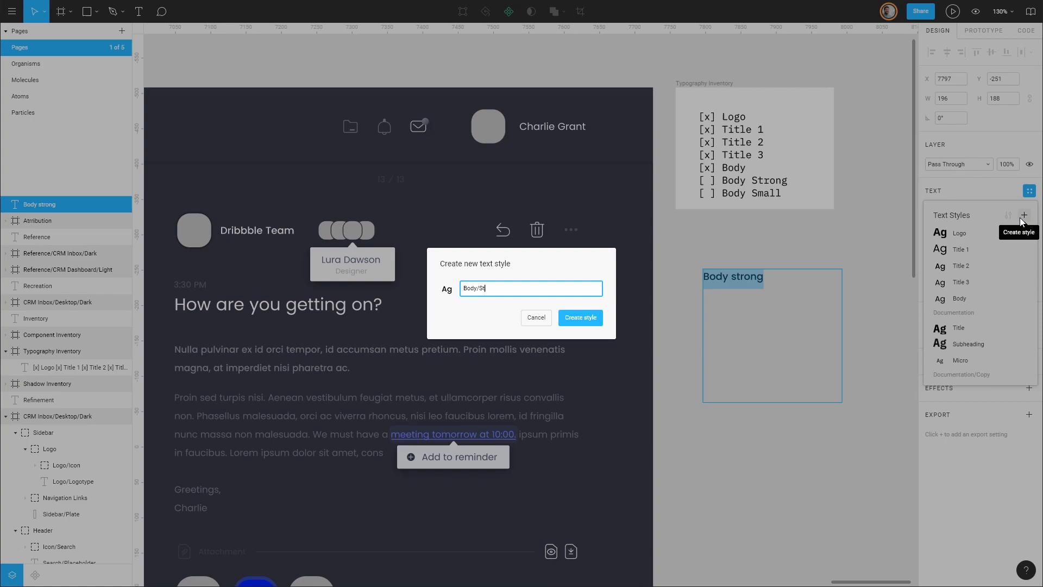
click(578, 317)
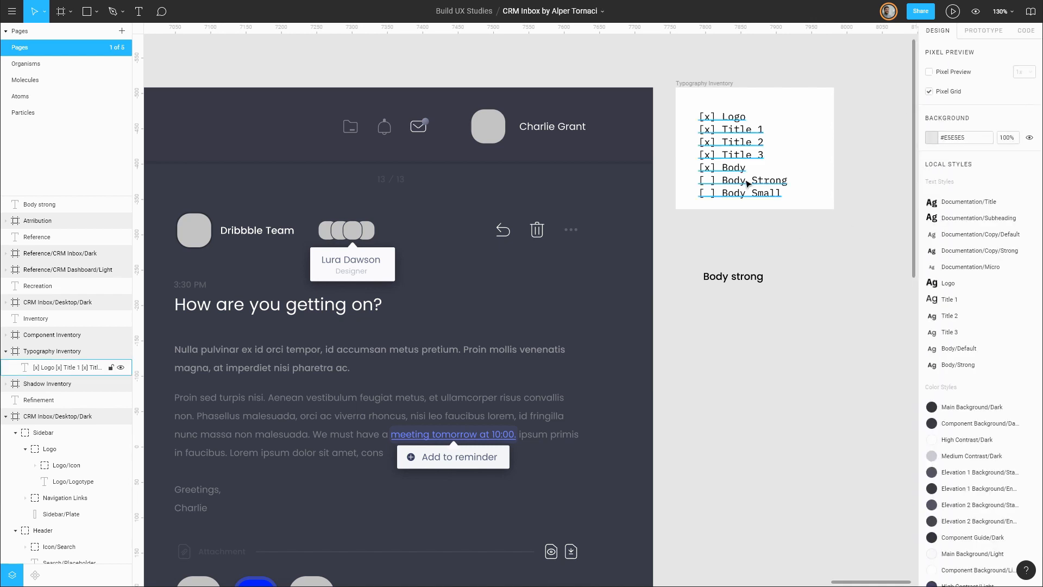
click(745, 153)
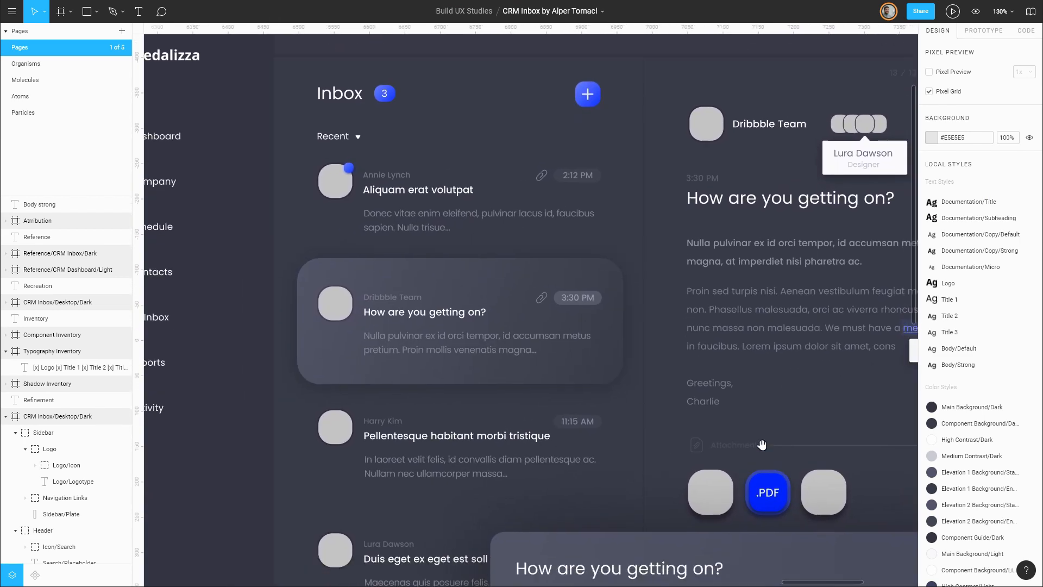
scroll(down, 3)
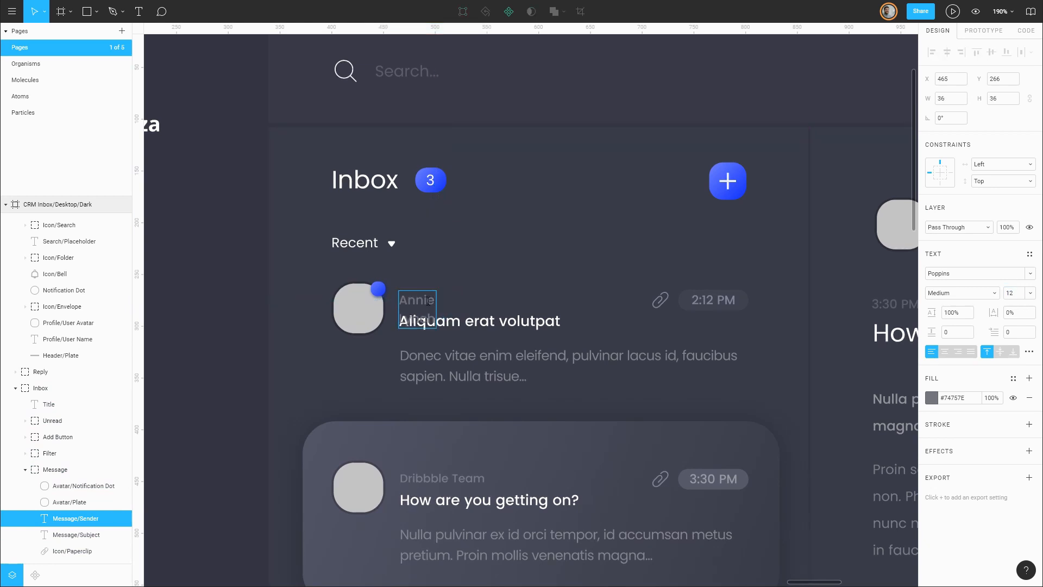
click(417, 300)
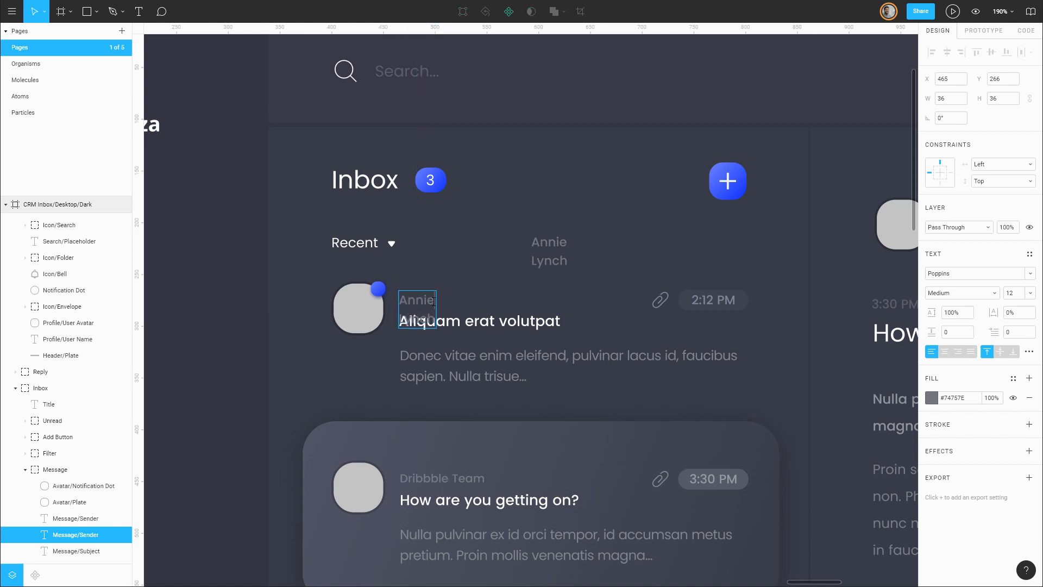
click(436, 299)
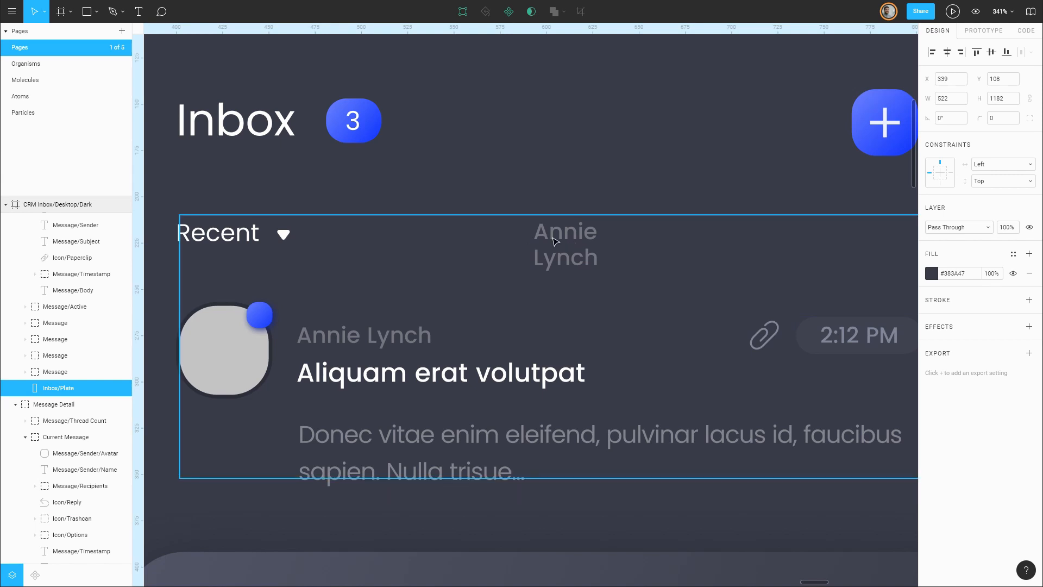
- Save the copied sender name text as the new Body/Small text style
click(564, 244)
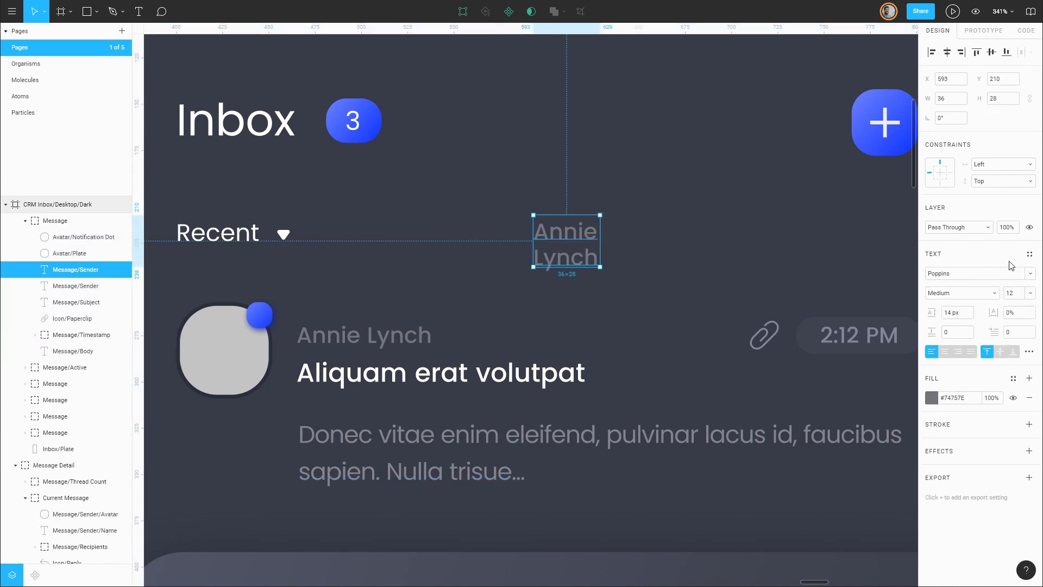
click(1030, 254)
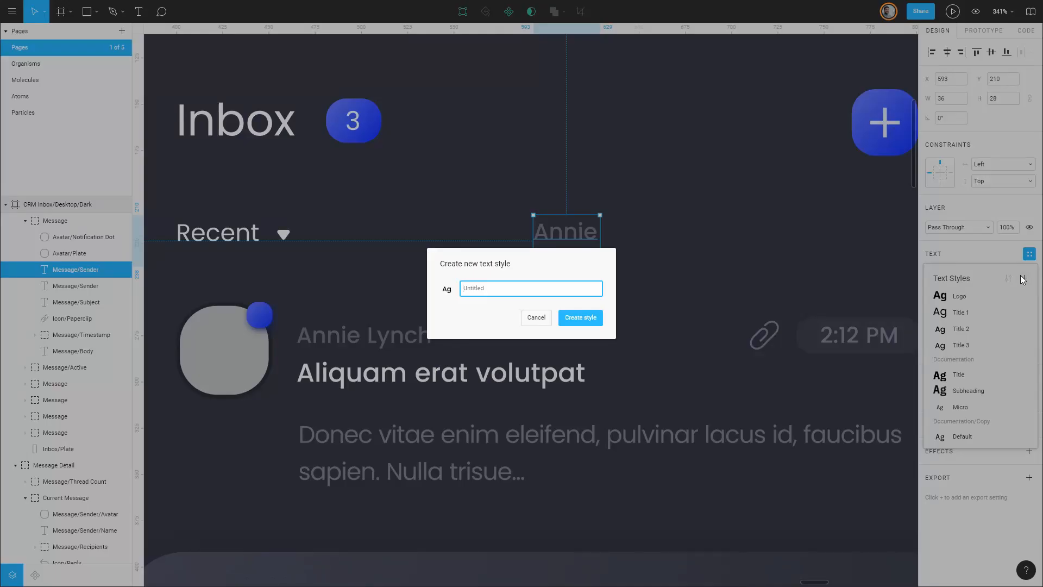
click(535, 317)
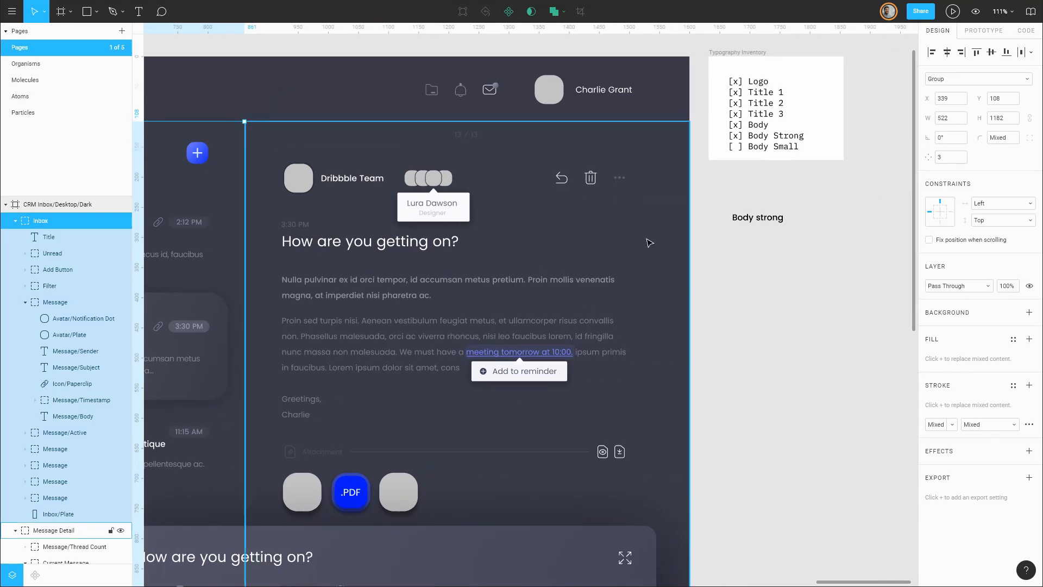
click(765, 113)
text(x)
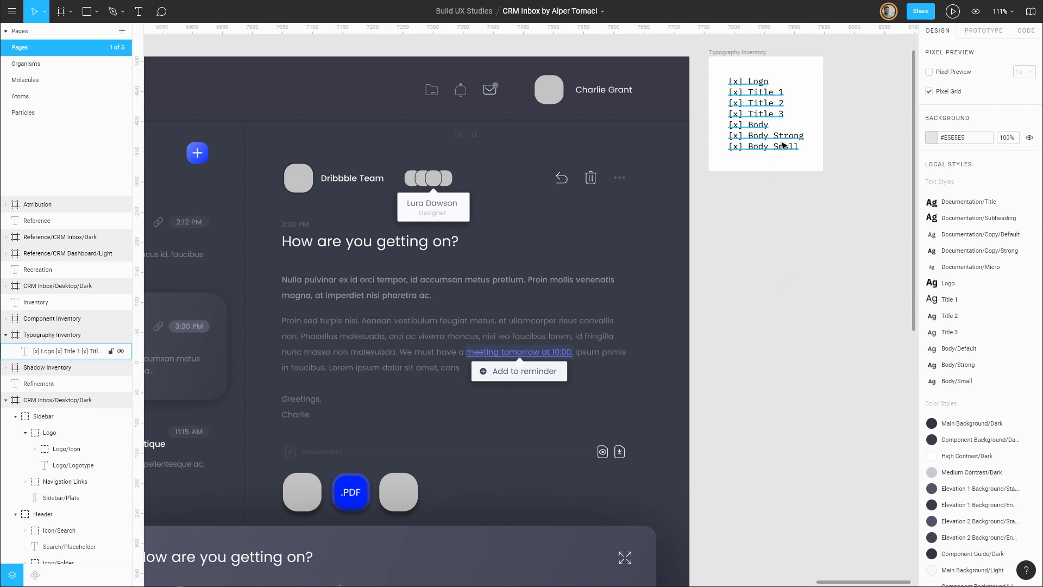
mouse_move(768, 107)
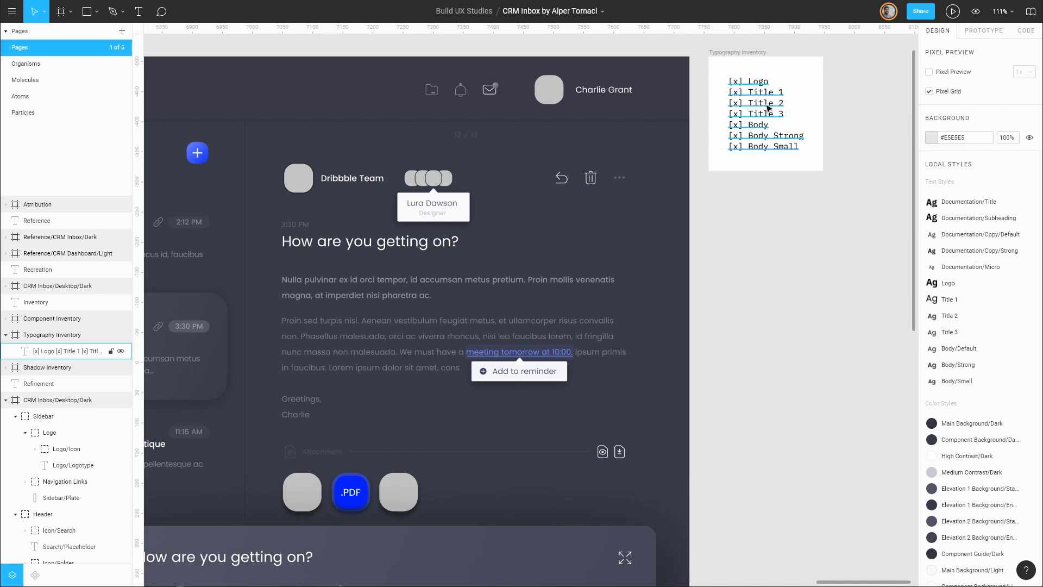
mouse_move(770, 156)
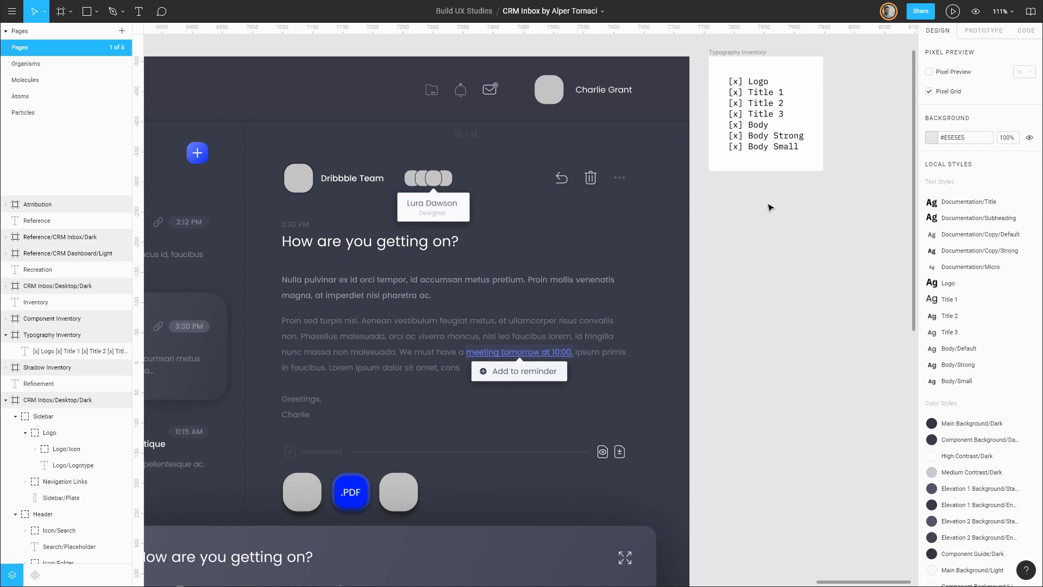
mouse_move(618, 177)
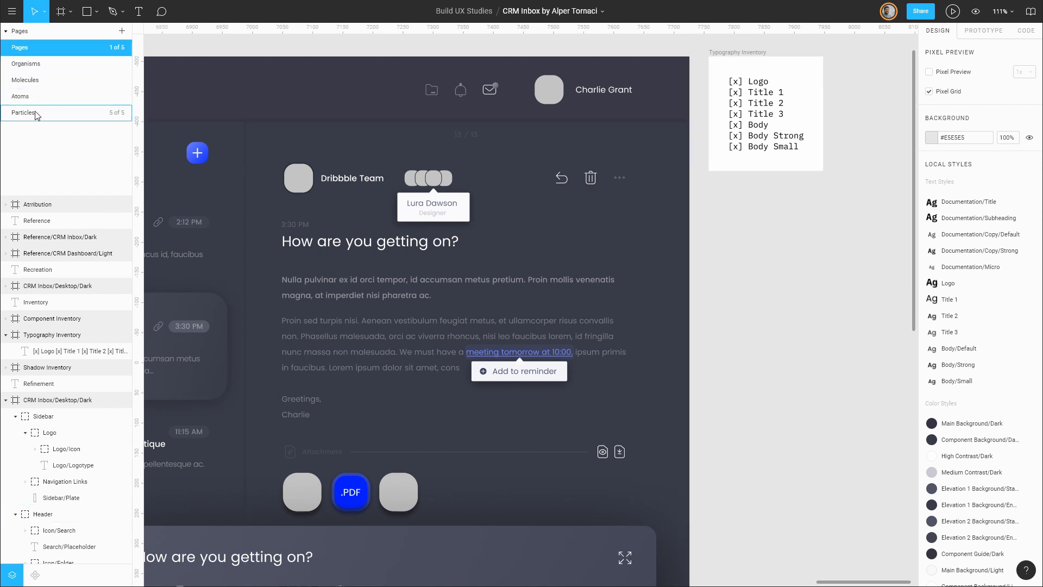
- Leave the Typography Inventory frame and go to the Particles page
click(737, 52)
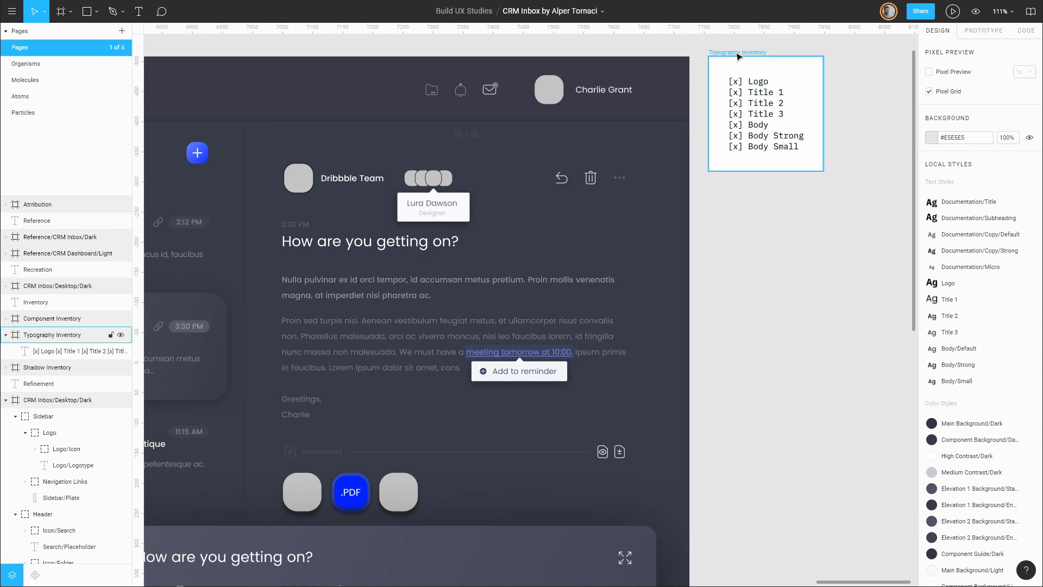
click(756, 214)
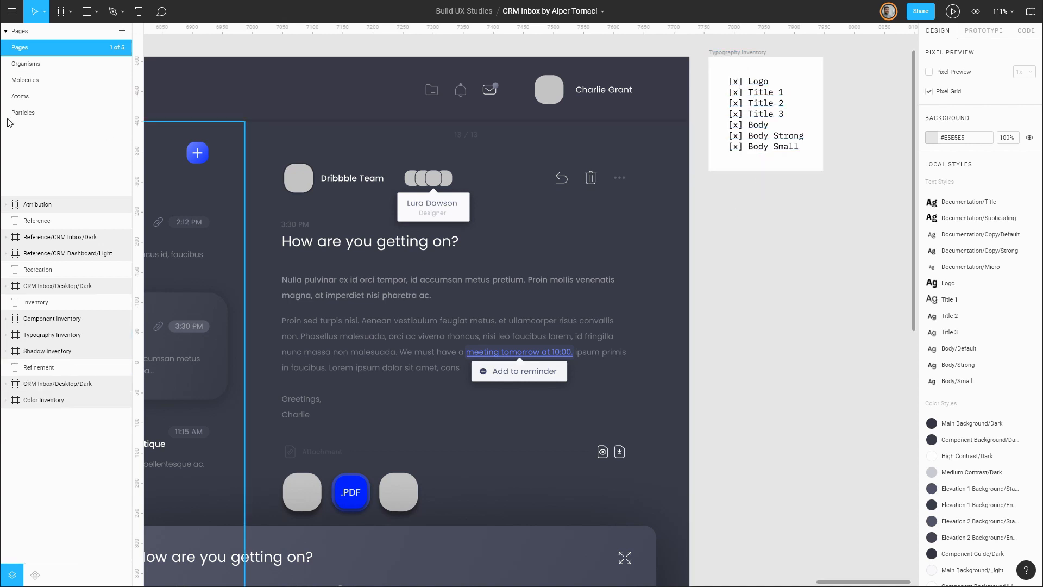
click(23, 112)
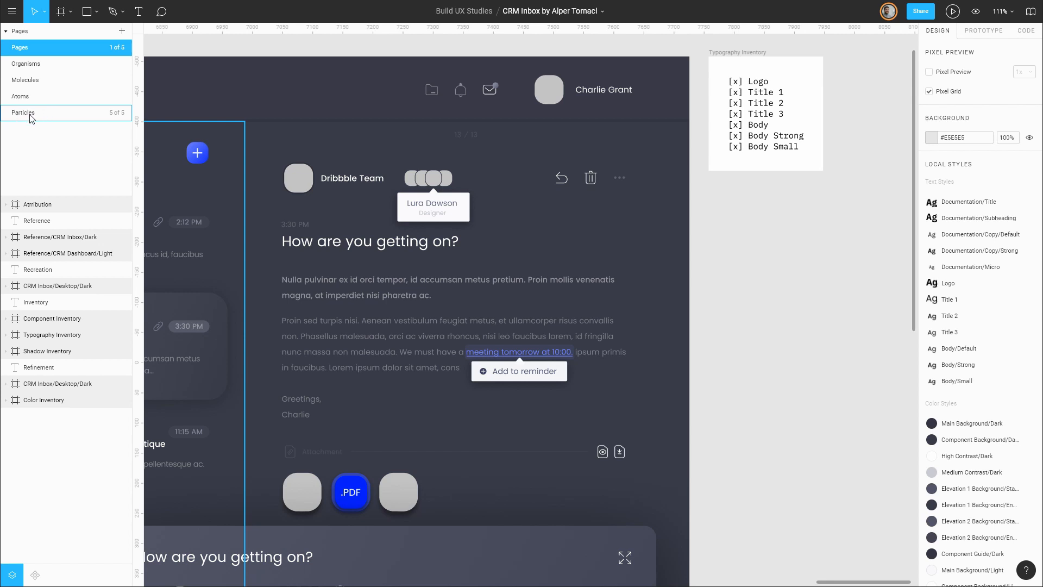
click(24, 112)
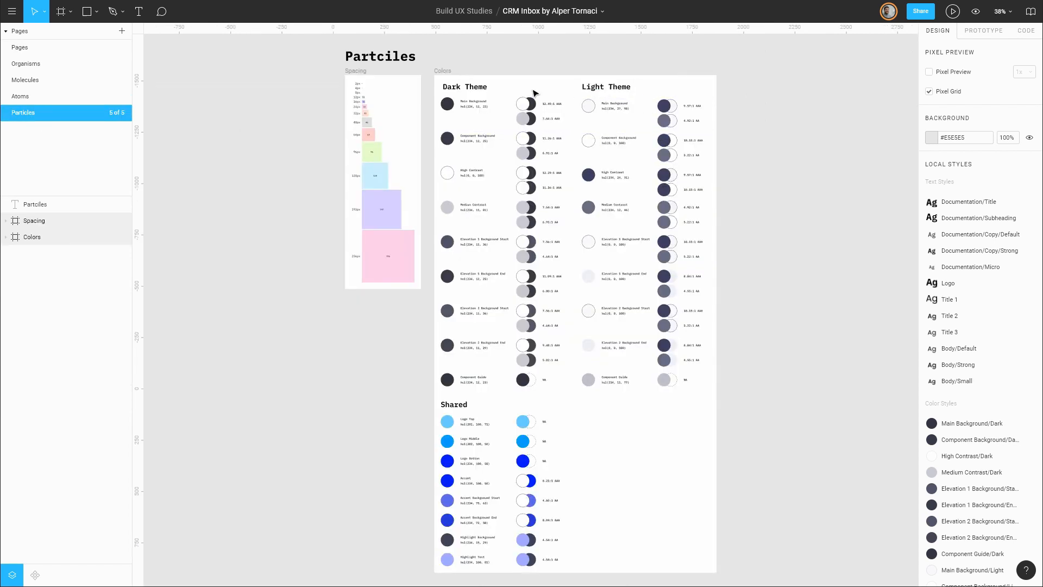
click(502, 519)
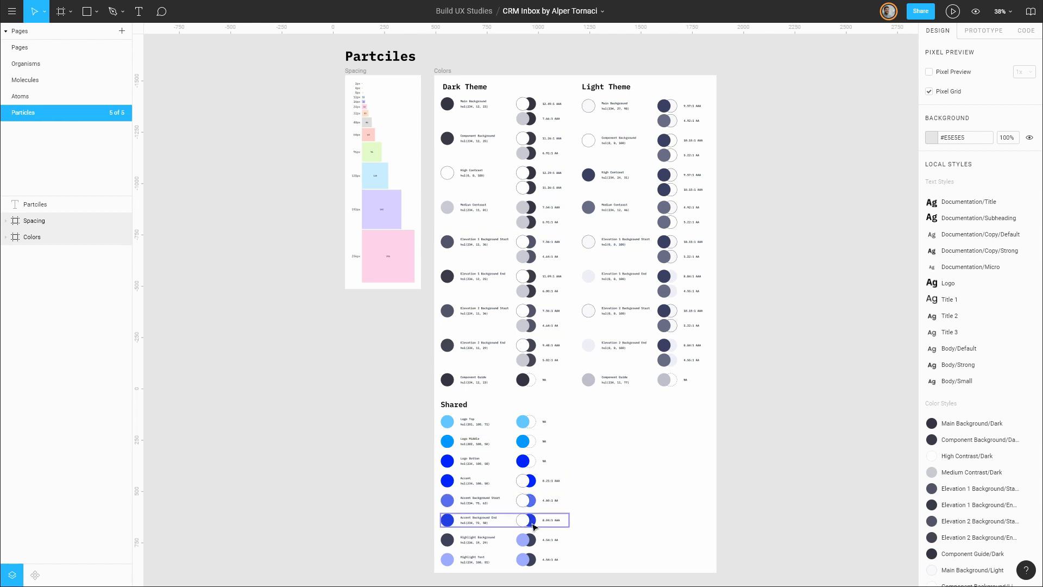
scroll(up, 3)
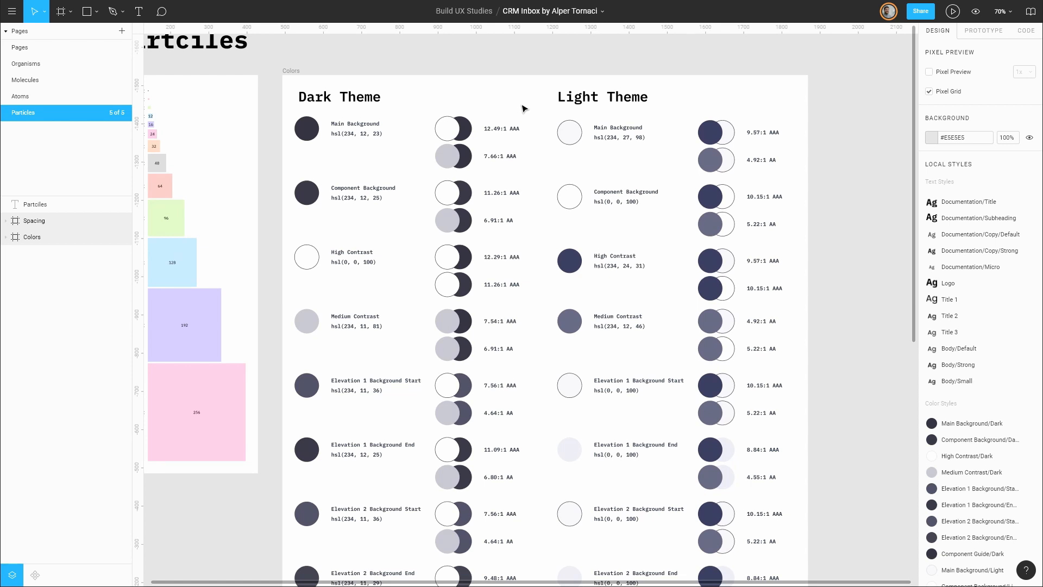
click(335, 127)
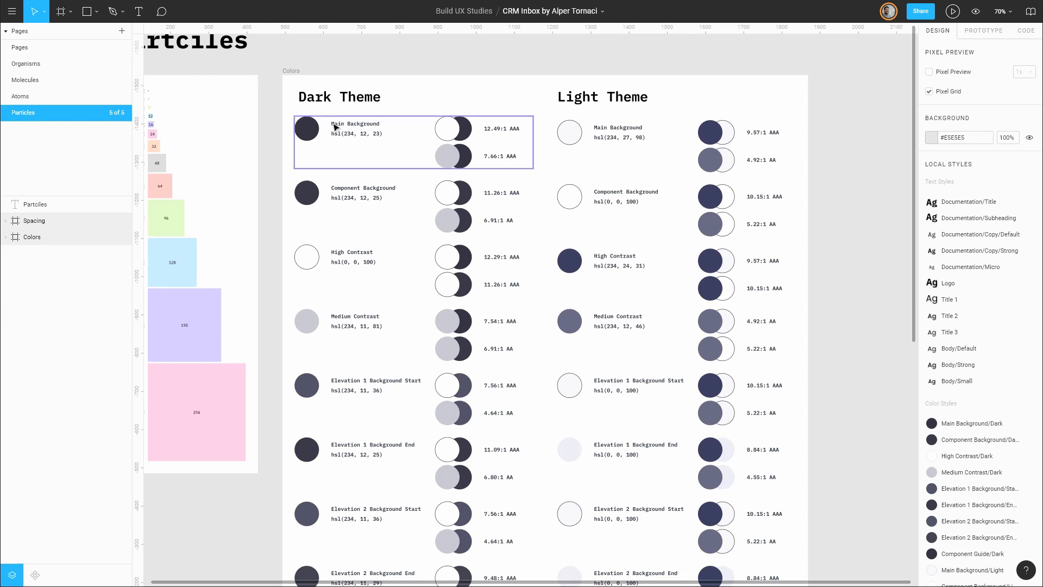
mouse_move(343, 143)
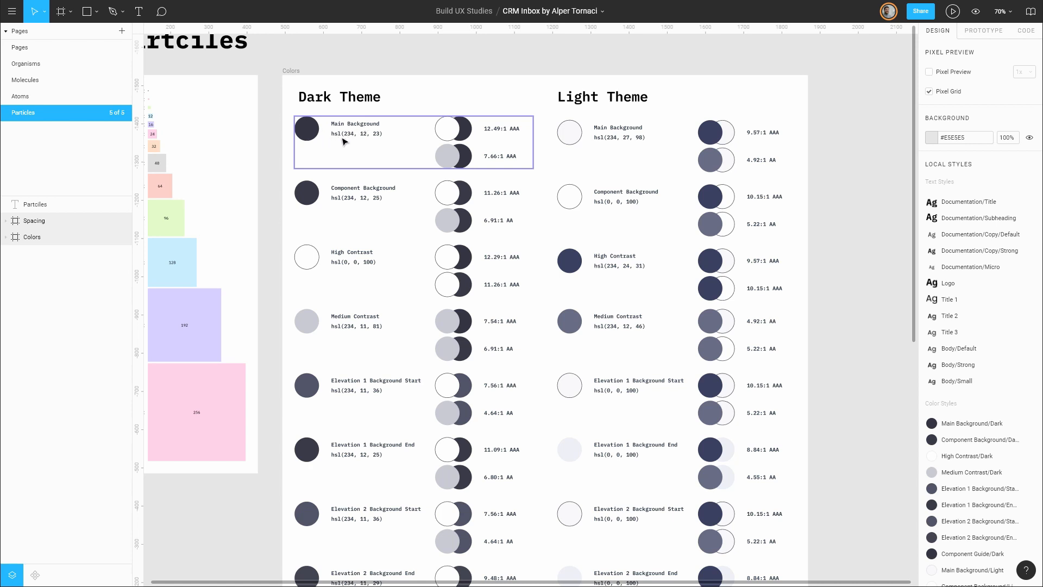
mouse_move(345, 141)
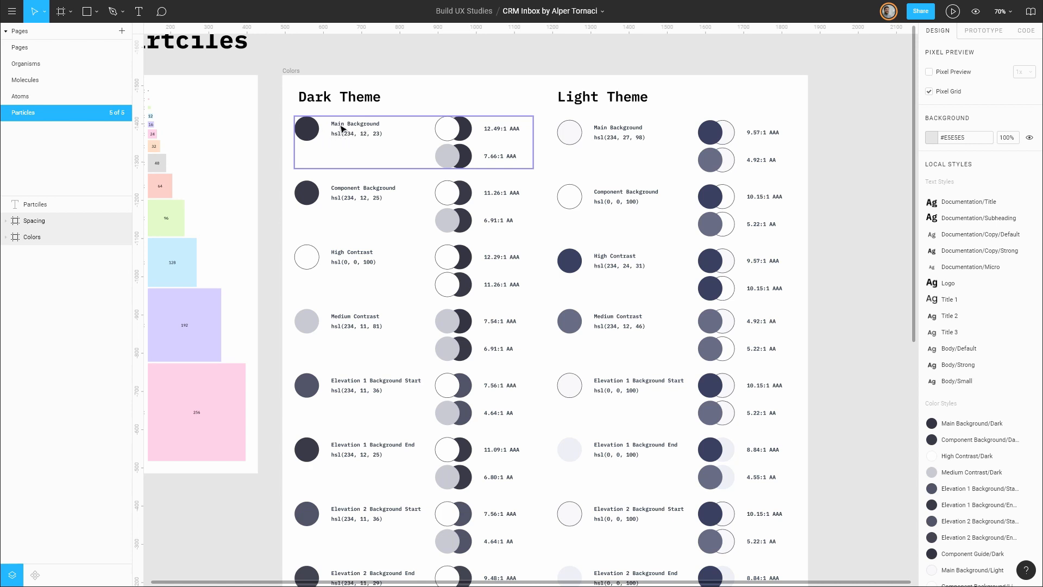
mouse_move(450, 133)
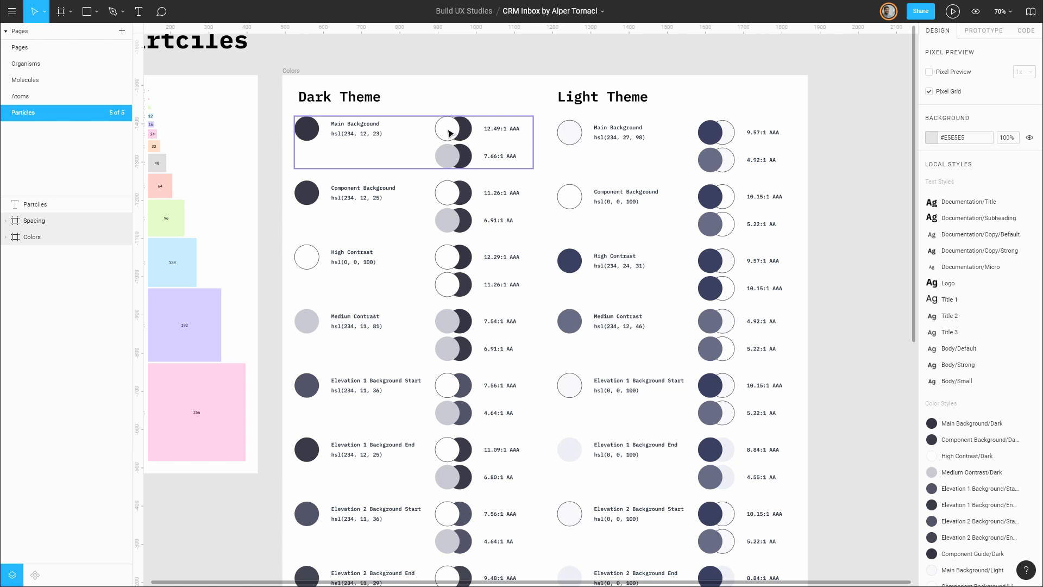
mouse_move(465, 135)
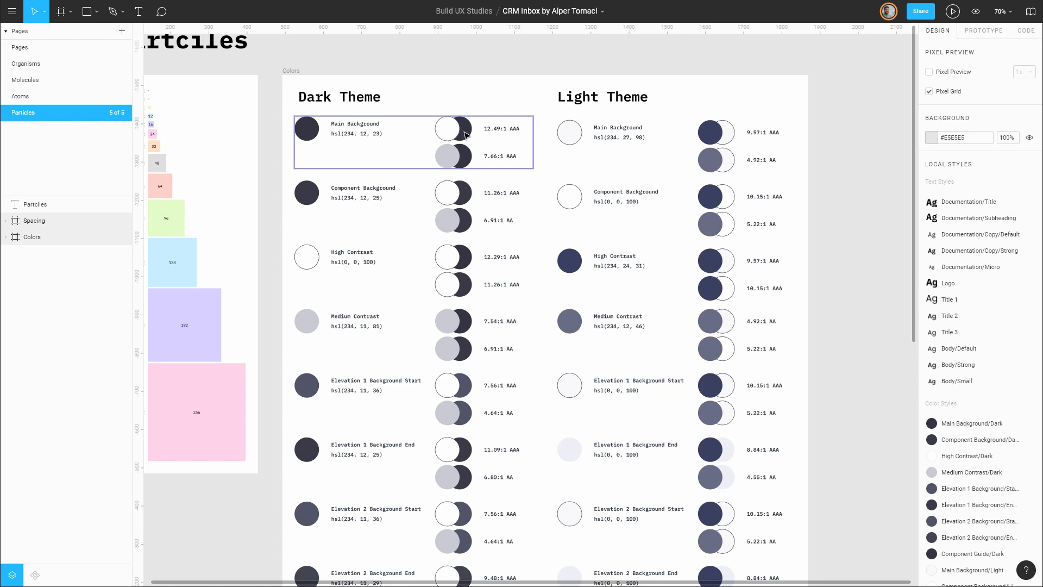
mouse_move(500, 137)
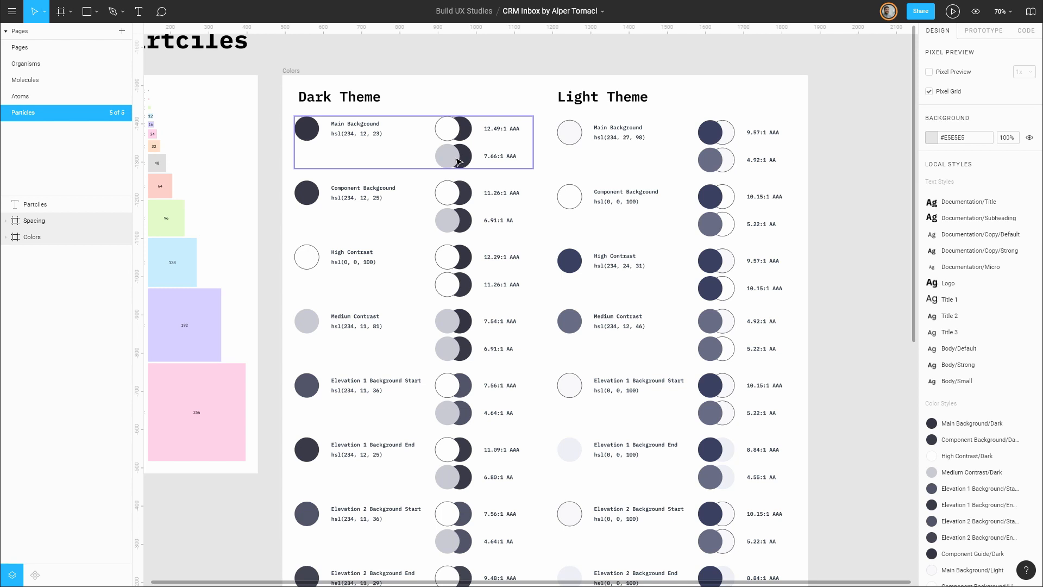
click(339, 96)
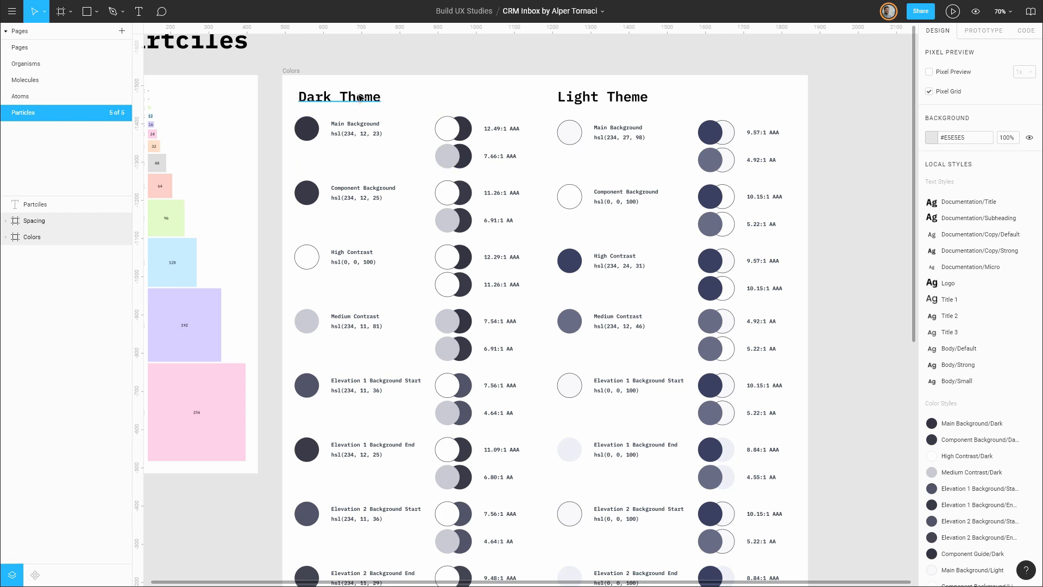
scroll(down, 3)
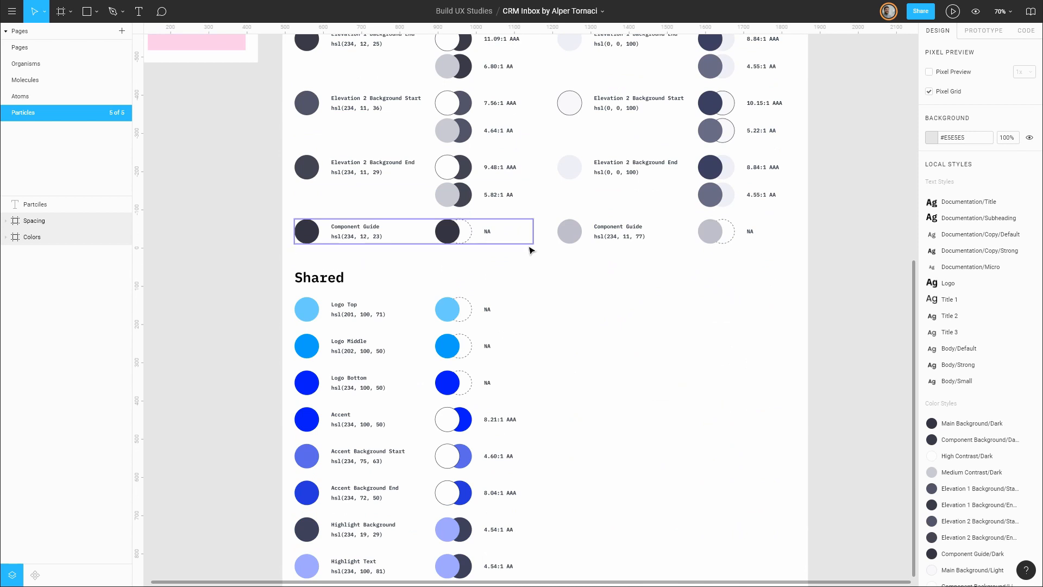
scroll(down, 3)
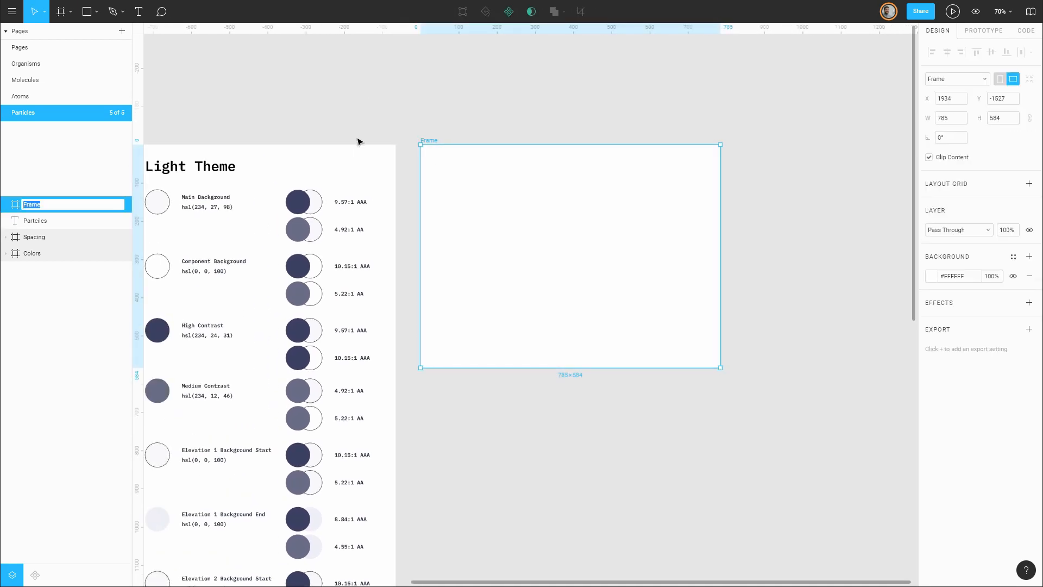
- Name the frame 'Typography', add a Logo sample and open its text style
text(Typography)
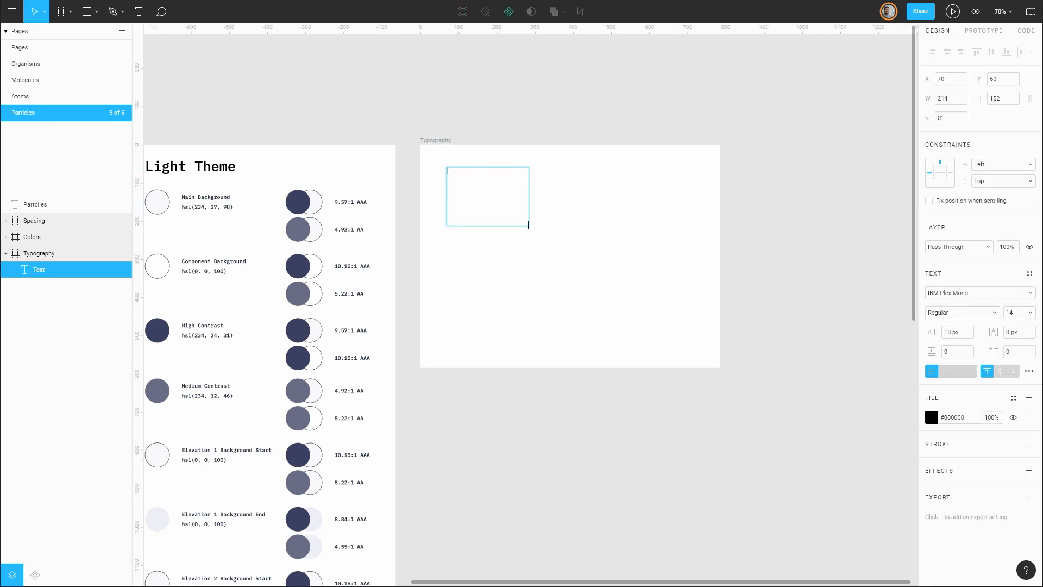
text(Logo)
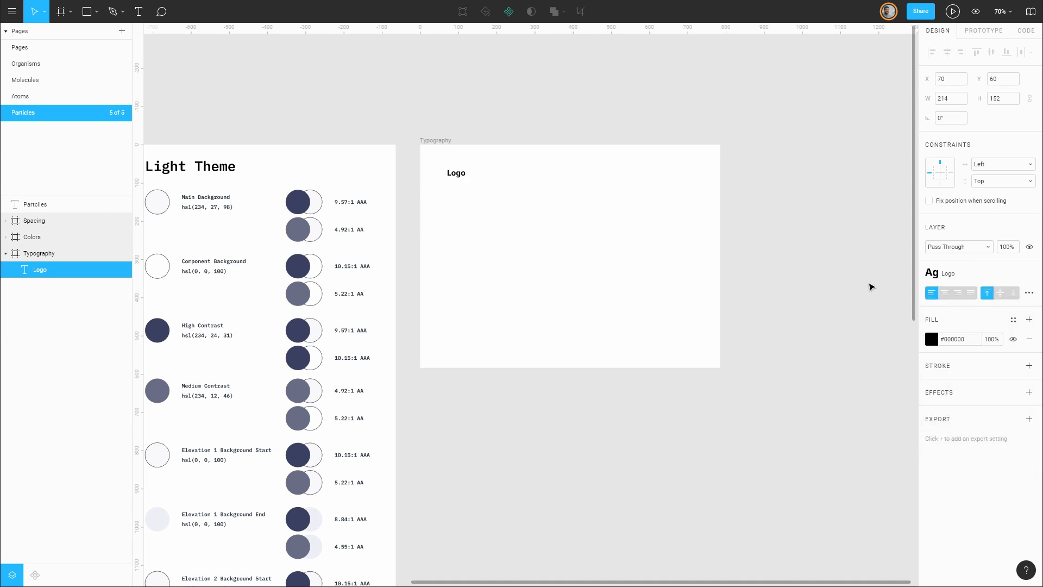
click(456, 173)
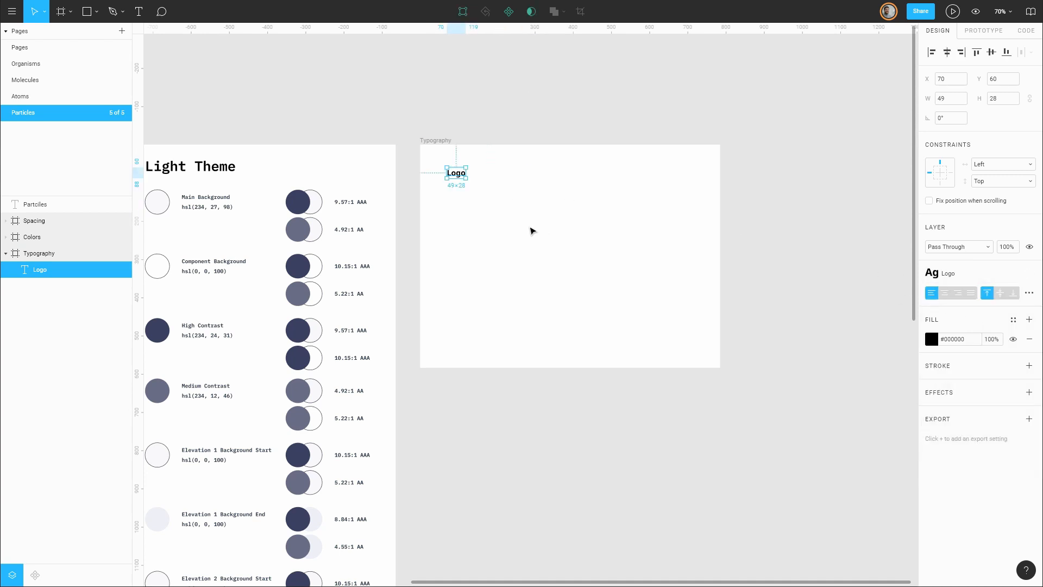
mouse_move(761, 219)
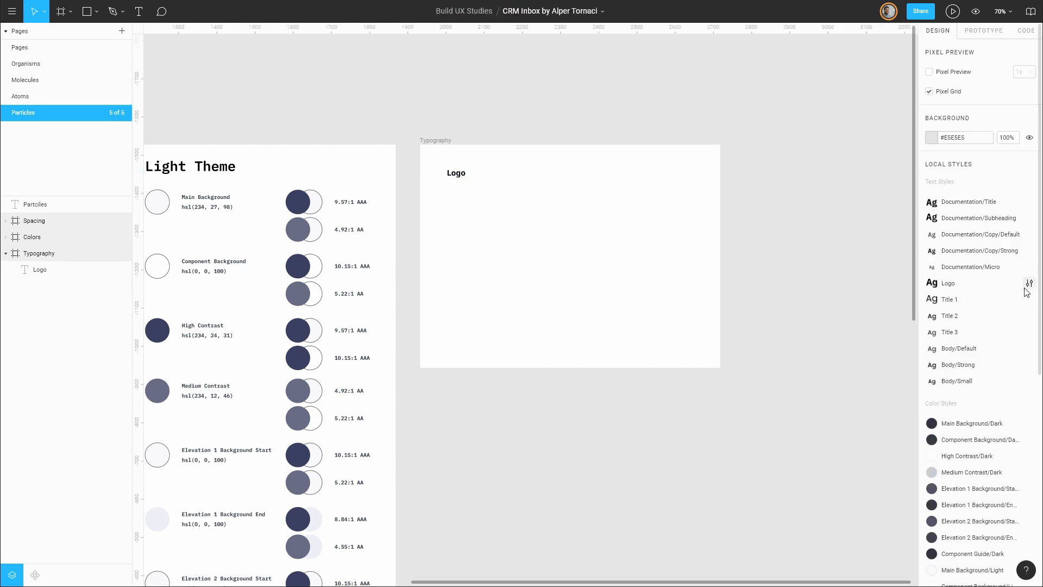
click(1028, 282)
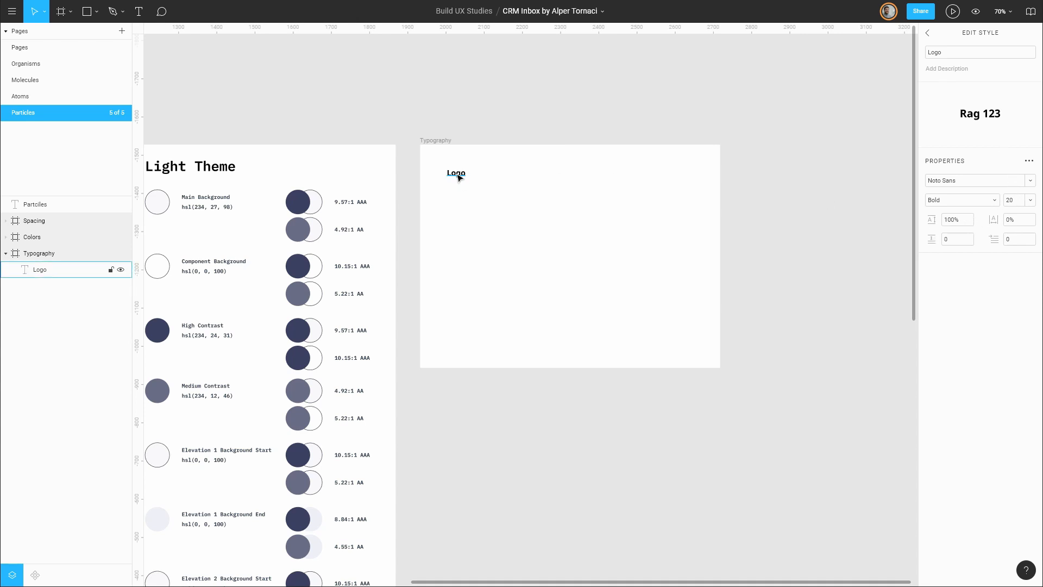
mouse_move(452, 180)
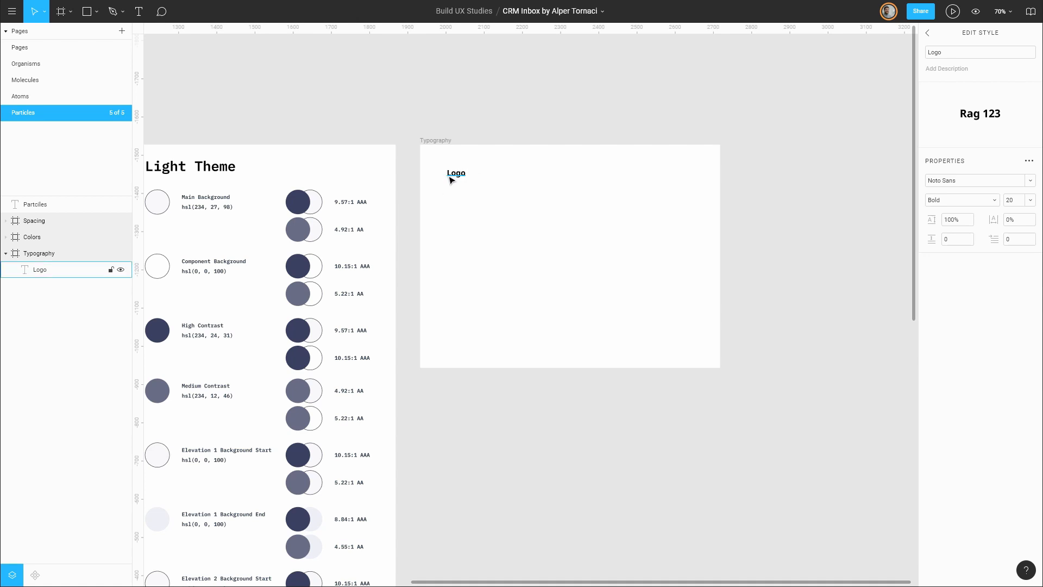
- Relabel the Logo sample to read 'Logo 20/100%'
click(456, 172)
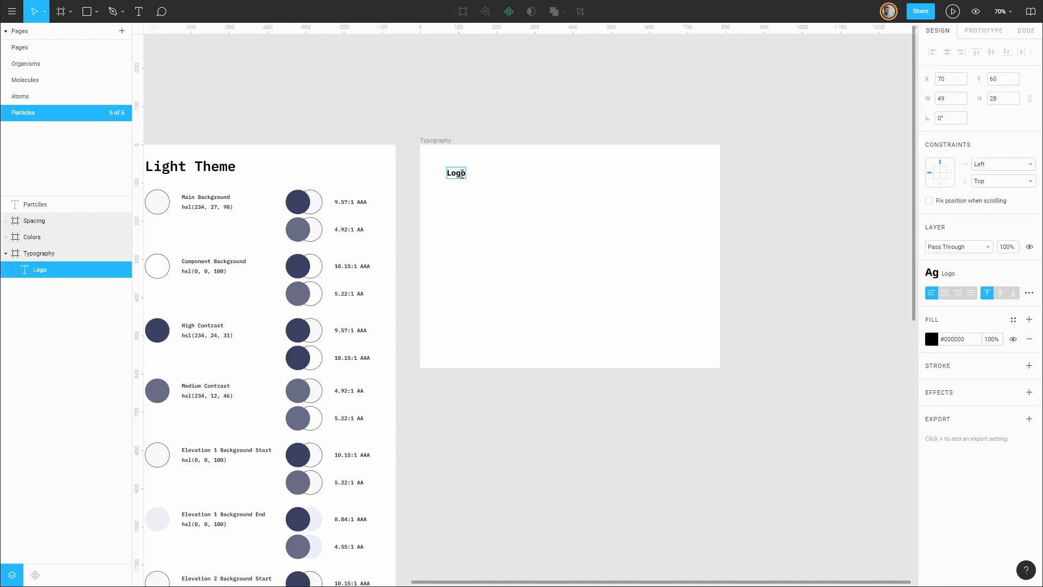
text(20)
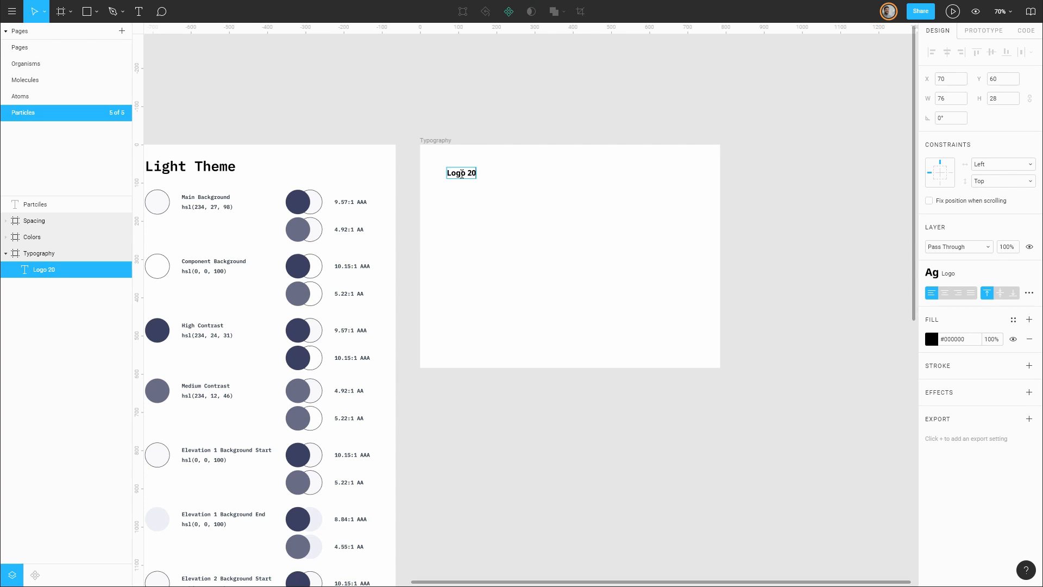
text(/)
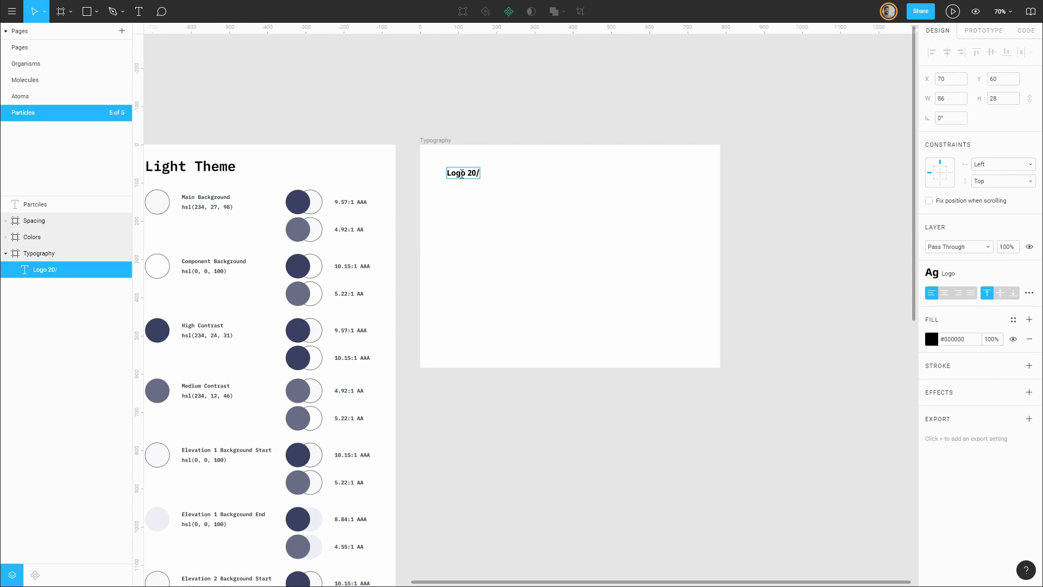
text(100%)
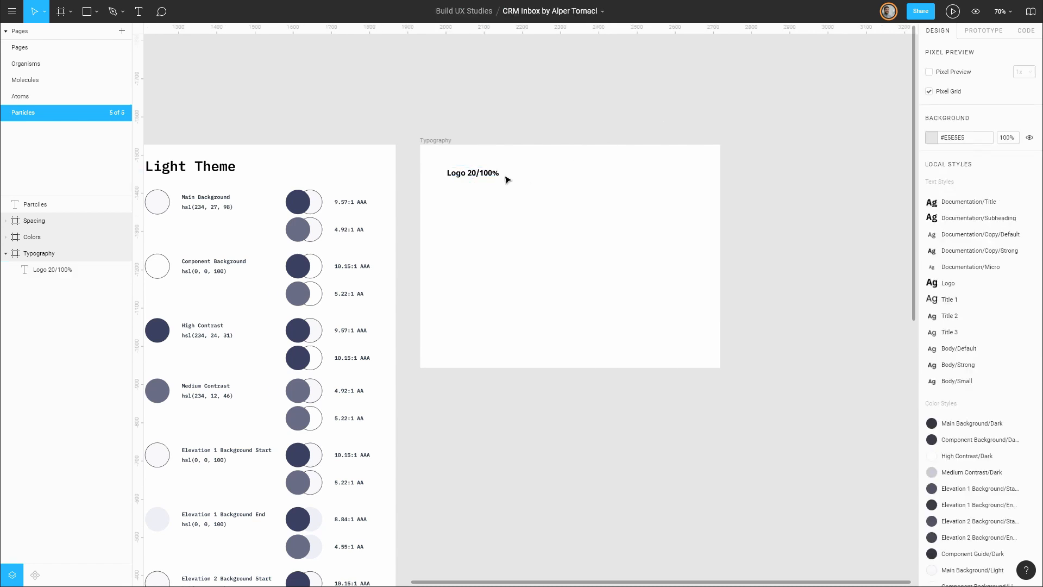
click(472, 172)
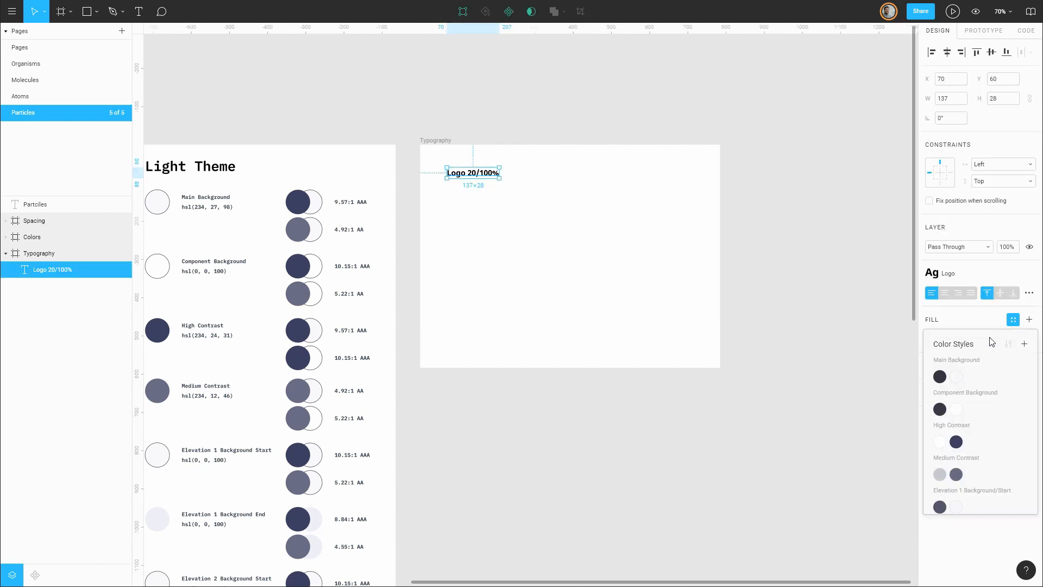
scroll(down, 3)
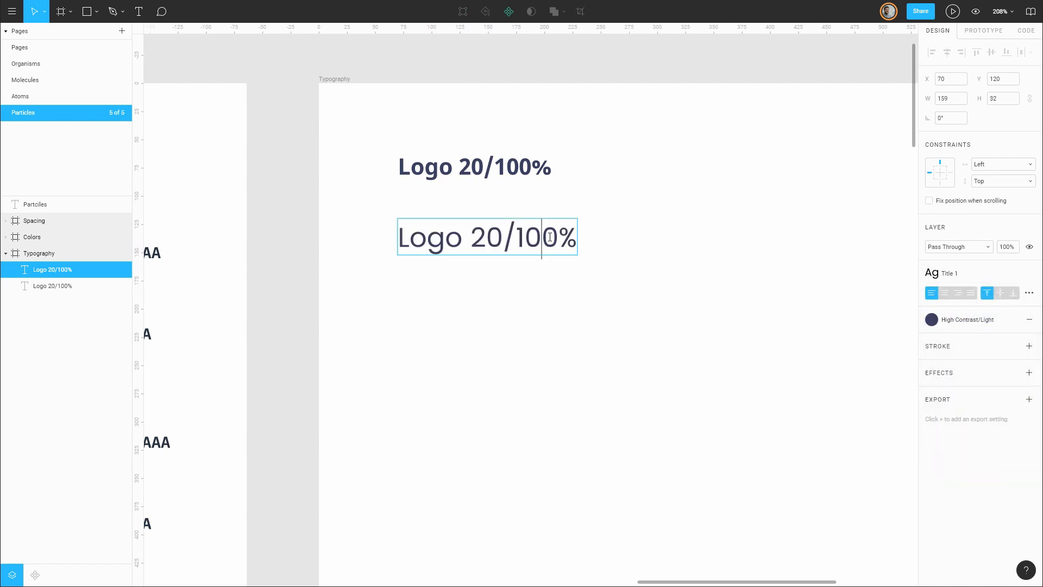
- Add a Title sample and inspect the Title 1 style's line height
text(Title 1)
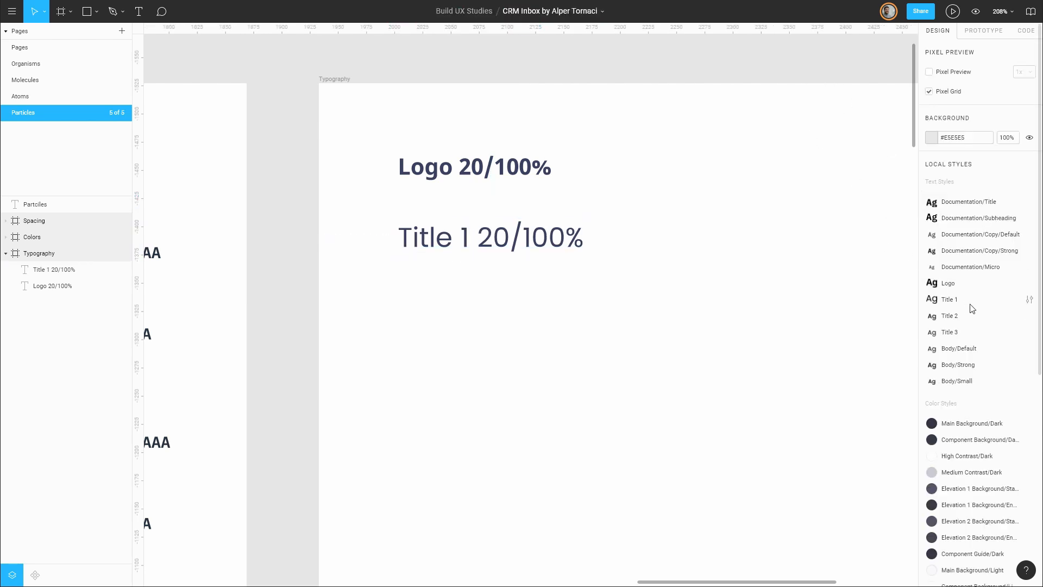
click(1029, 299)
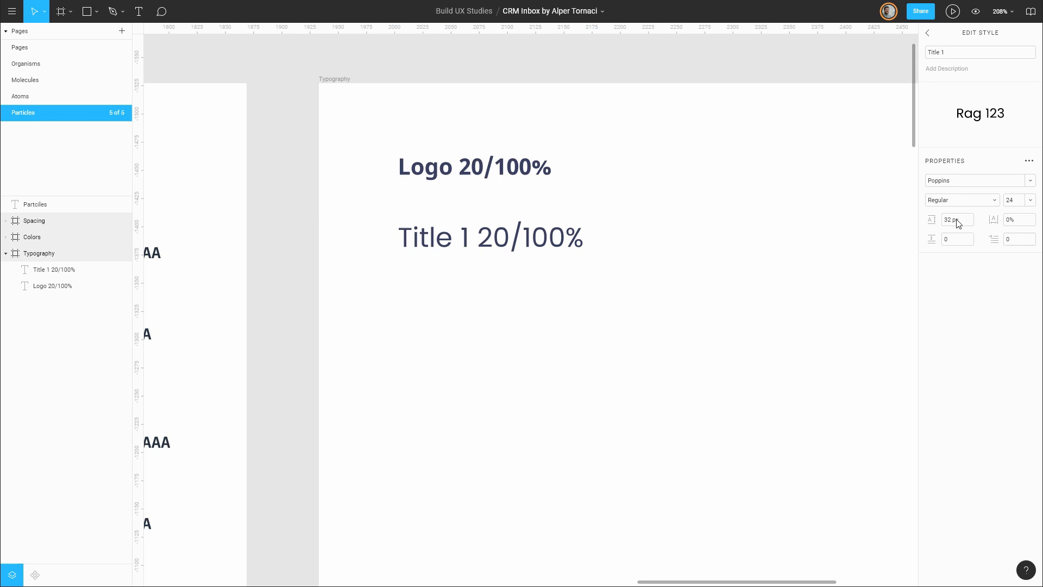
click(490, 236)
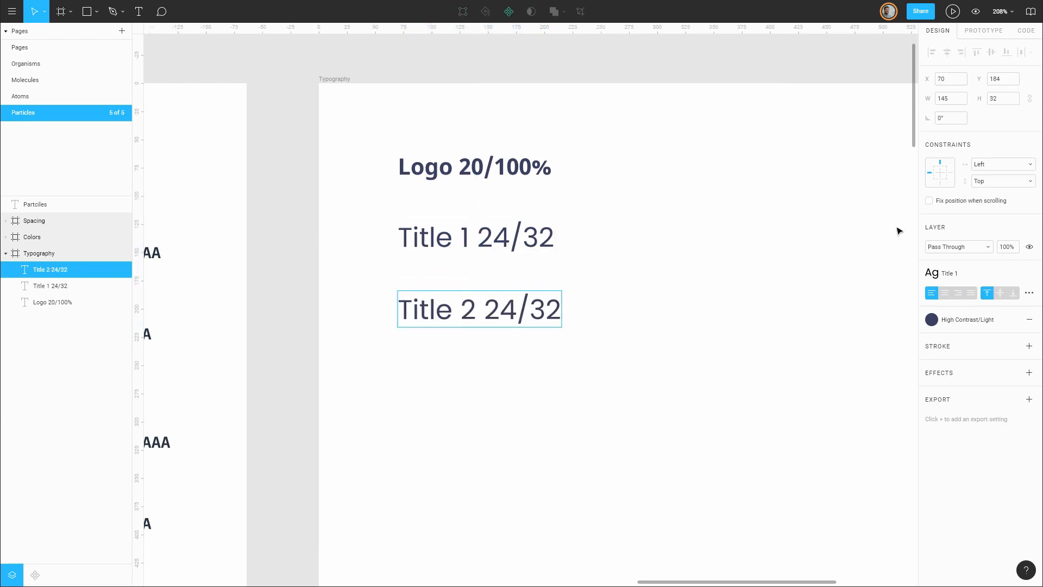
- Apply Title 2, Title 3 and Body/Default styles to the sample copies
click(942, 272)
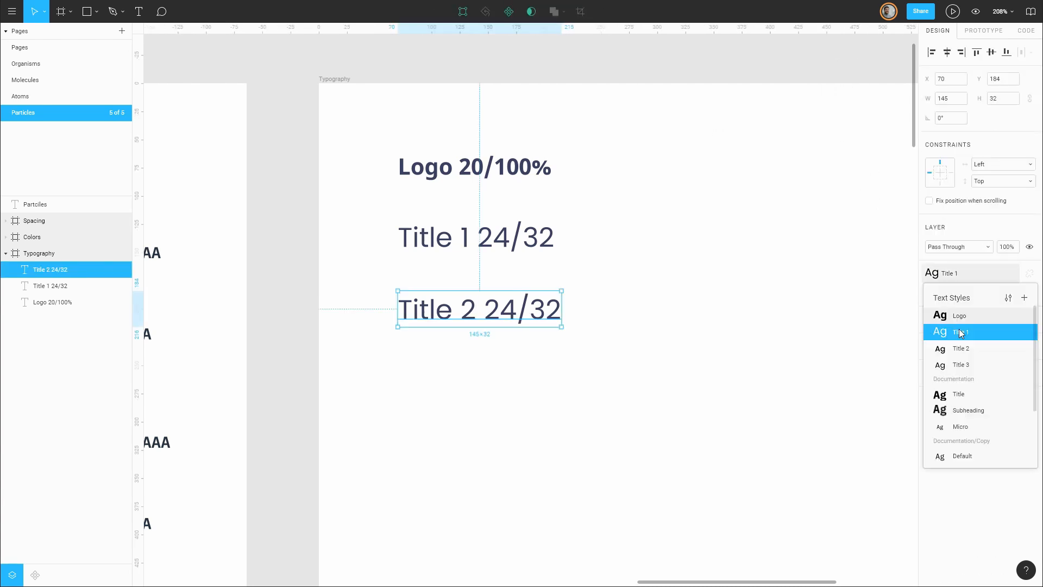
click(960, 347)
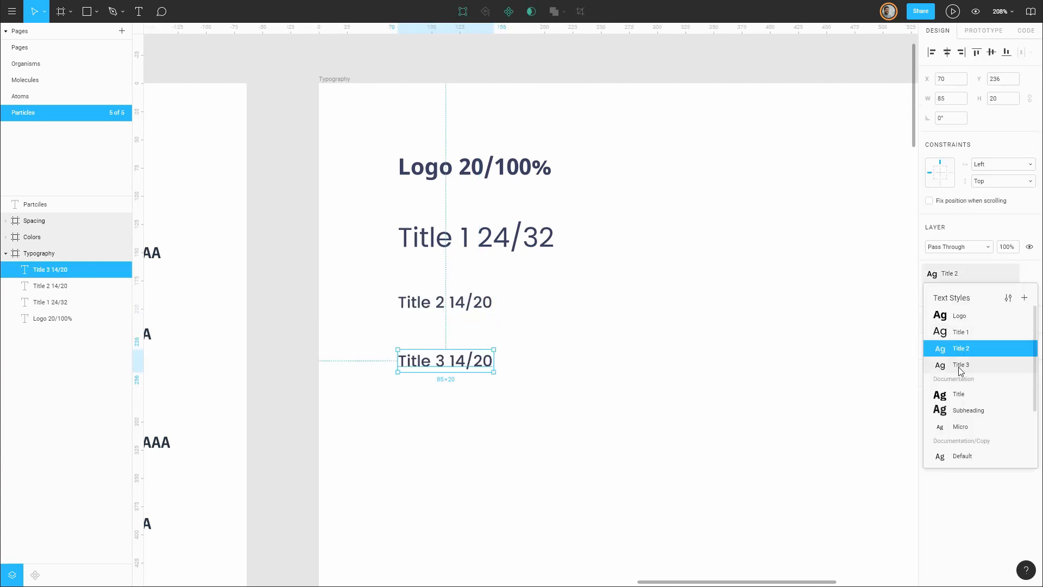
click(960, 365)
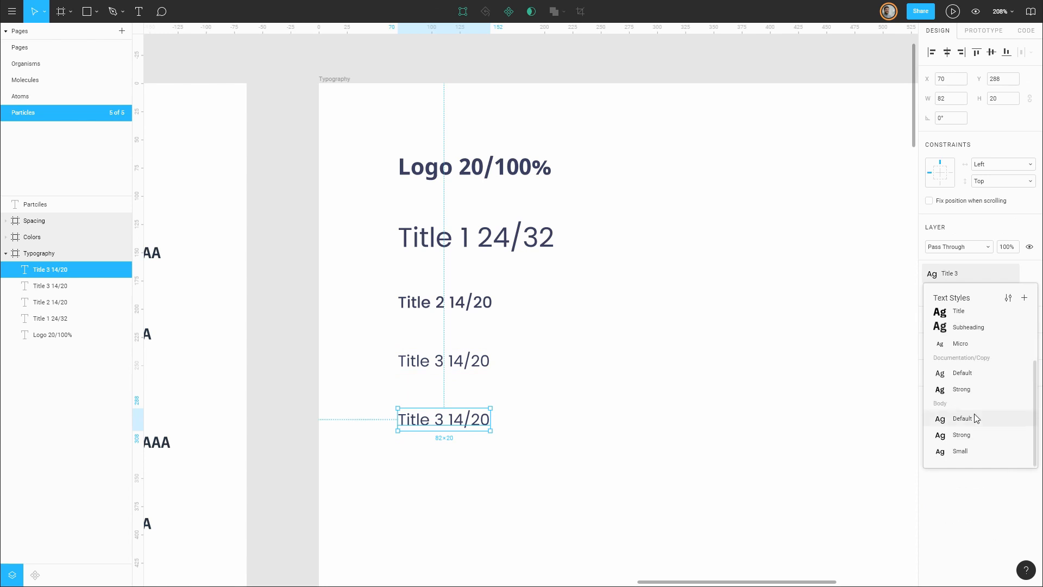
click(962, 418)
text(Body Strong 14/28)
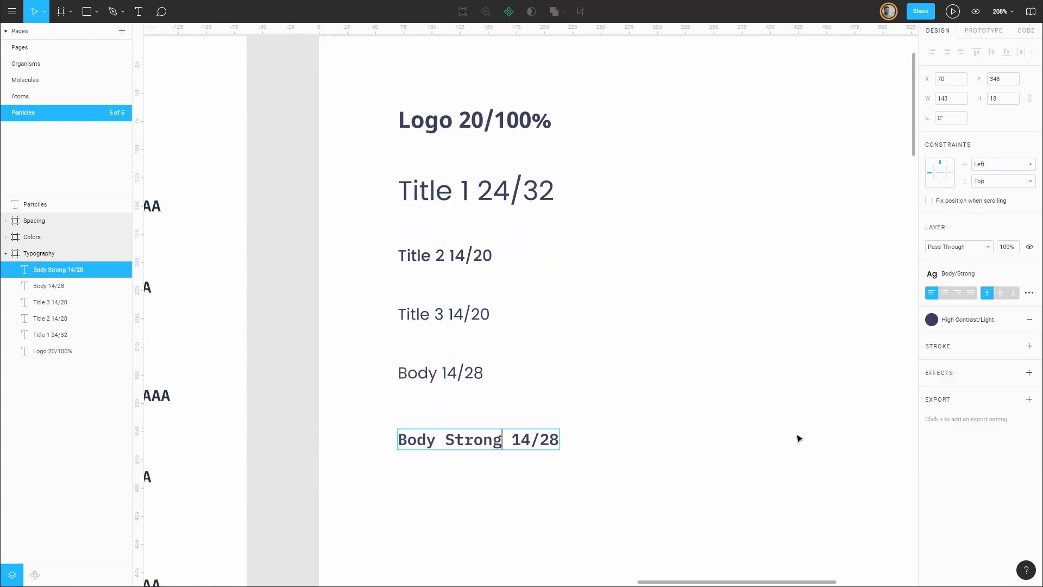
click(957, 273)
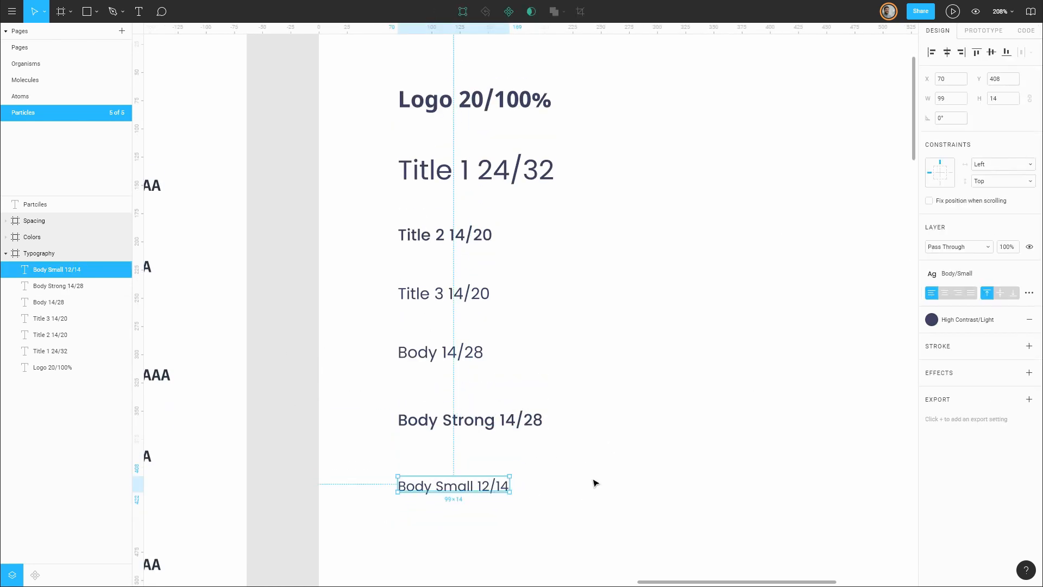
click(52, 367)
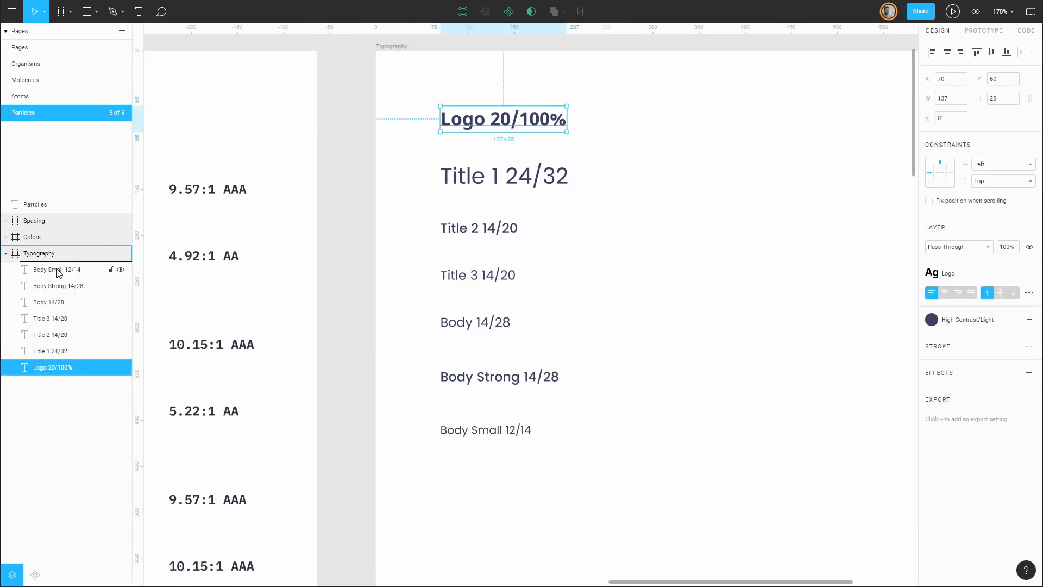
click(356, 320)
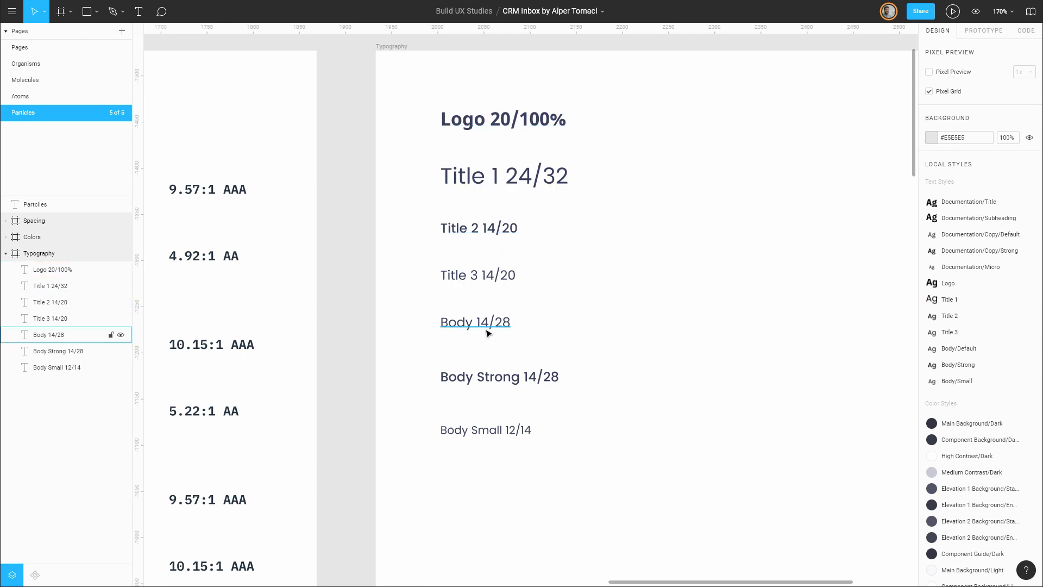
- Arrange the sample layers in order: Logo, Title 1–3, Body, Body Strong, Body Small
click(727, 408)
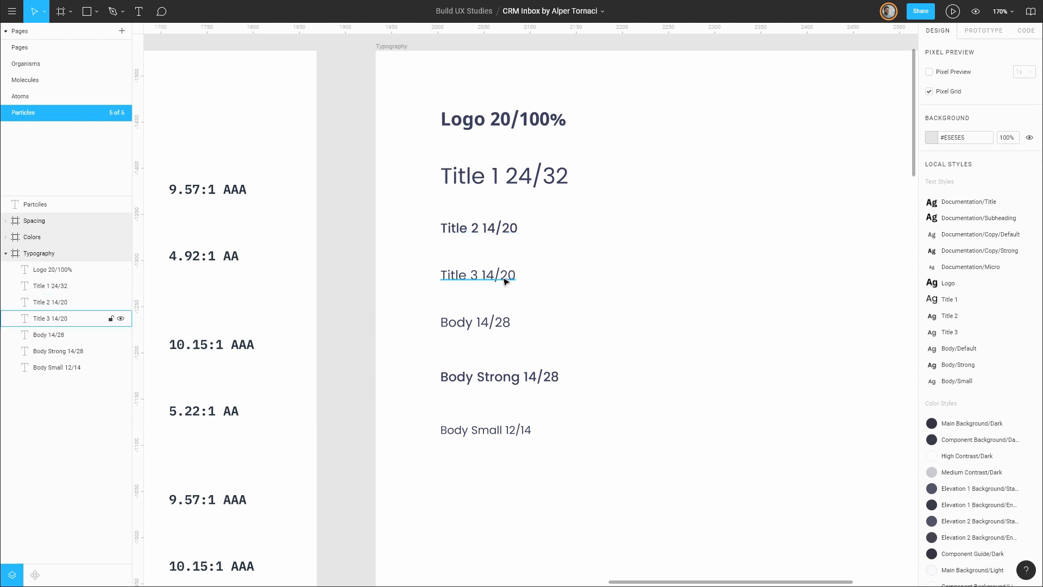
mouse_move(495, 276)
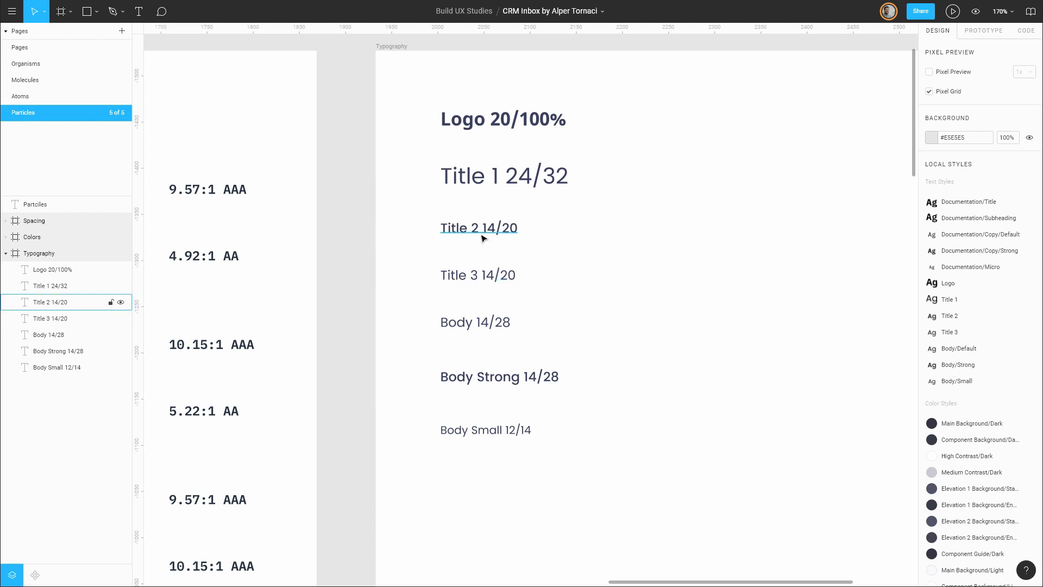
click(499, 376)
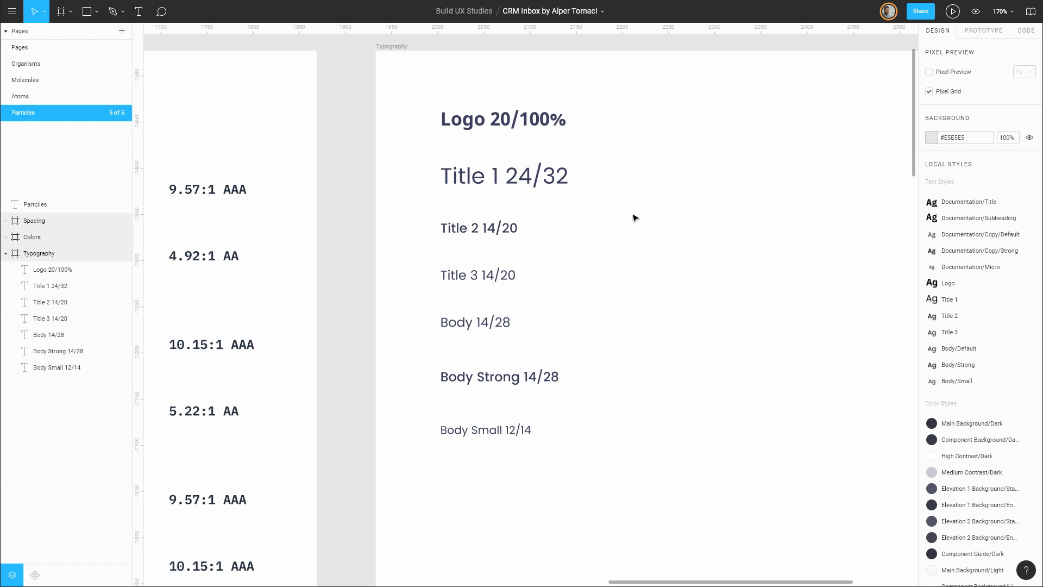
mouse_move(550, 307)
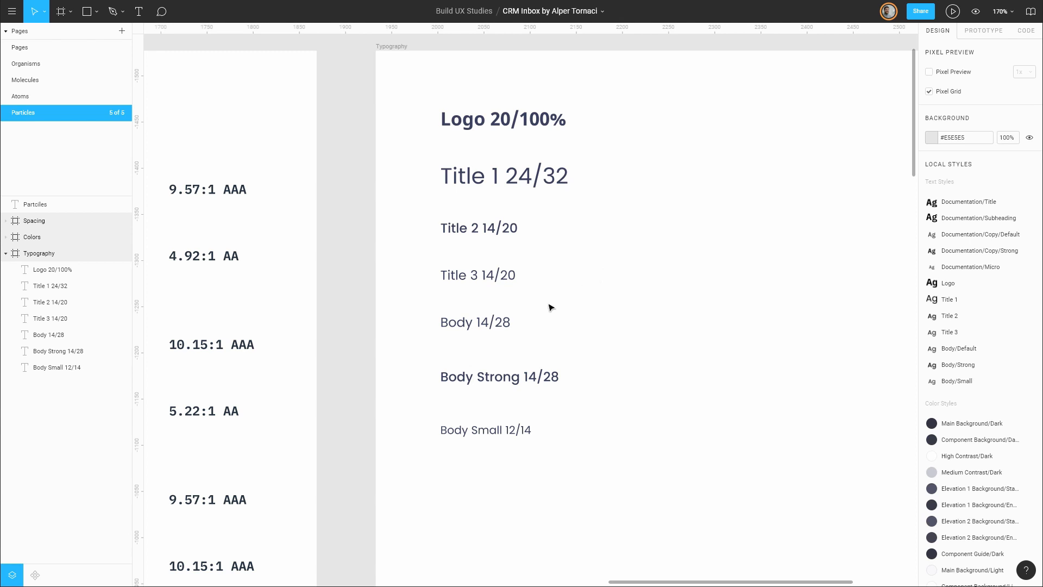
- Relabel the Body sample to 'Body 16/32'
click(475, 322)
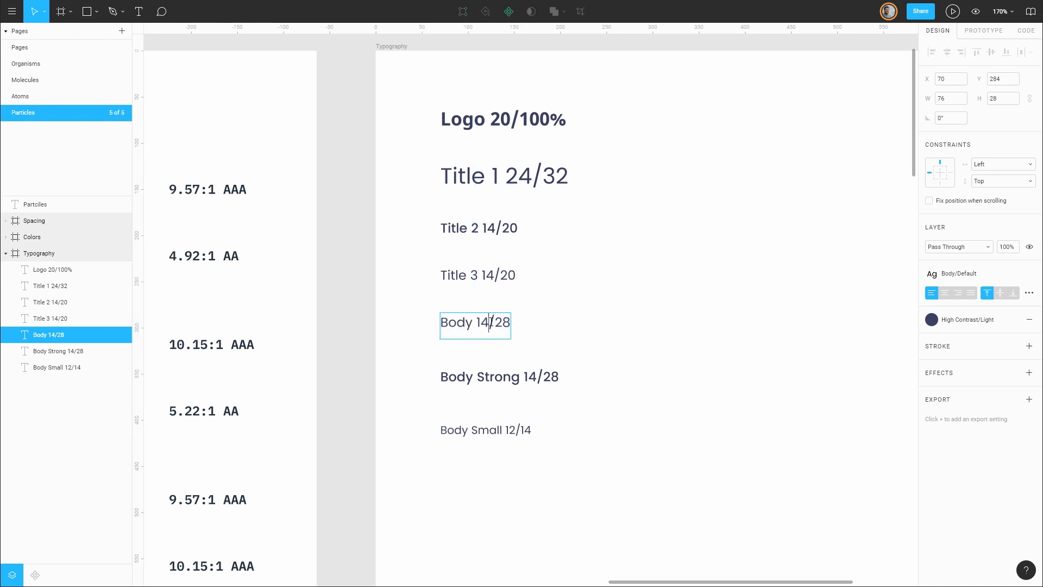
text(16)
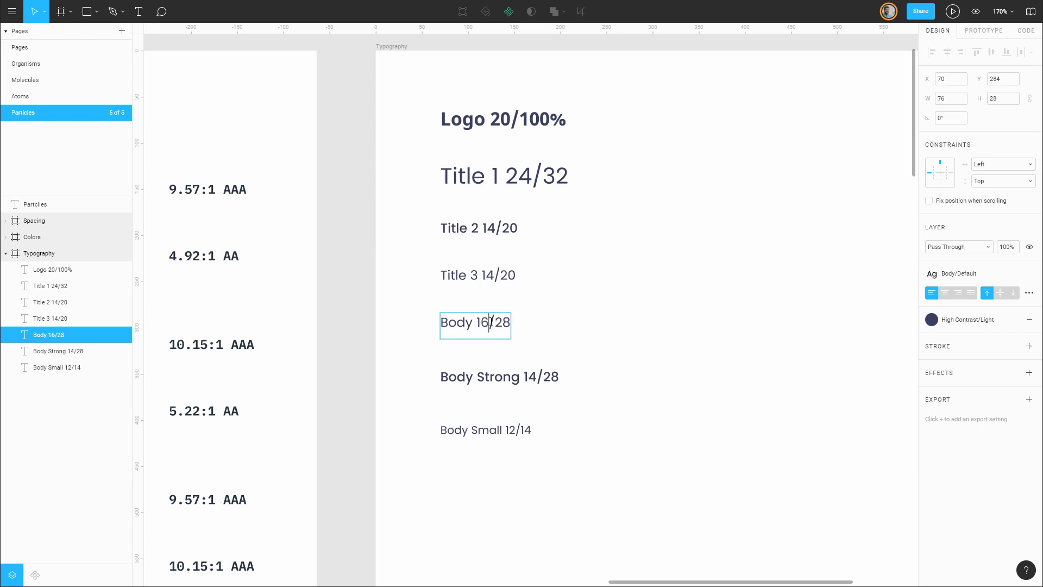
mouse_move(558, 321)
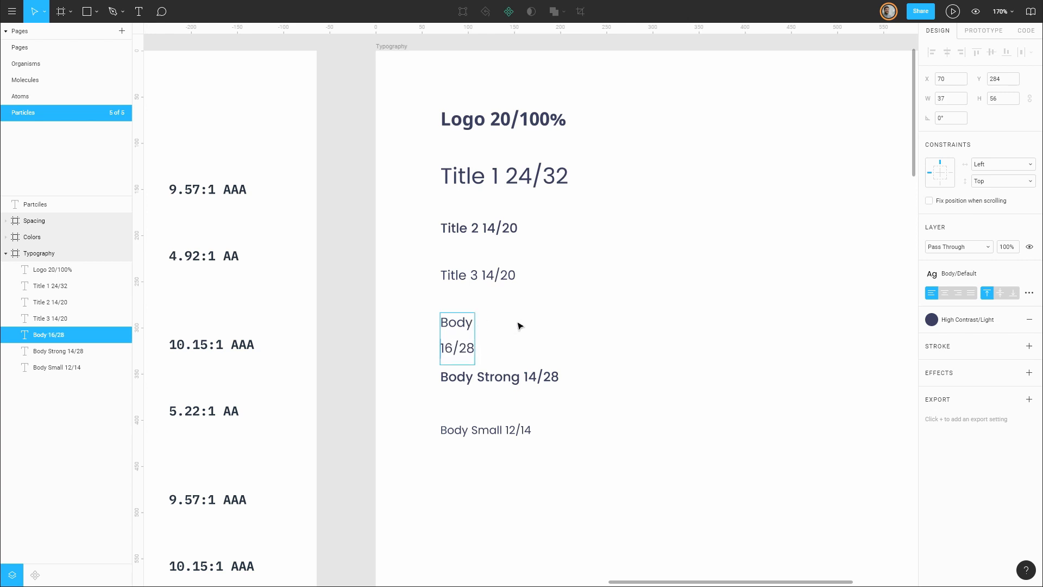
click(456, 335)
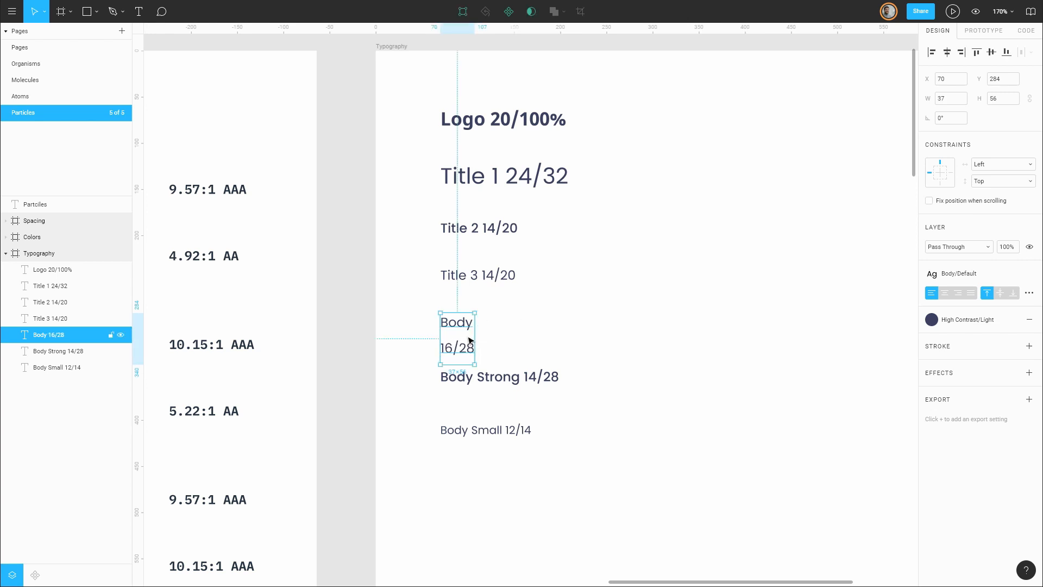
double_click(456, 334)
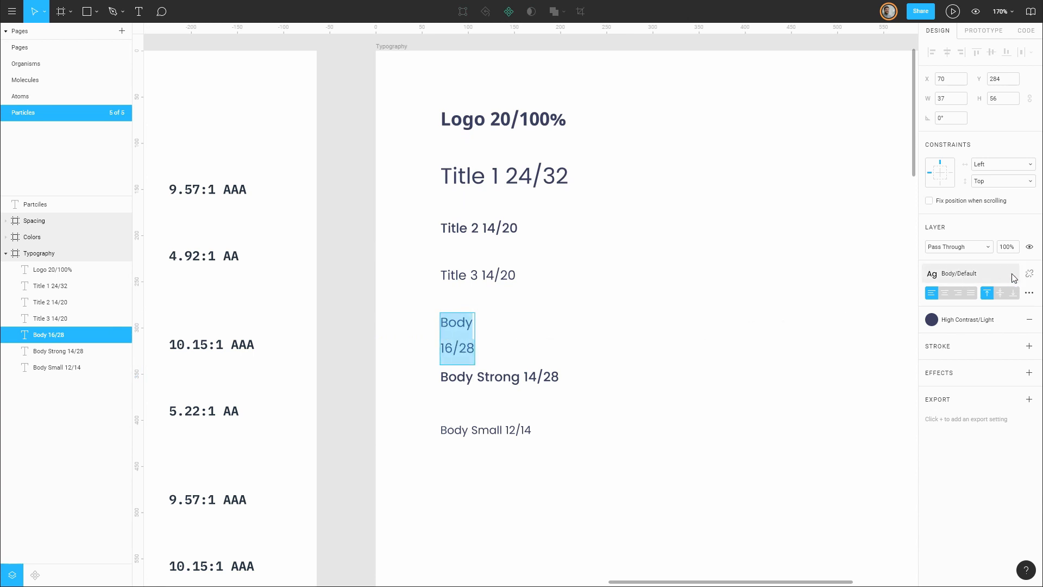
click(456, 338)
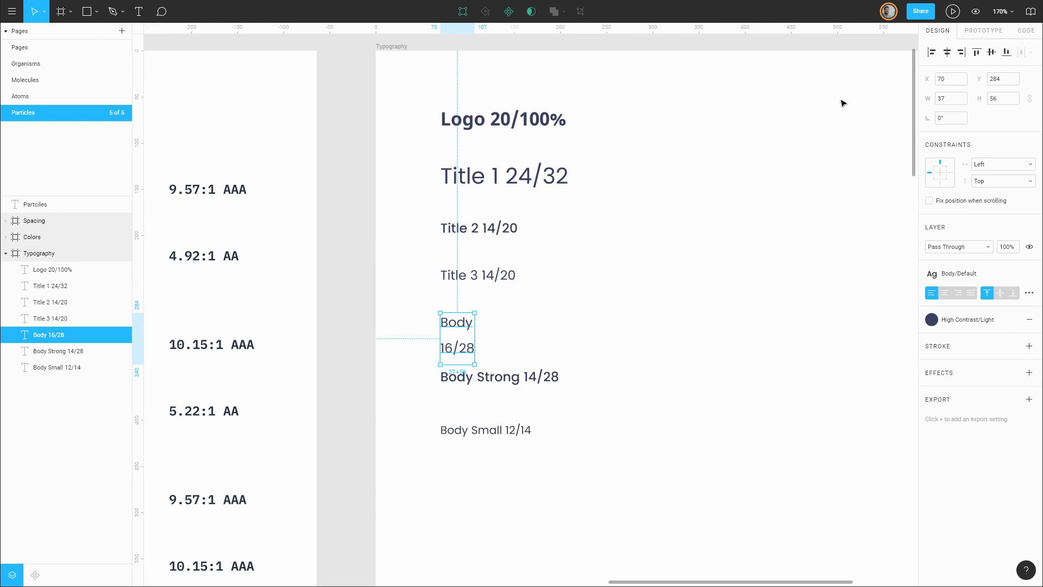
click(664, 499)
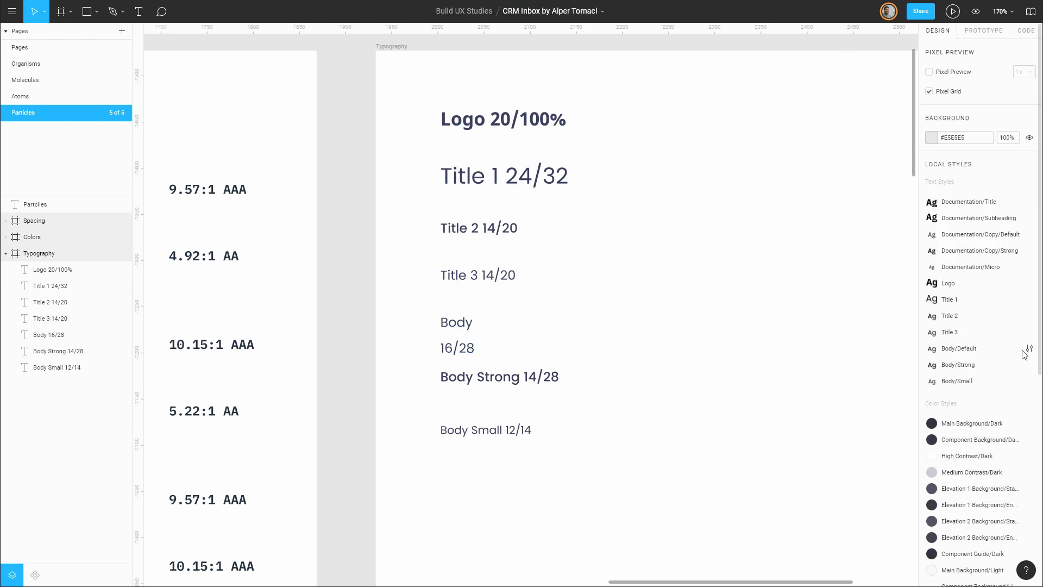
- Set the Body/Default style's line height to 32 px
click(1028, 350)
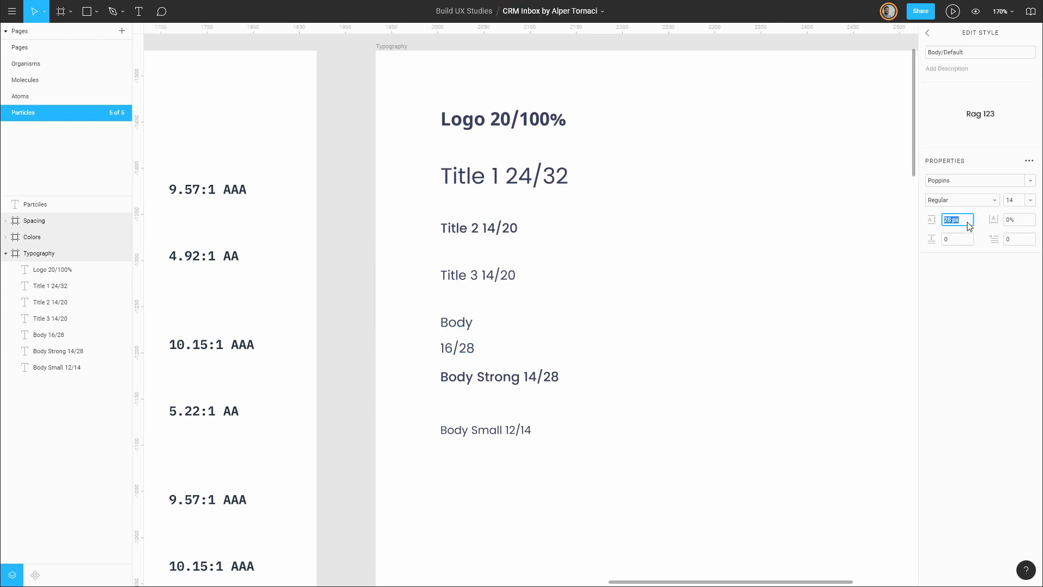
click(1011, 199)
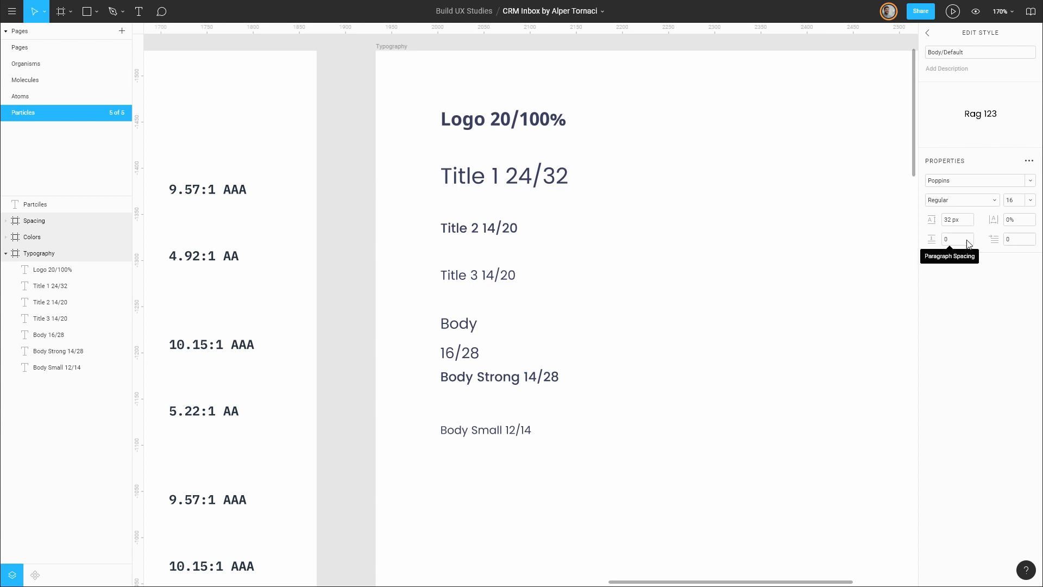
click(459, 338)
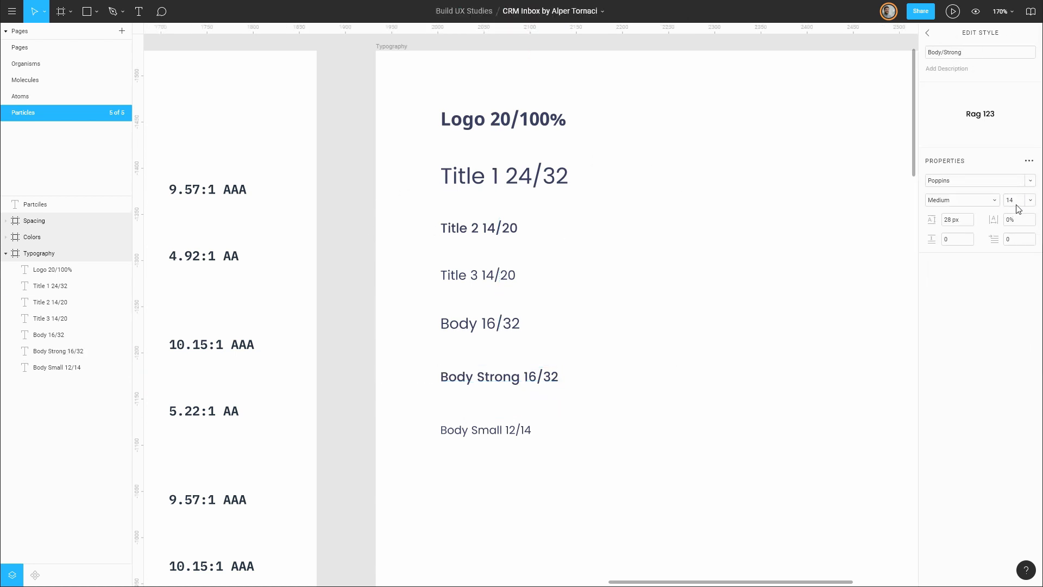
- Enlarge the Body/Strong style to 16 px and select the three body sample labels
click(1010, 199)
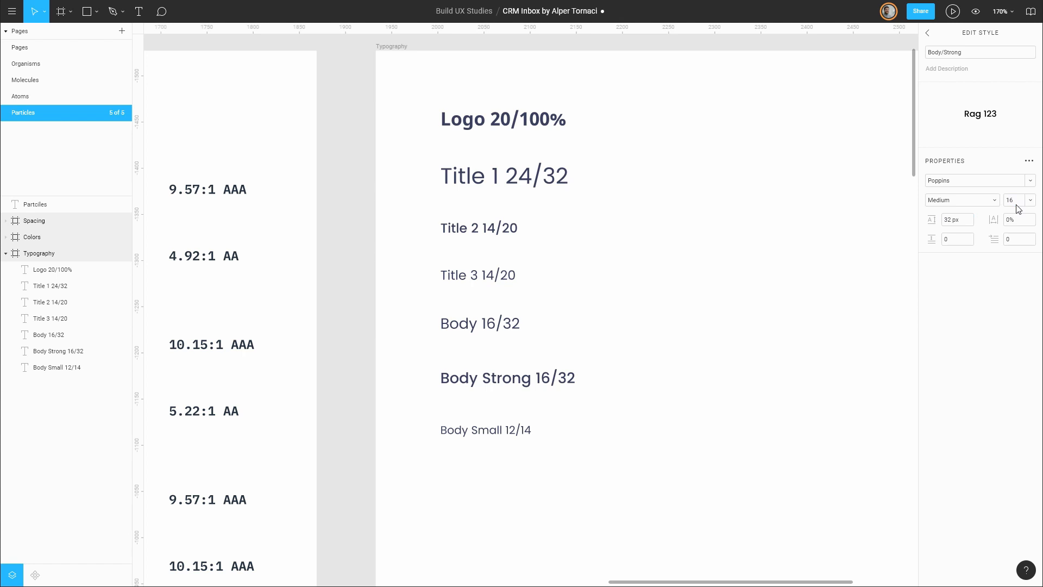
click(926, 34)
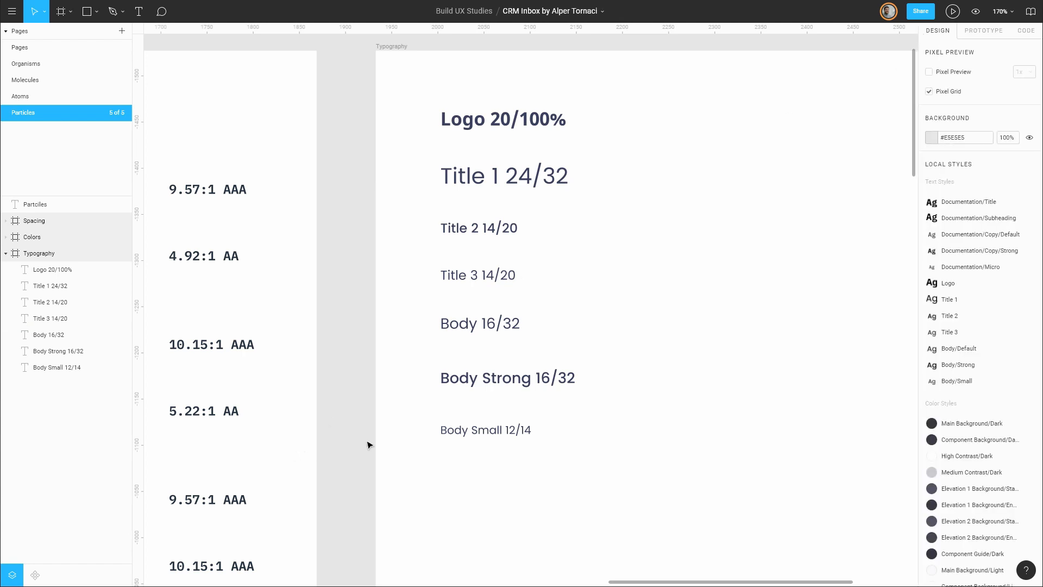
click(486, 430)
text(4/20)
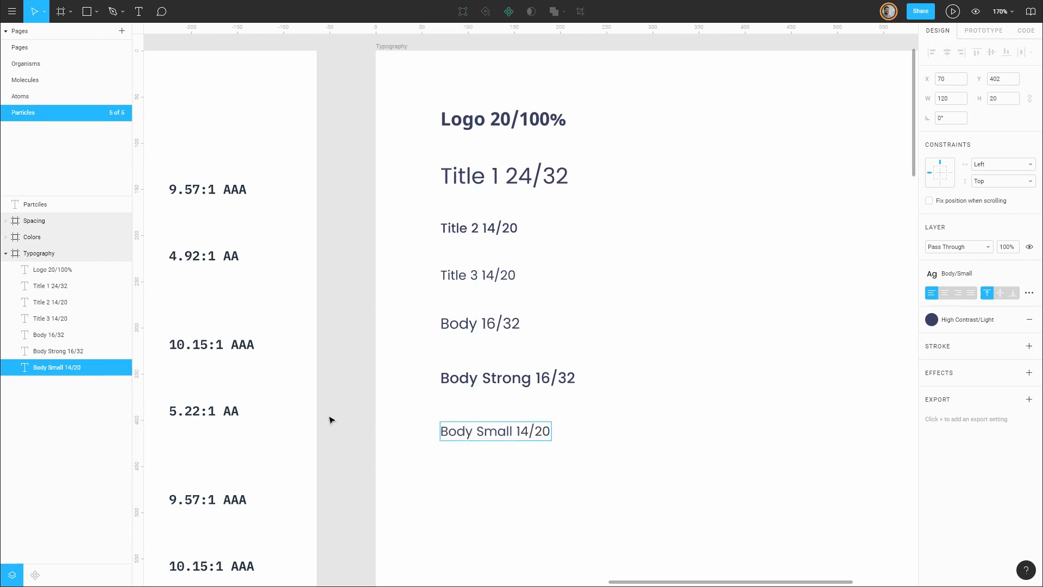
click(400, 305)
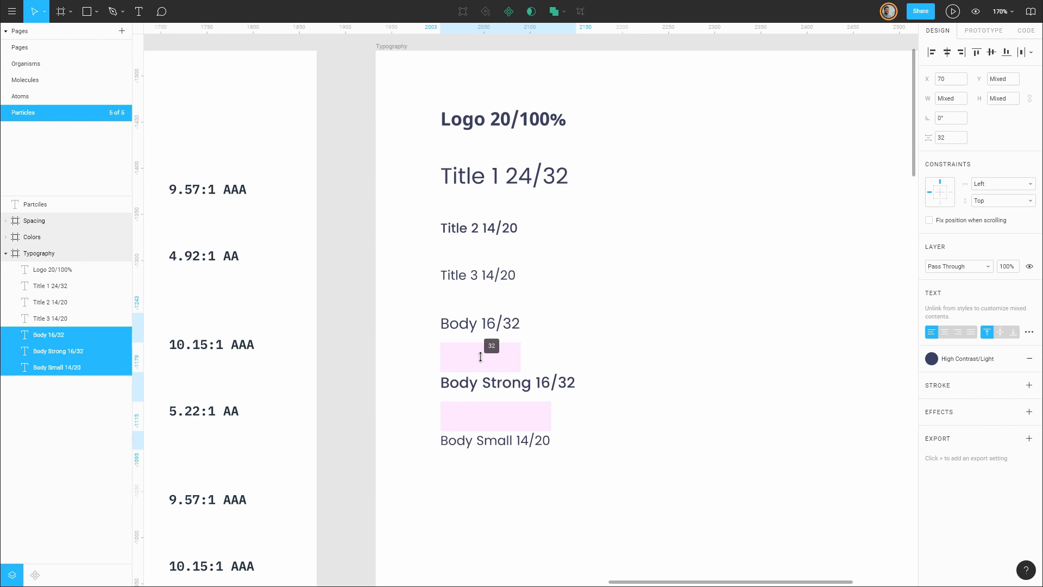
click(353, 390)
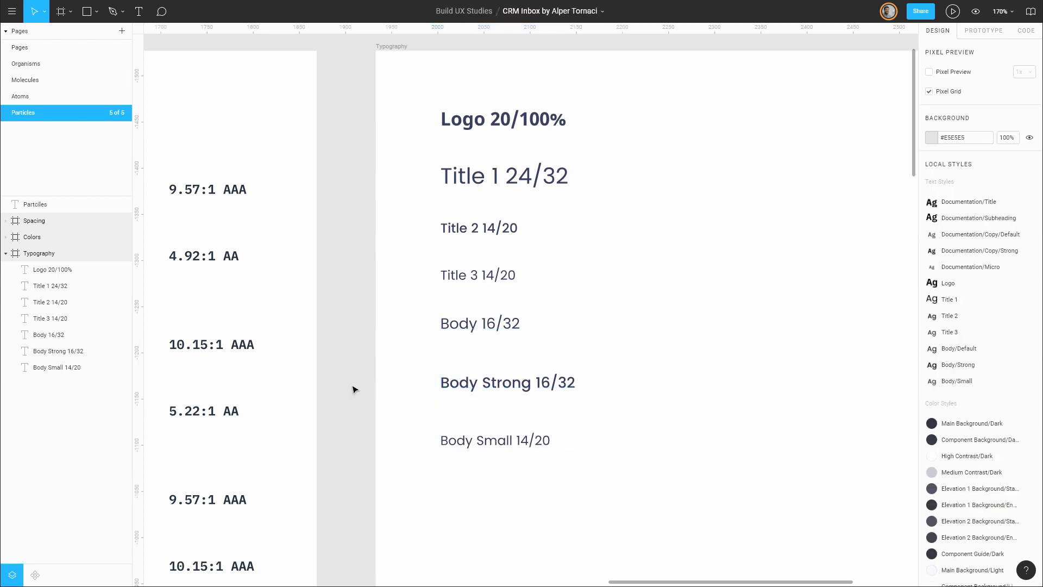
mouse_move(482, 311)
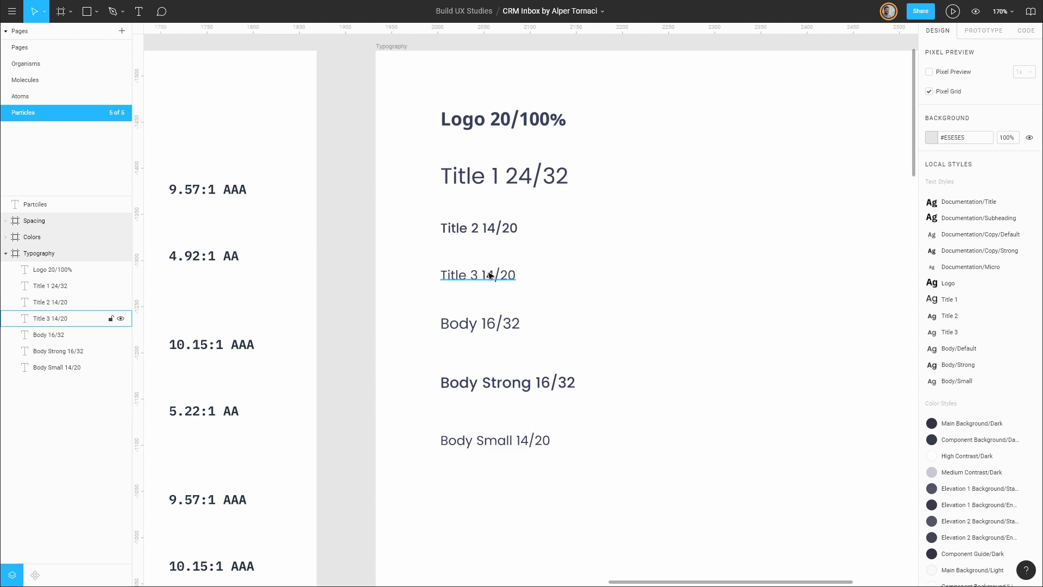
click(574, 430)
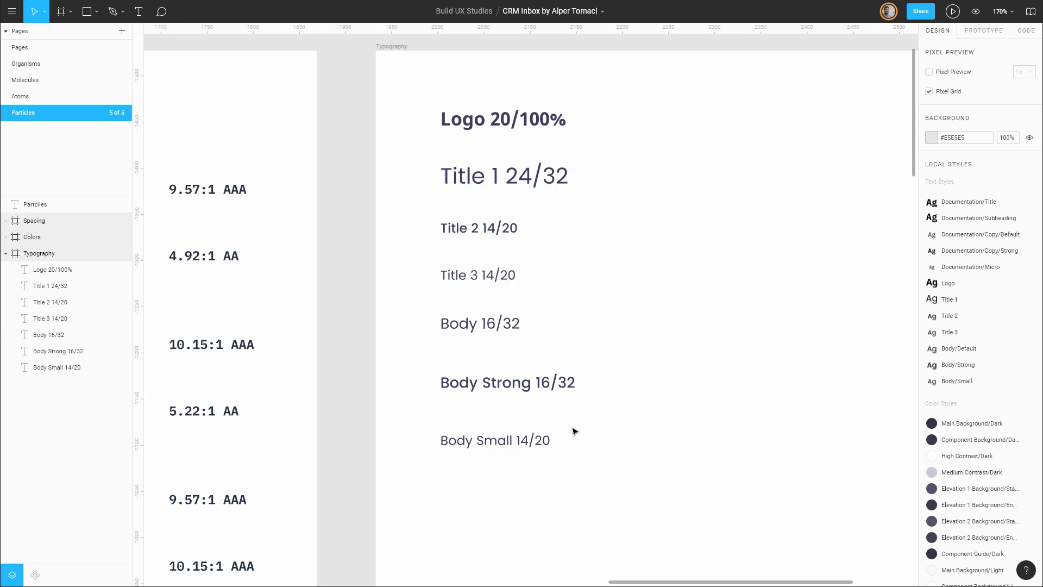
mouse_move(427, 444)
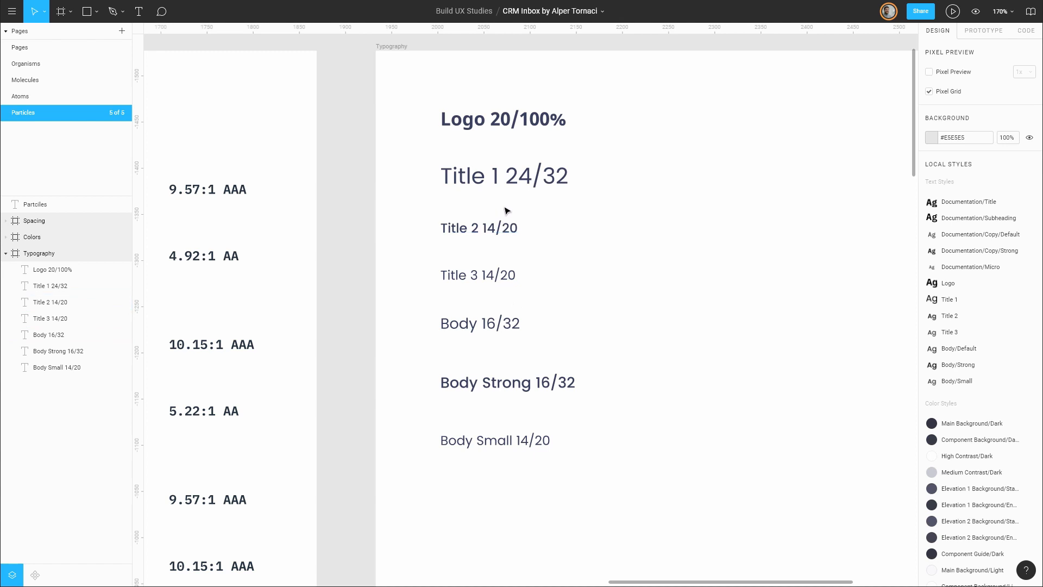
click(477, 275)
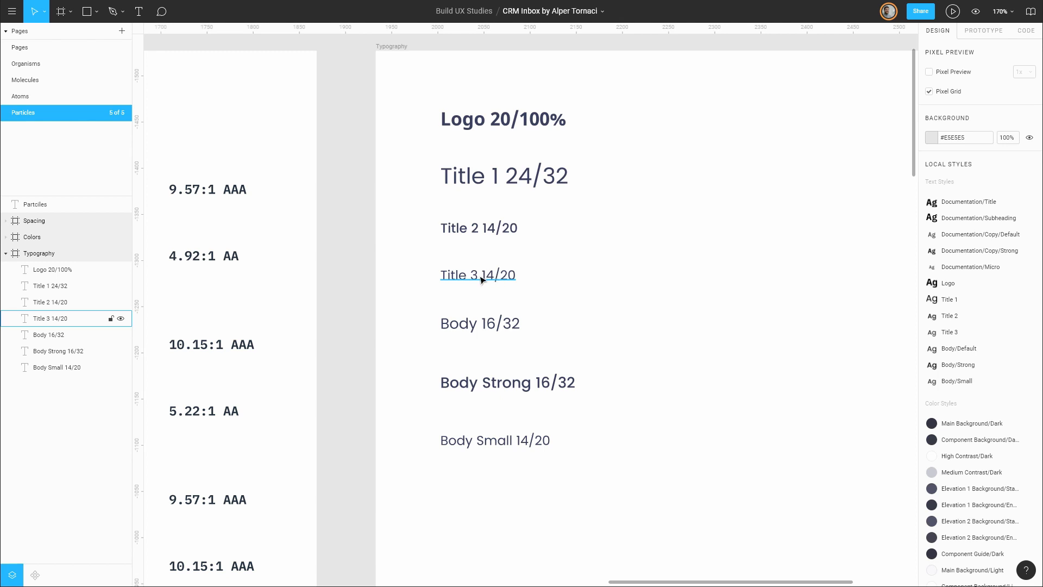
mouse_move(453, 275)
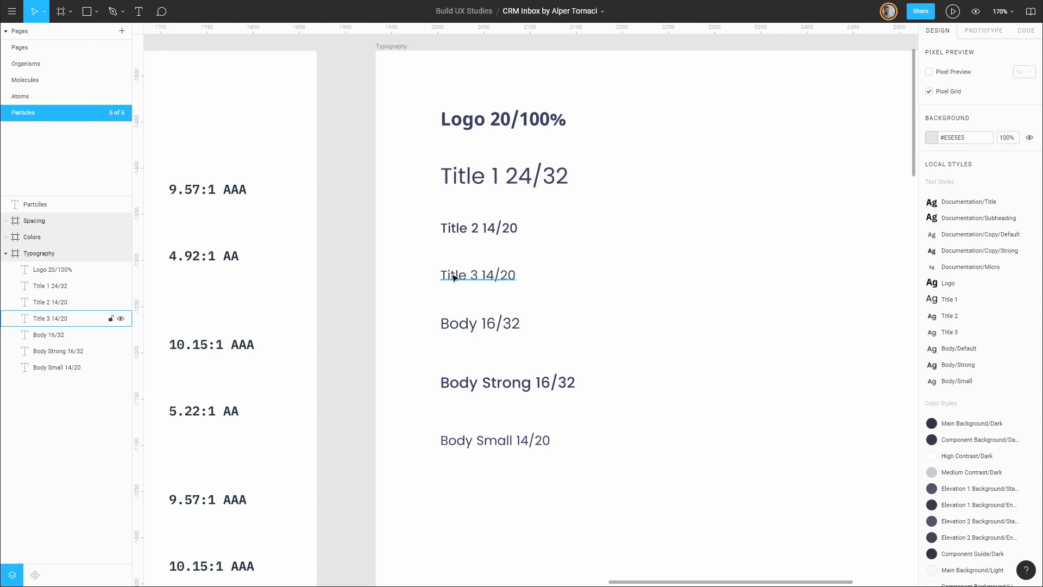
mouse_move(489, 276)
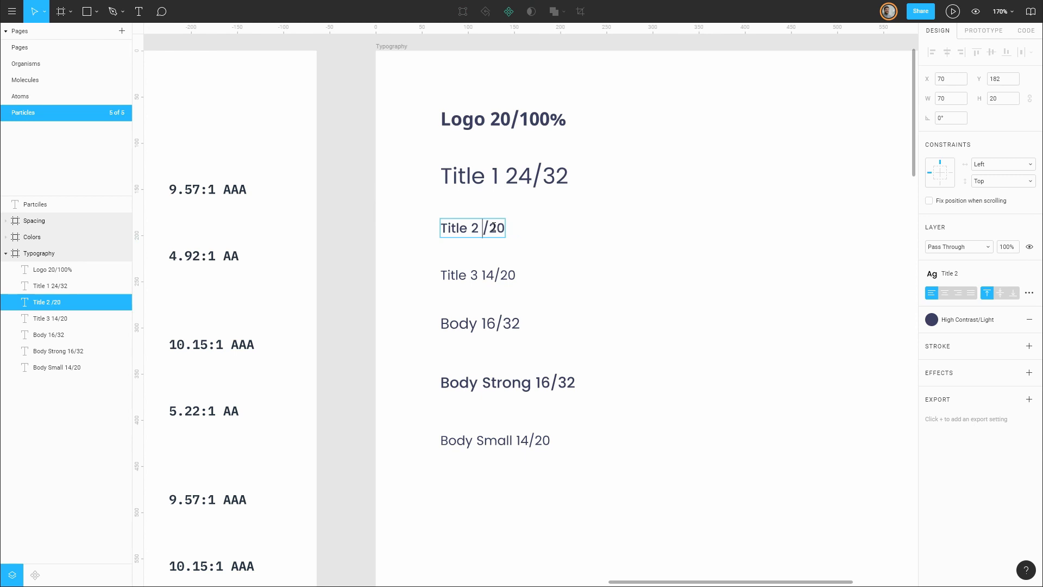
text(20)
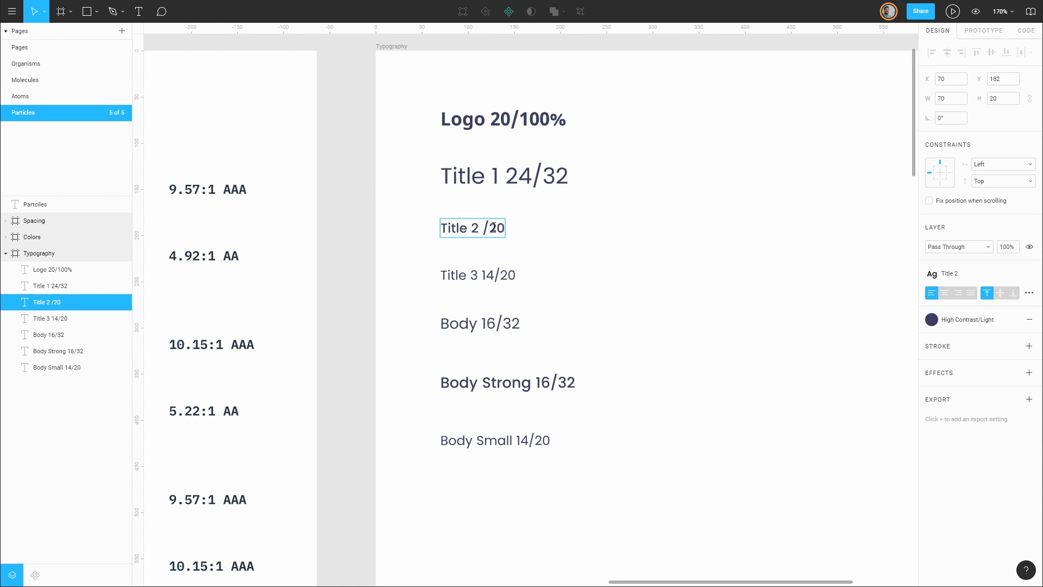
text(14)
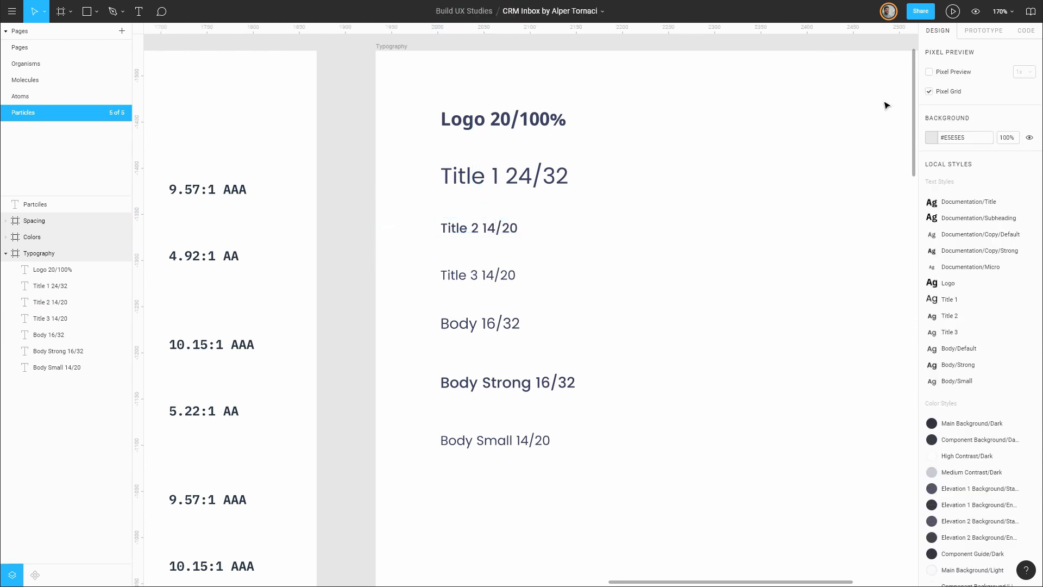
- Set the Title 2 text style to 18 px font size with 24 px line height
click(949, 331)
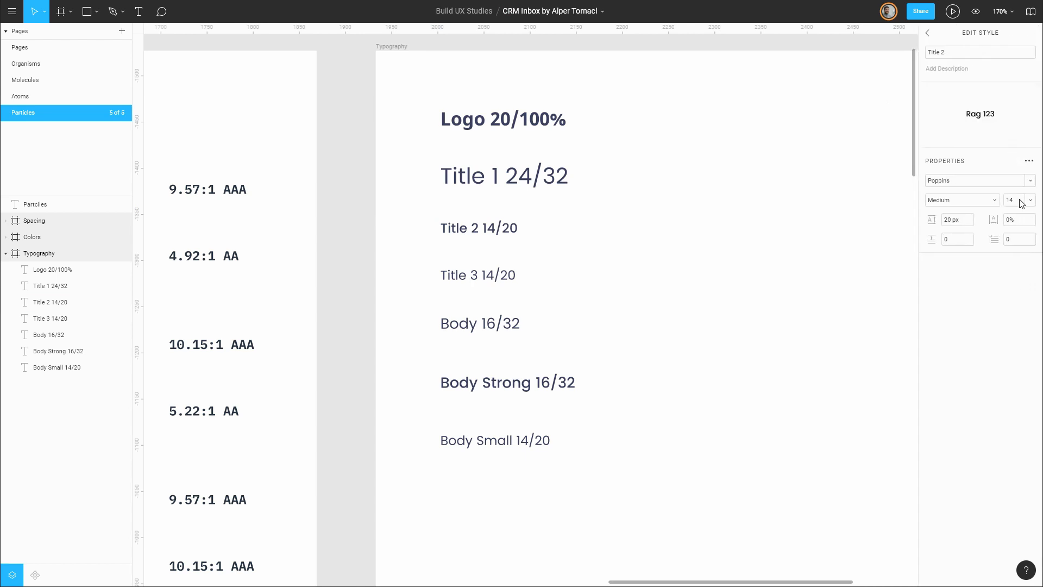
triple_click(1010, 200)
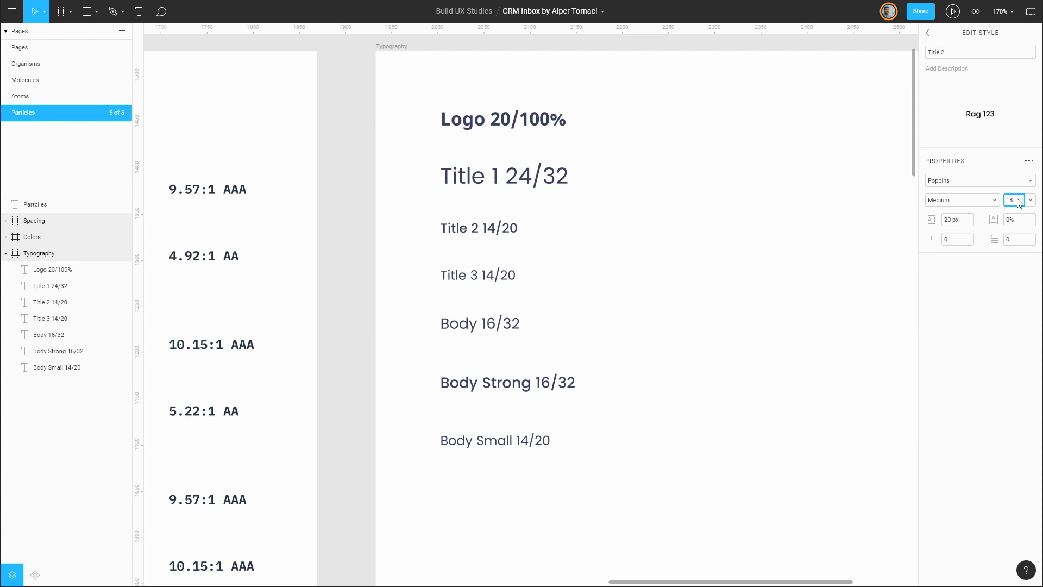
click(957, 219)
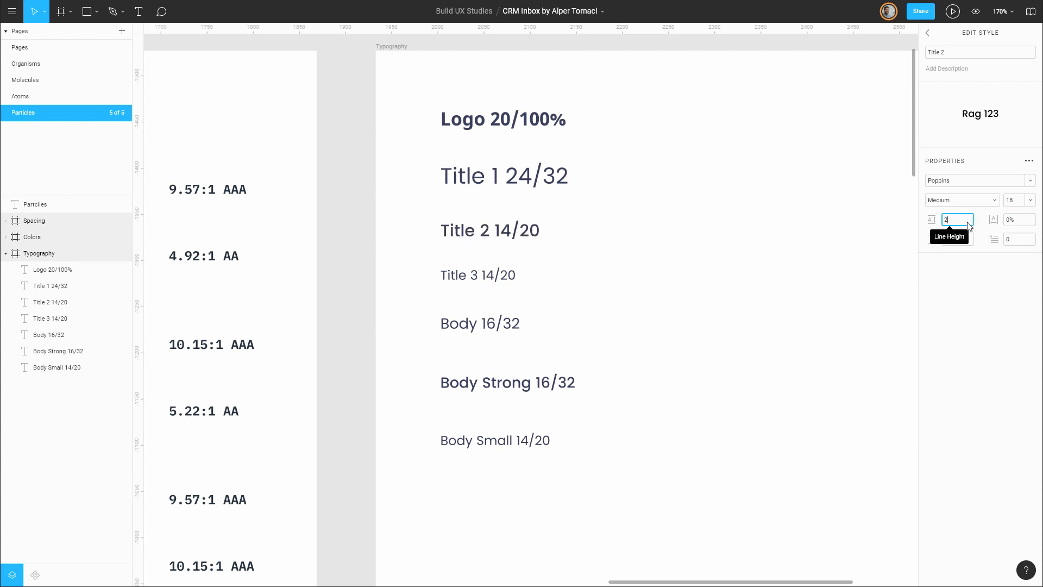
click(489, 231)
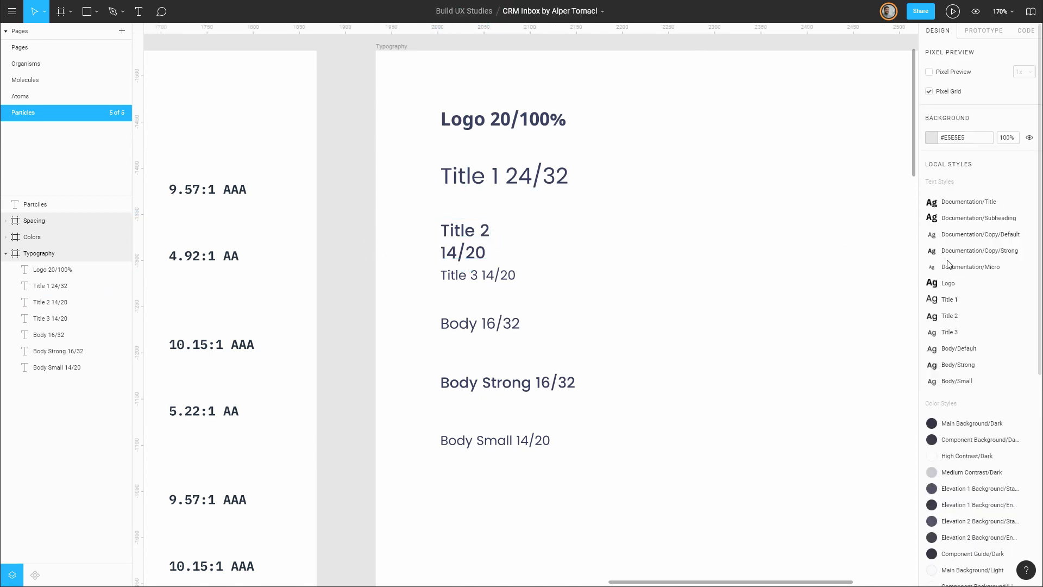
click(950, 315)
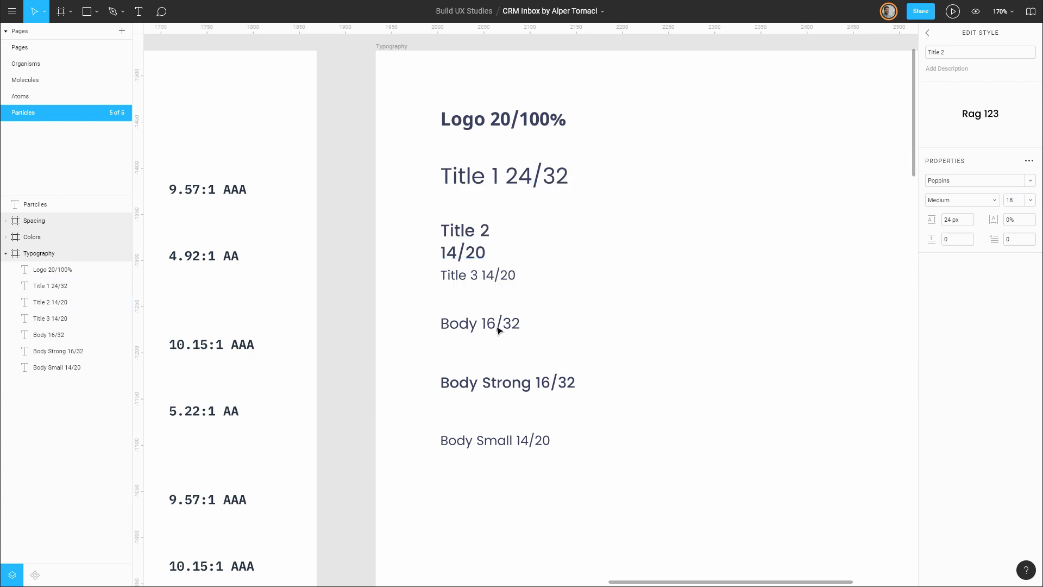
mouse_move(646, 305)
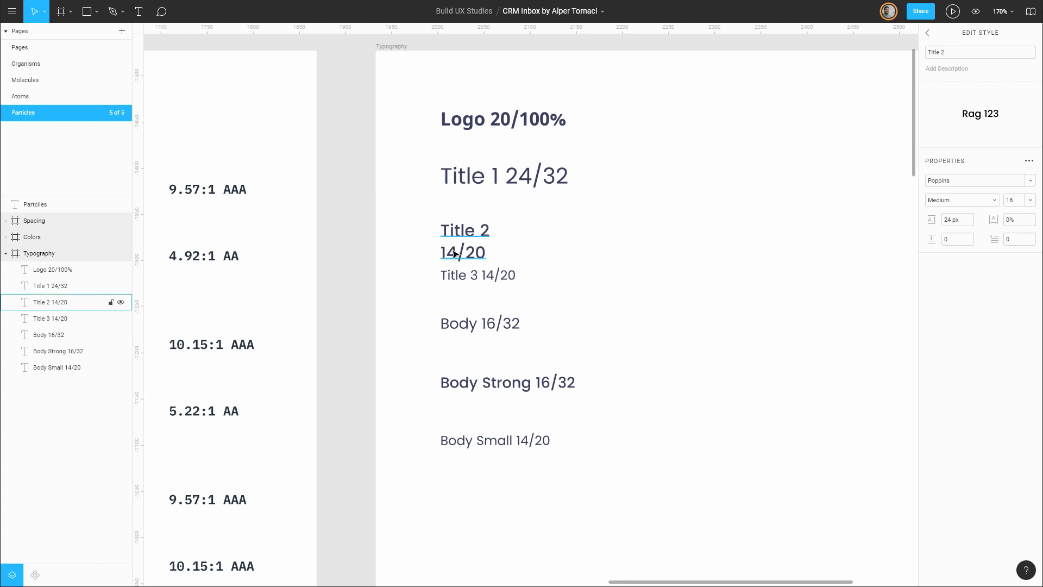
- Relabel the Title 2 sample text to 'Title 2 18/24'
click(465, 239)
text(8)
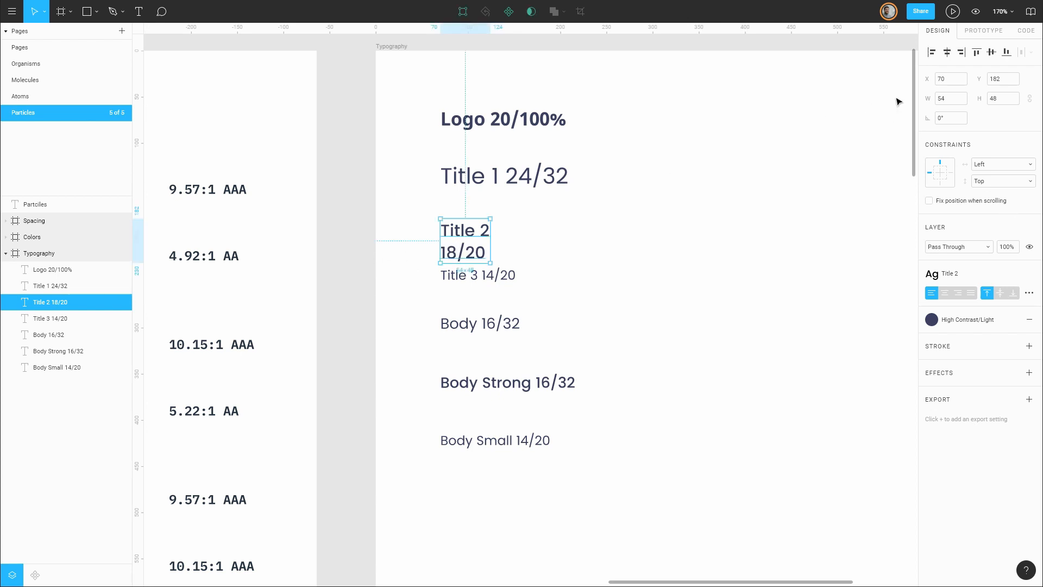
mouse_move(889, 139)
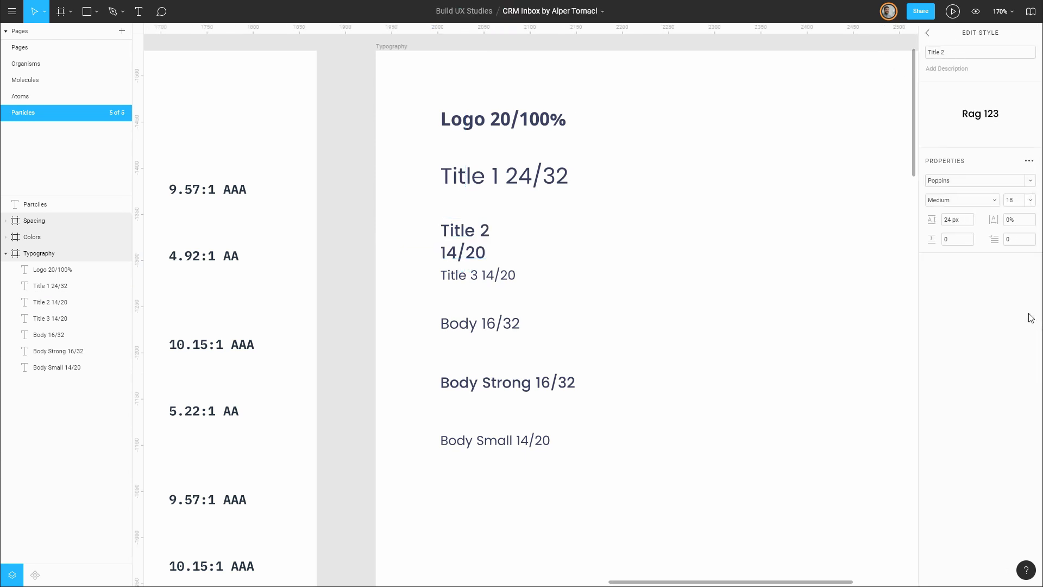
click(465, 230)
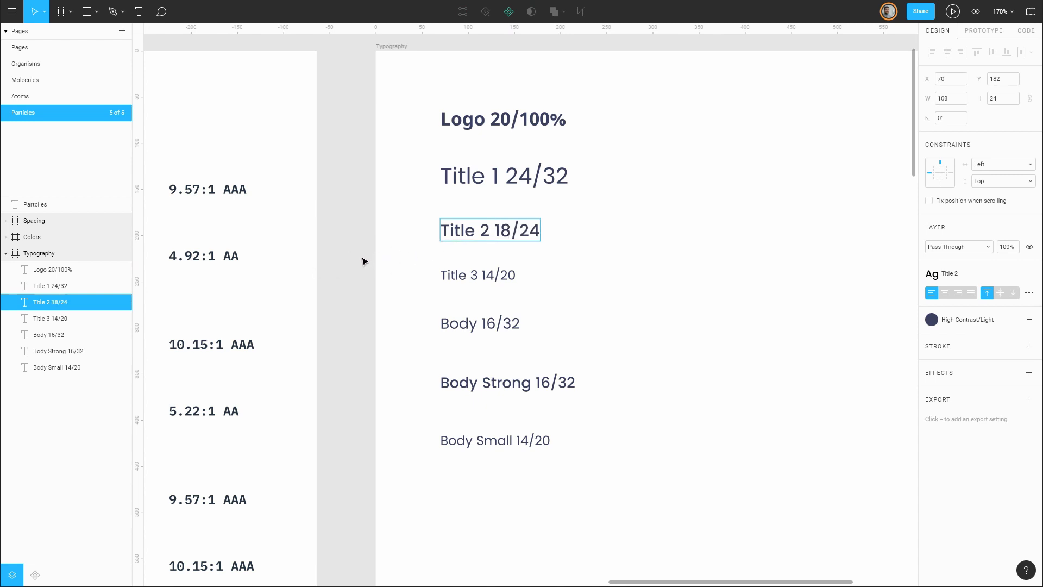
click(504, 175)
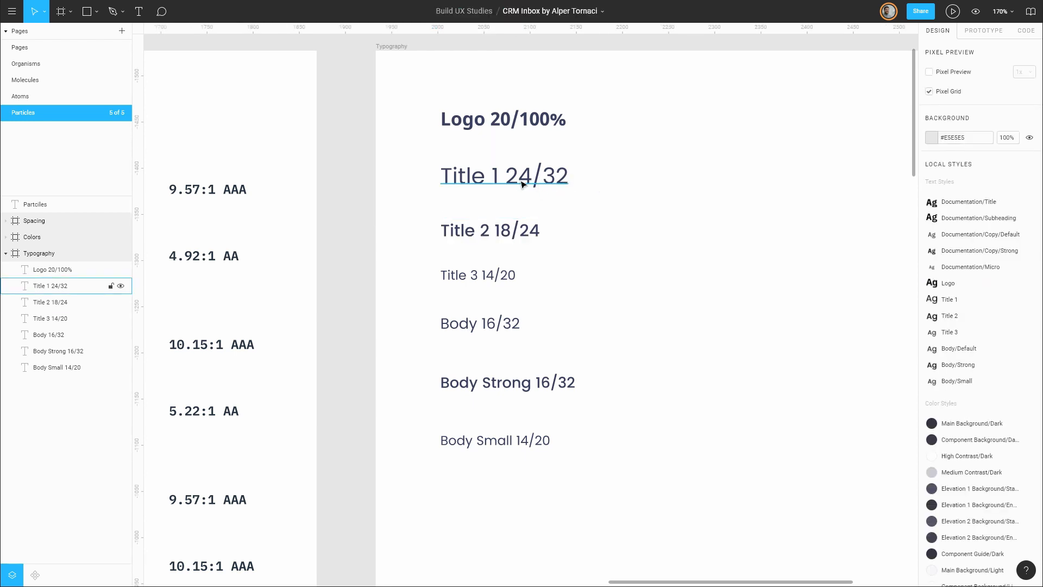
mouse_move(518, 219)
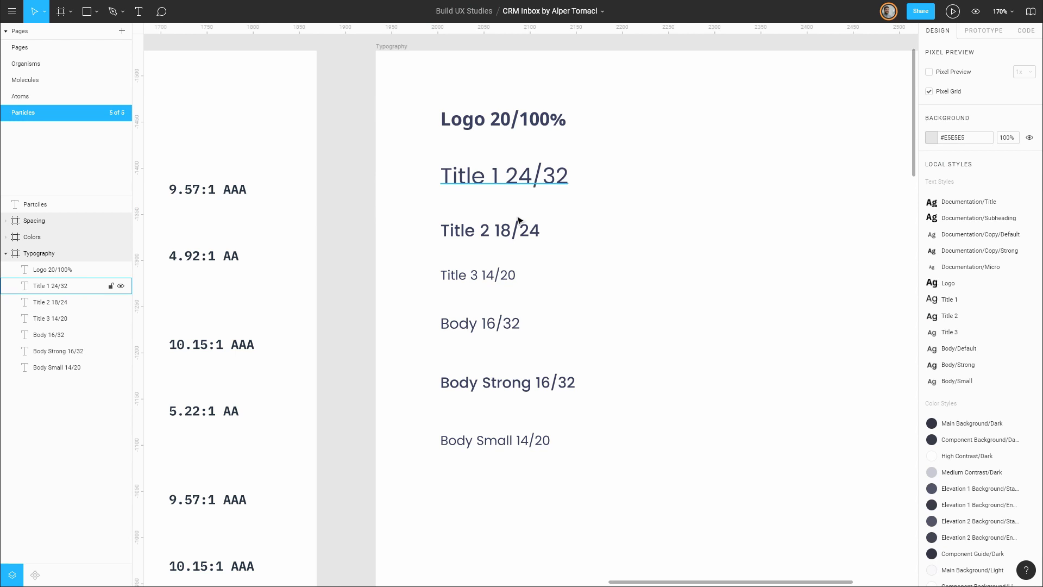
- Tidy up the seven type scale labels, Logo through Body Small, to even spacing
click(506, 382)
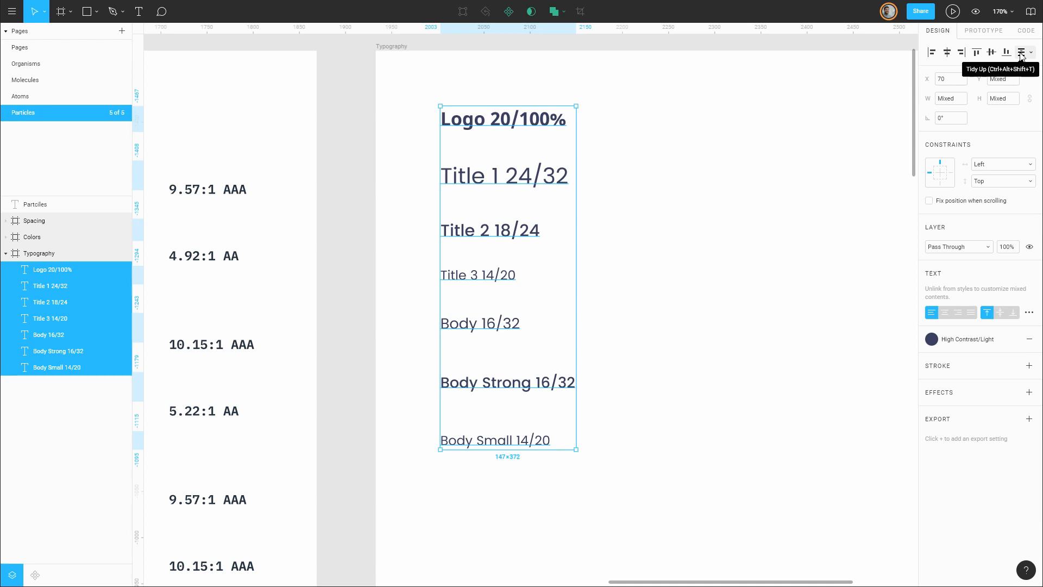
click(1025, 52)
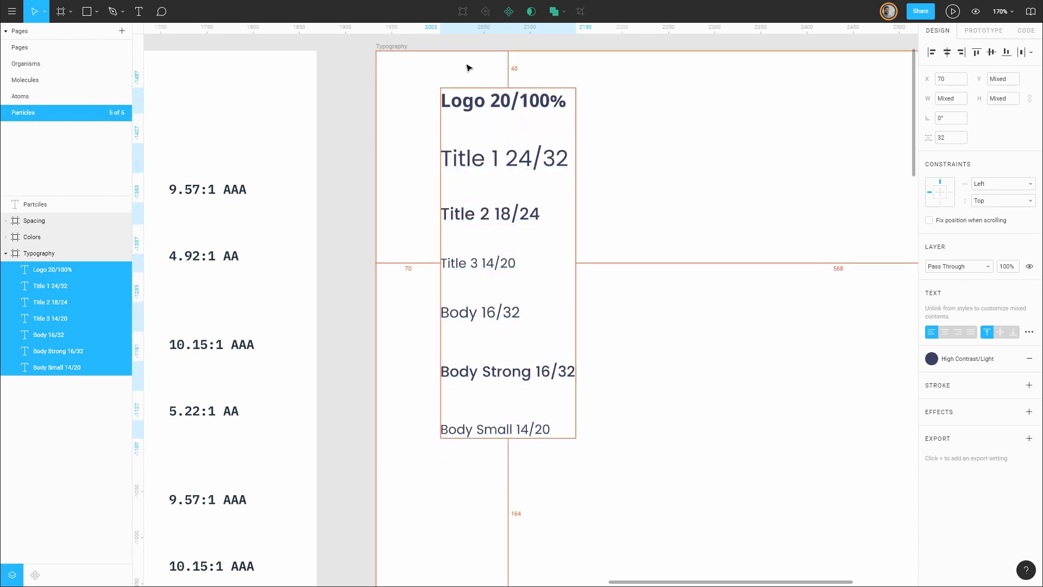
click(346, 132)
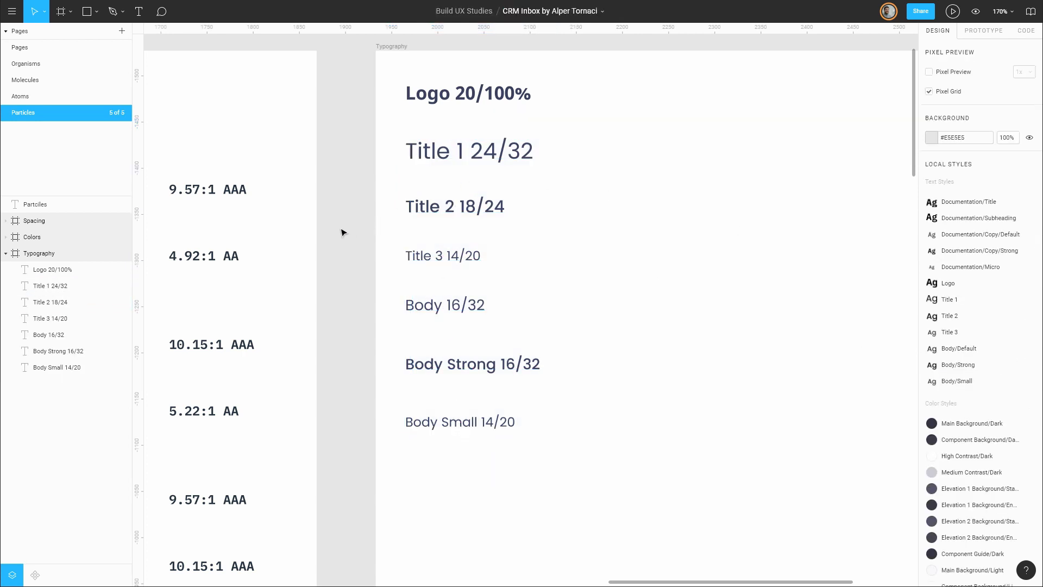
mouse_move(365, 236)
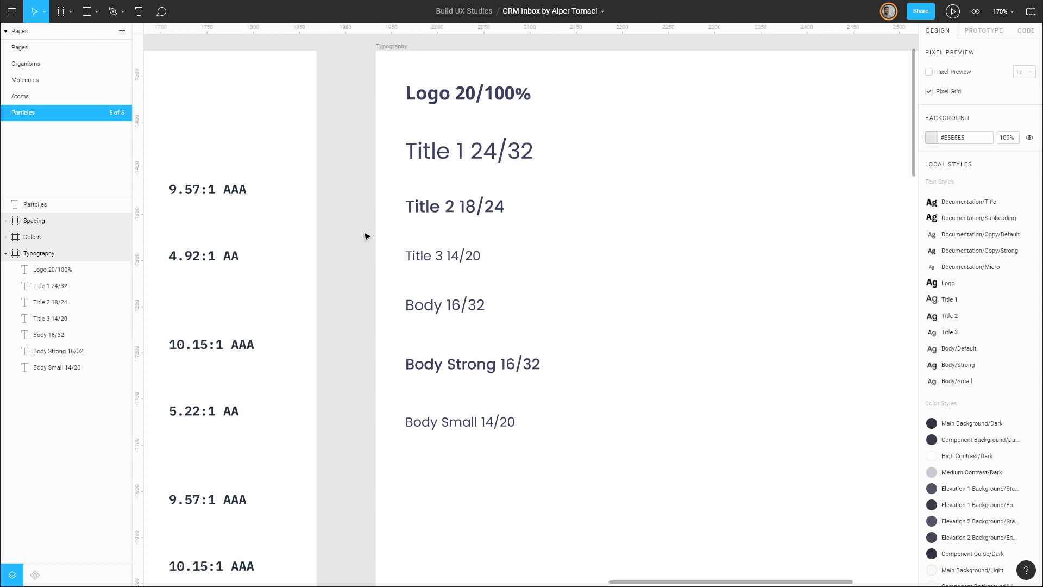
mouse_move(411, 223)
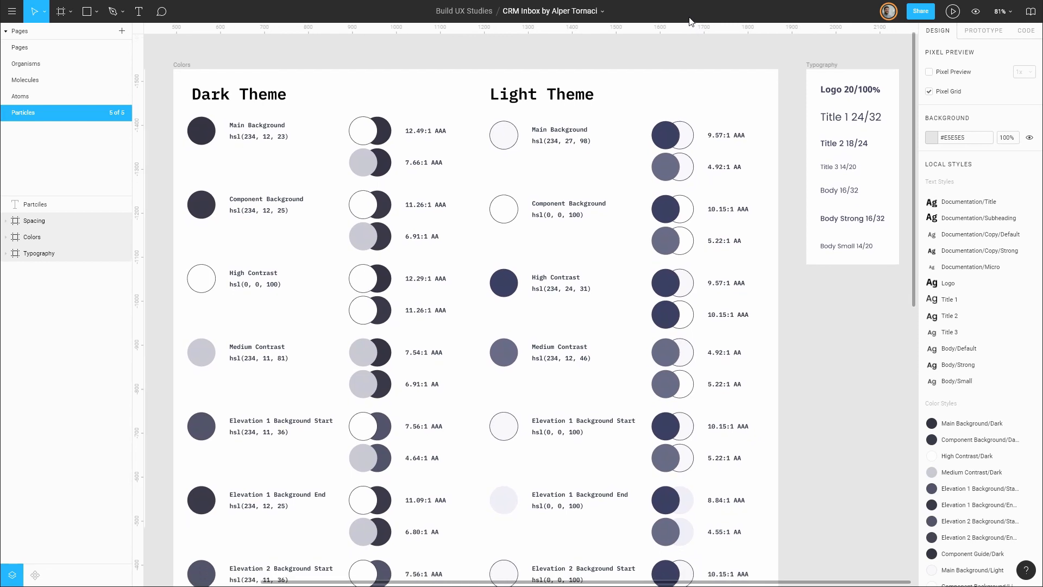
- Zoom out to show the Colors board beside the Typography frame
scroll(up, 3)
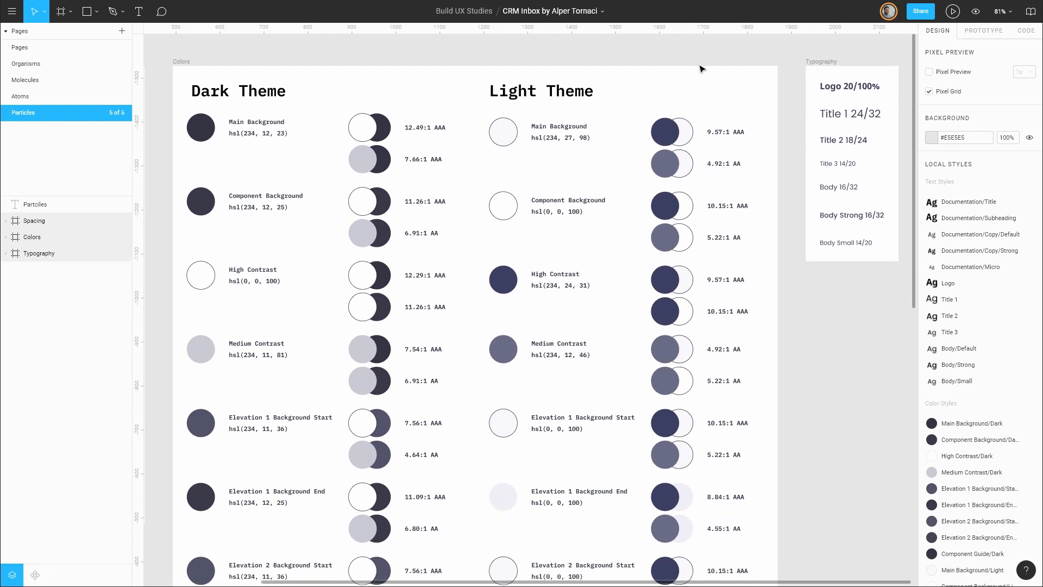